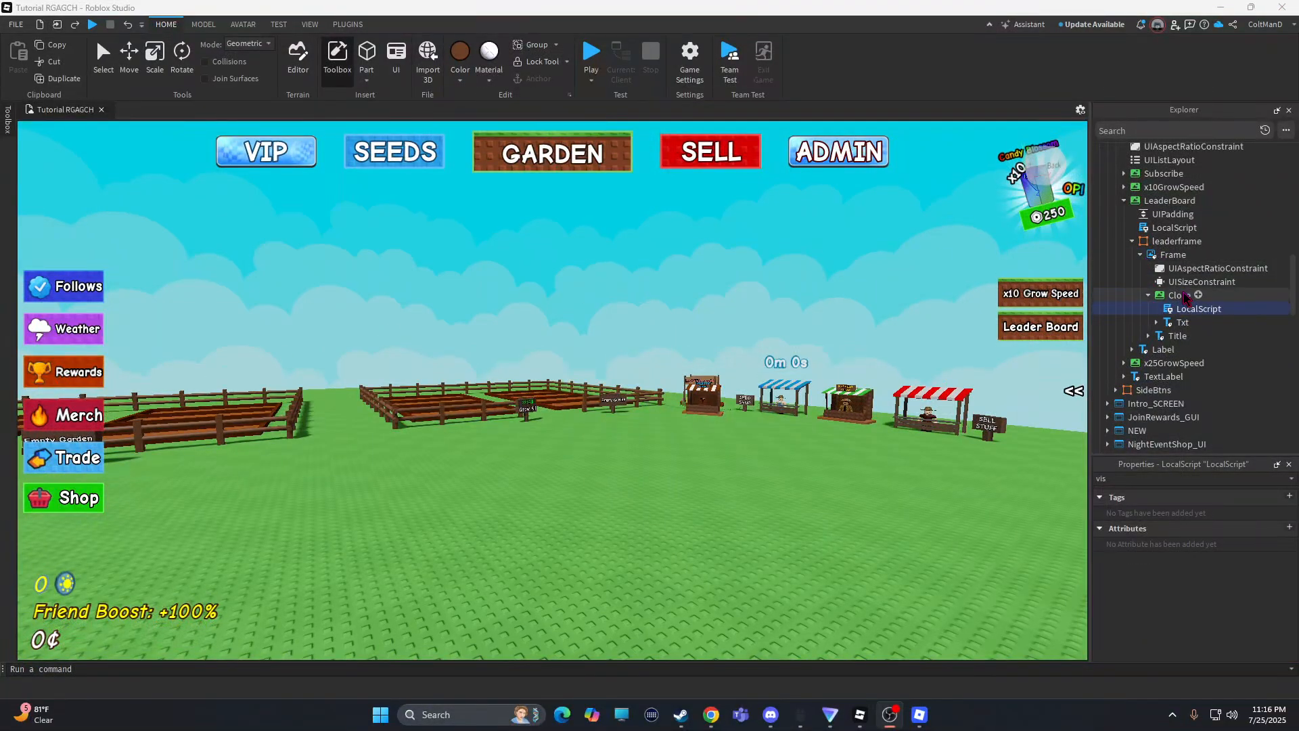
# Review the LeaderBoard button's scripts in Explorer, glance at Discord, then return to Studio.
pyautogui.click(1174, 228)
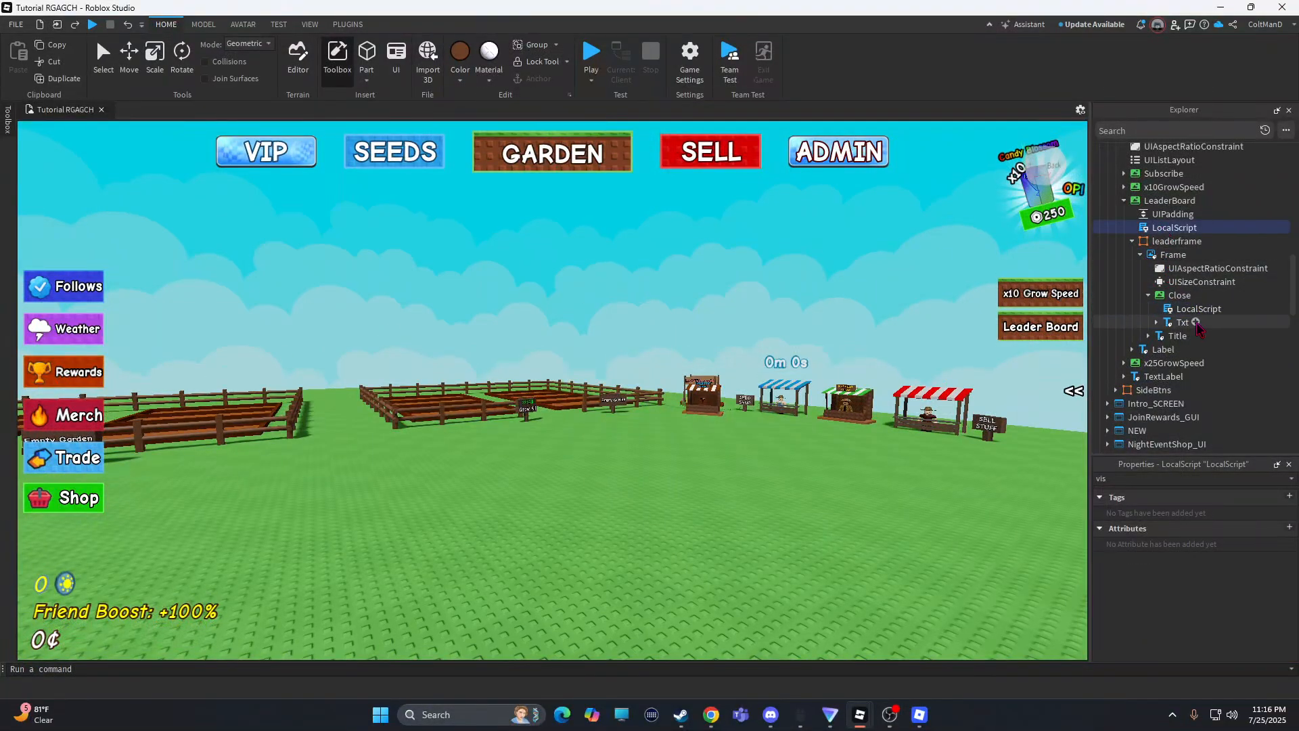
pyautogui.click(1198, 309)
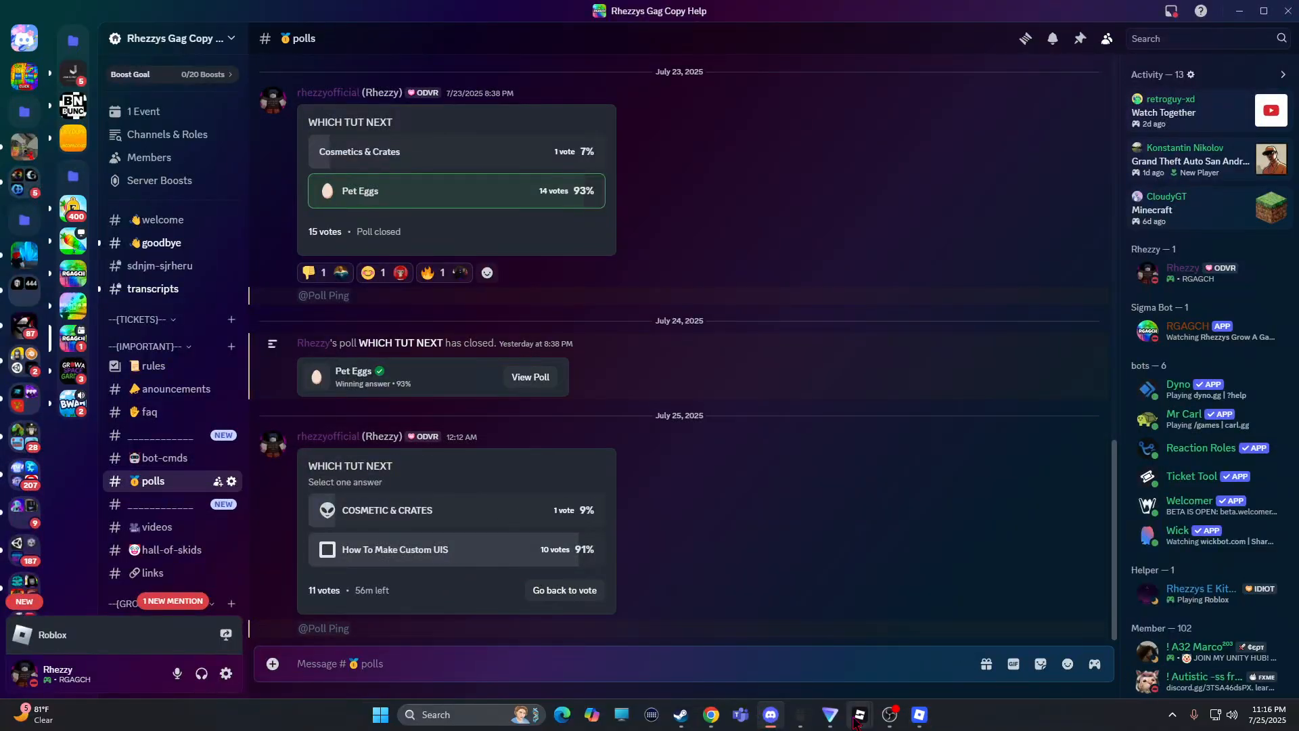
pyautogui.click(858, 715)
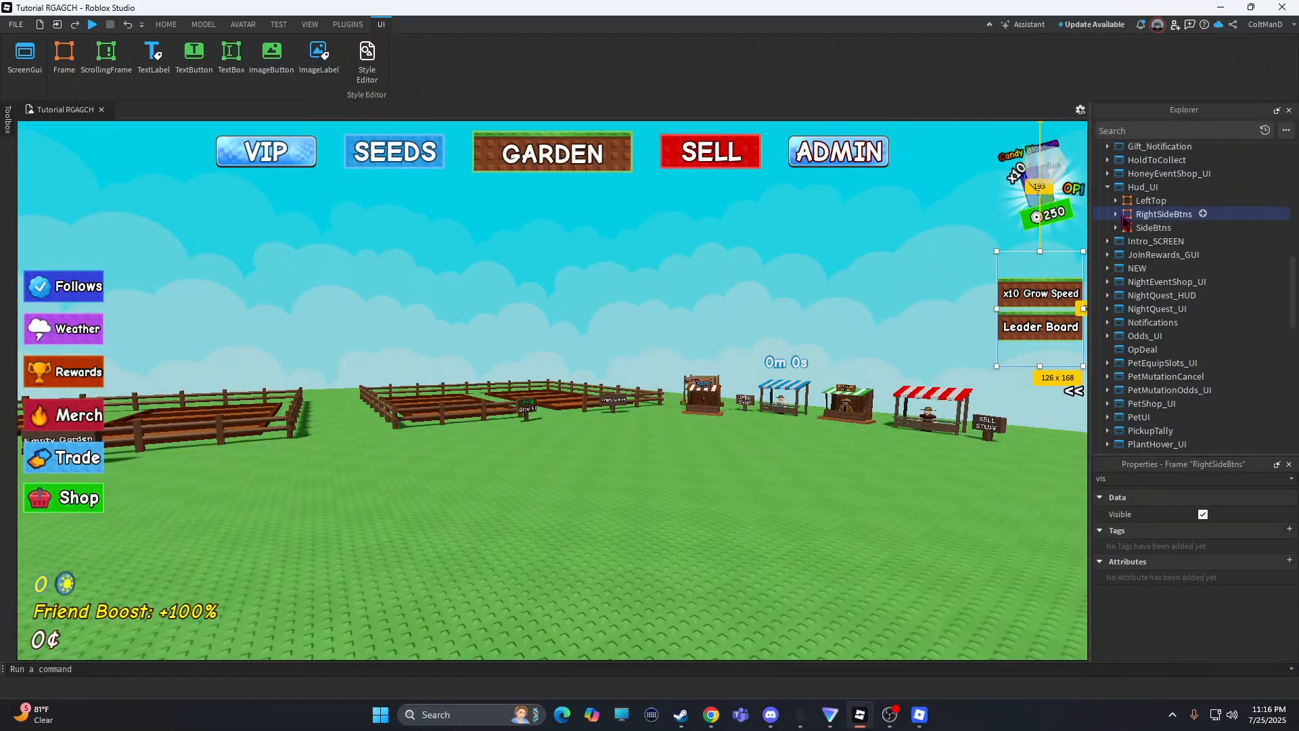
# Expand LeaderBoard and leaderframe to inspect Frame's Close and Title items, then collapse them.
pyautogui.click(1153, 228)
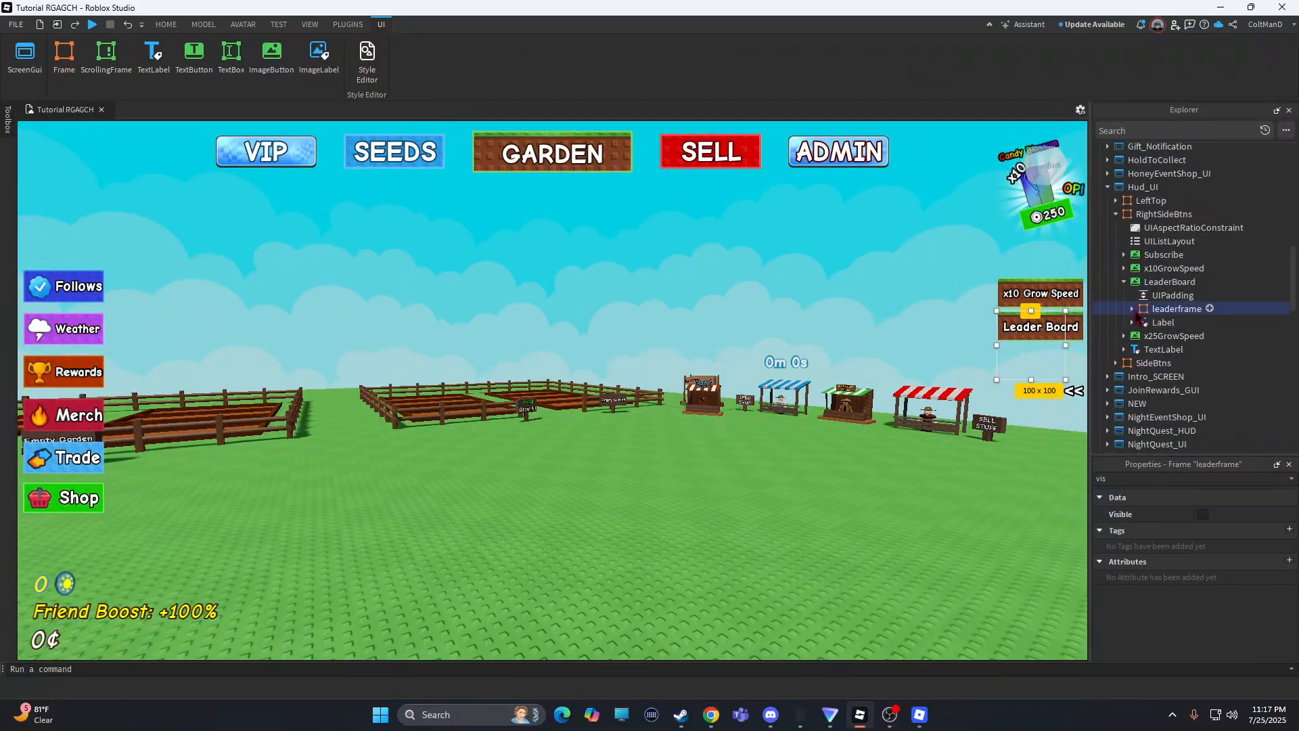
pyautogui.click(1171, 321)
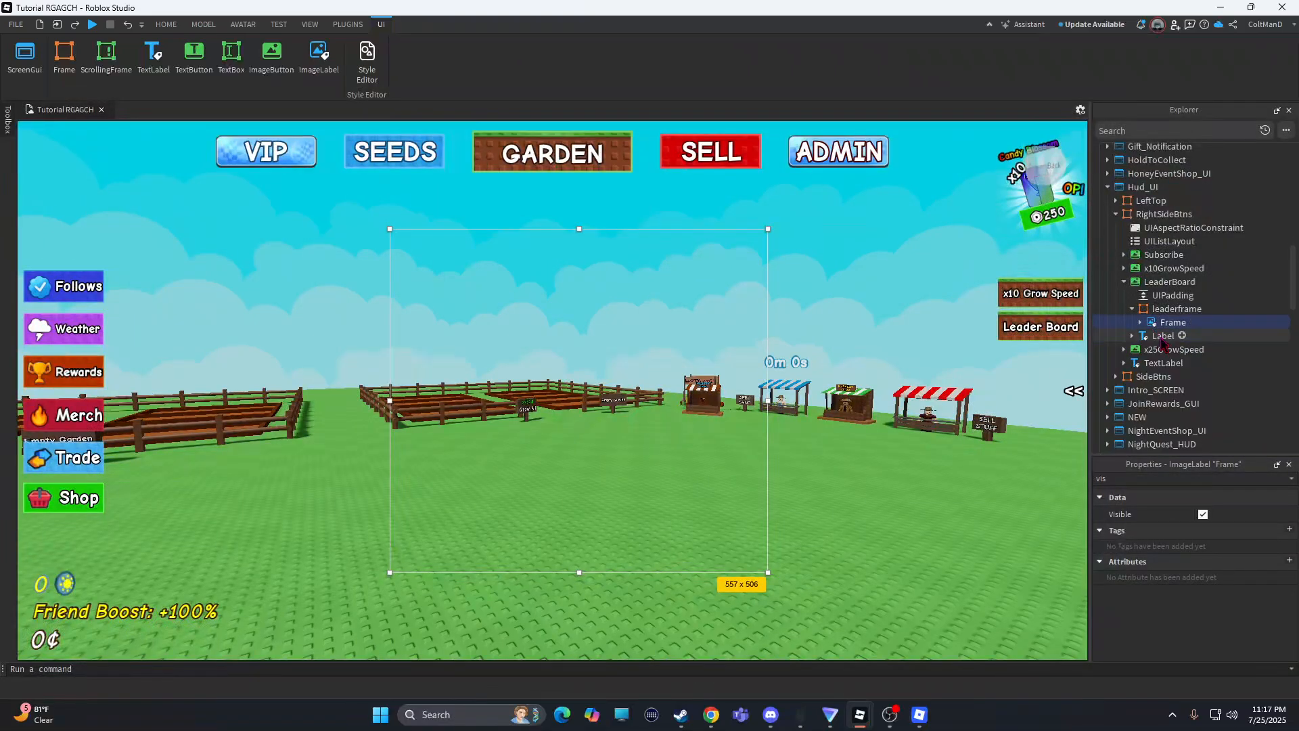
pyautogui.click(1141, 322)
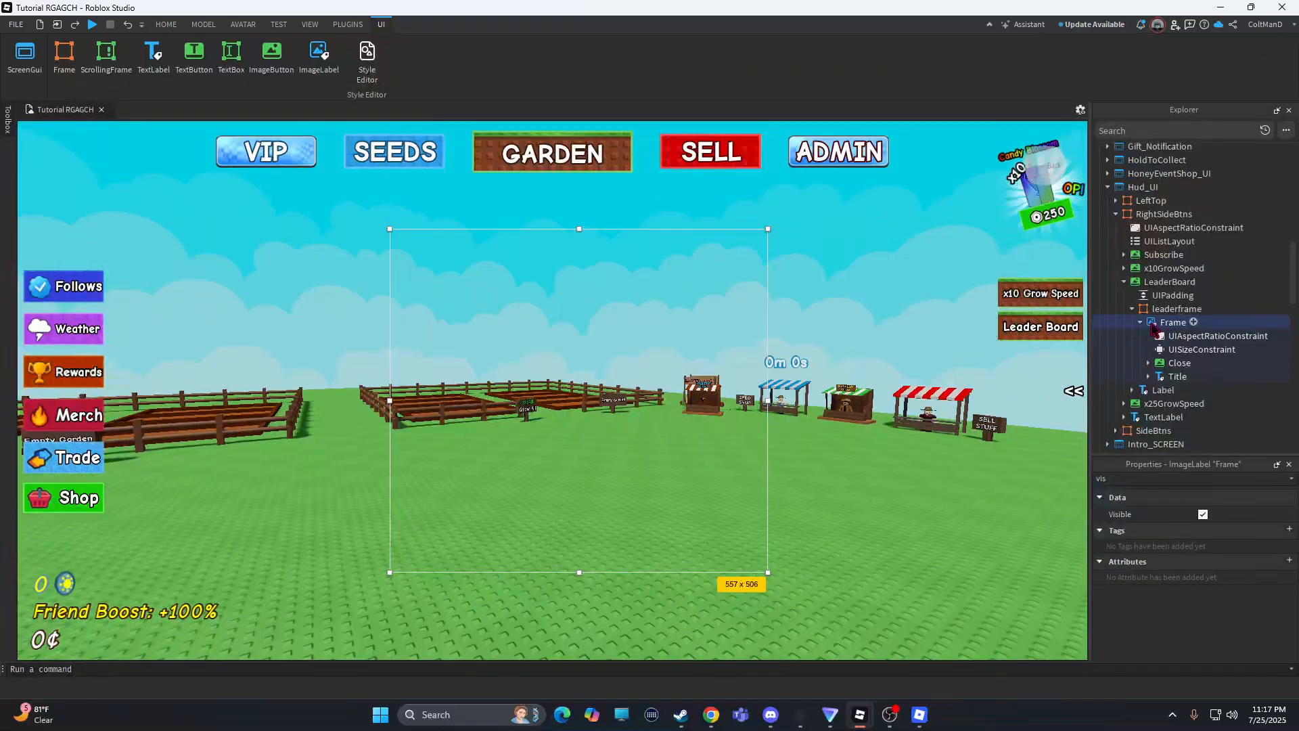
pyautogui.click(1217, 335)
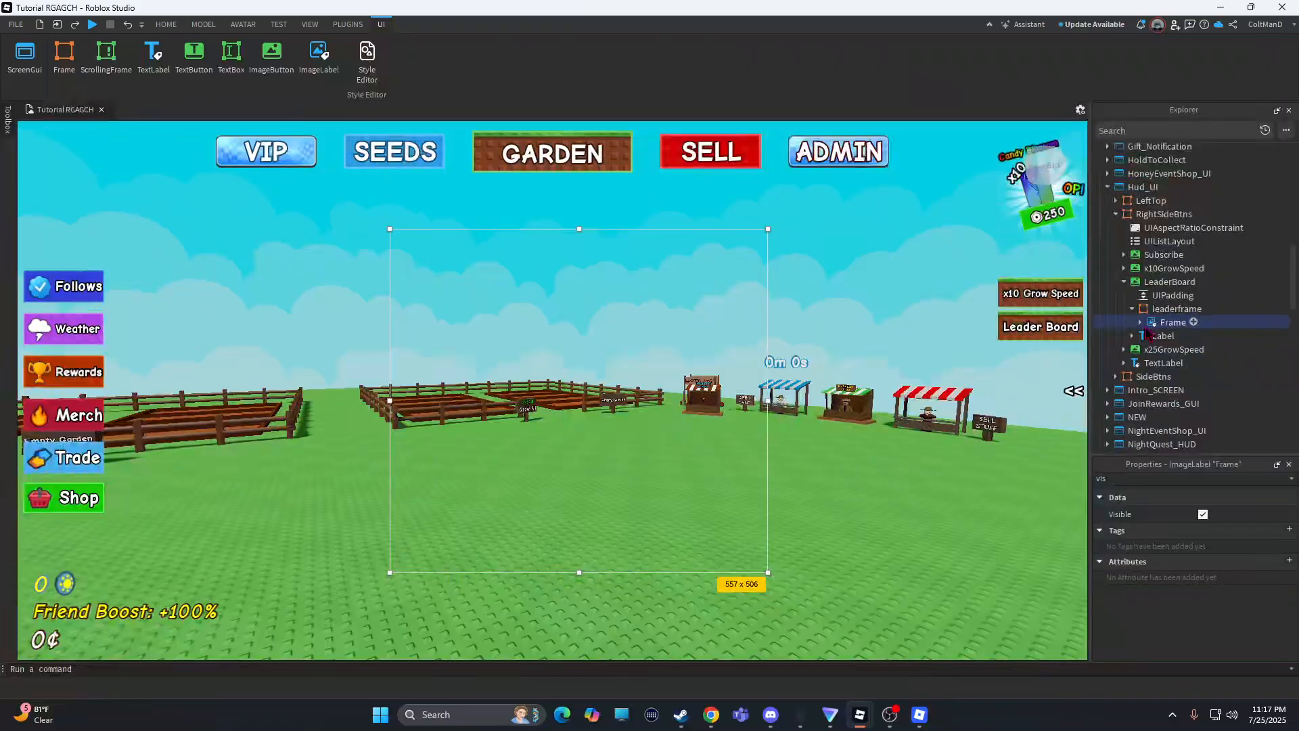
pyautogui.click(1177, 308)
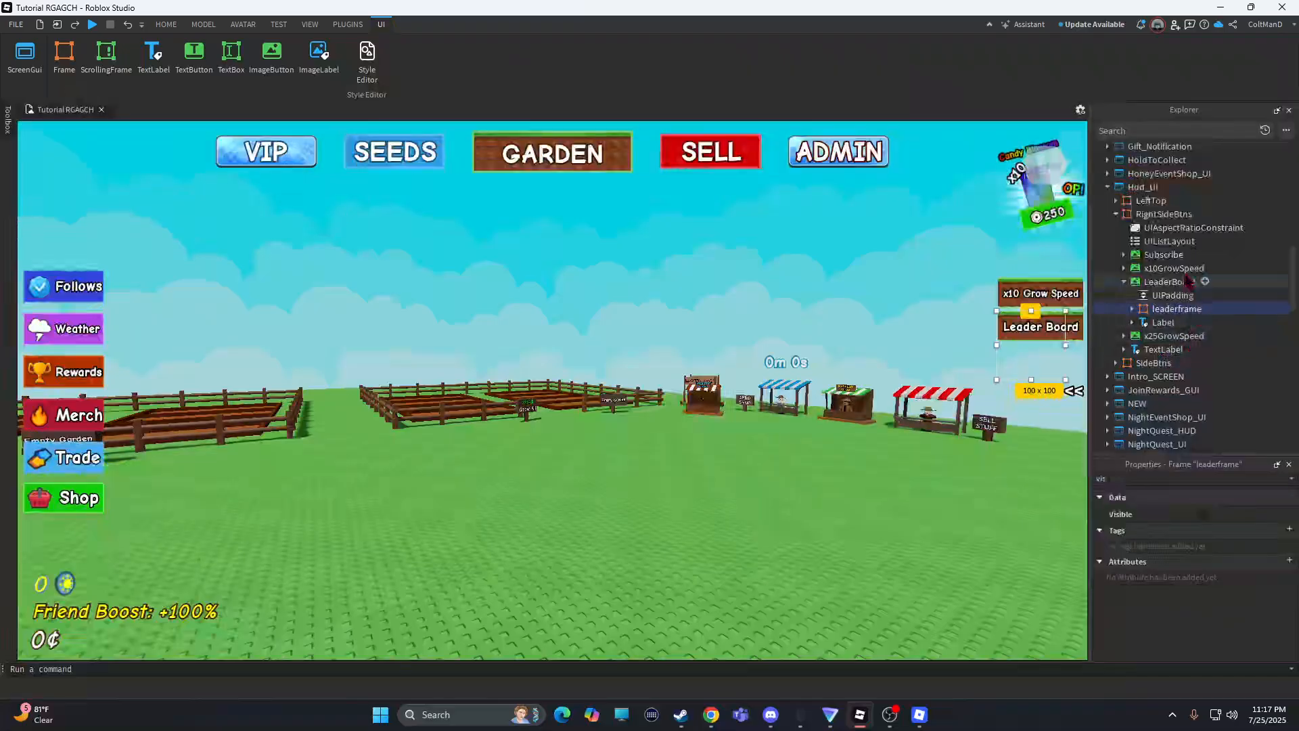
# Insert a LocalScript under LeaderBoard and clear its default print line.
pyautogui.click(1205, 281)
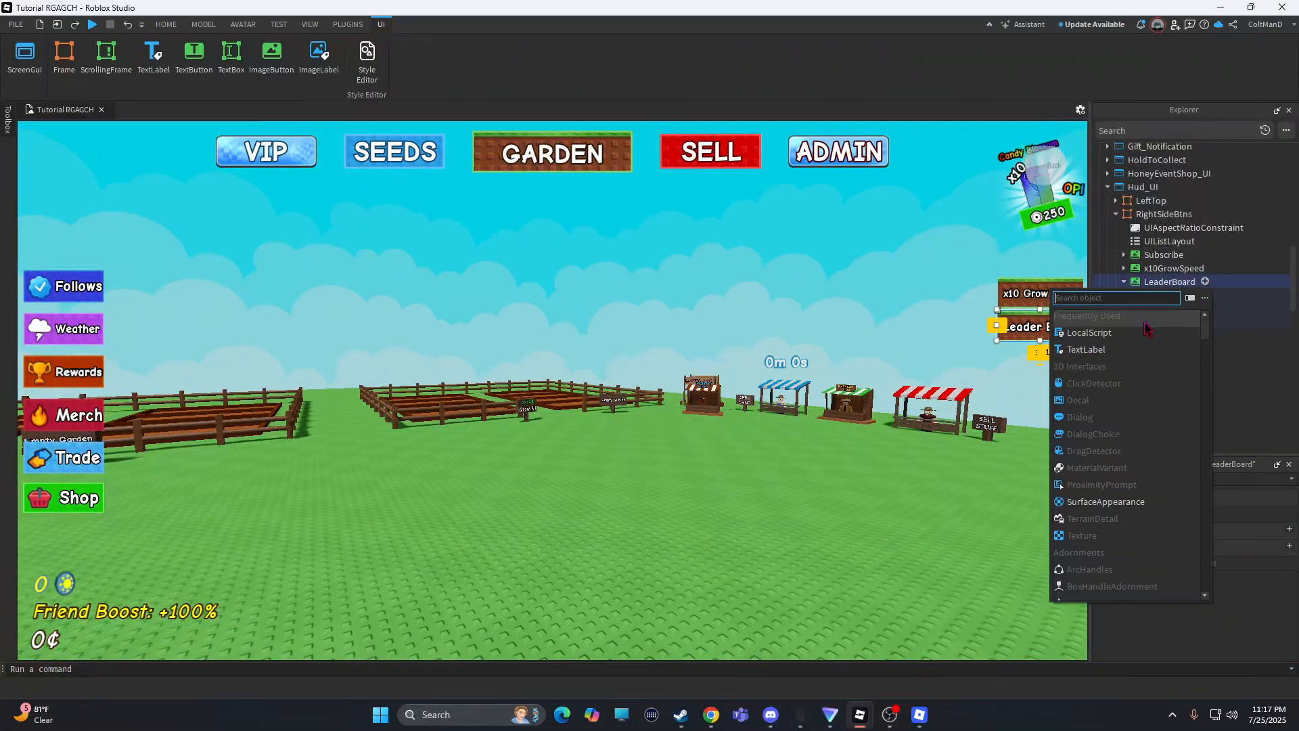
pyautogui.click(1089, 333)
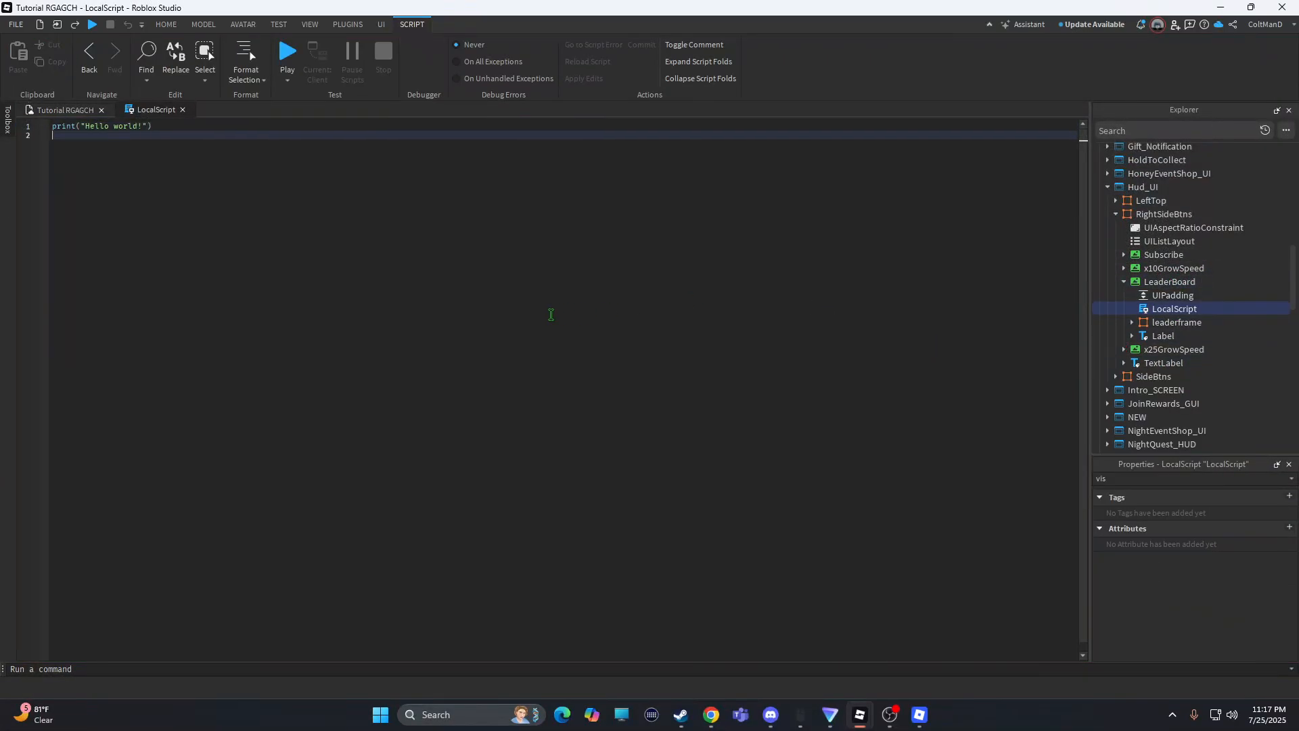
pyautogui.press('ctrl+a')
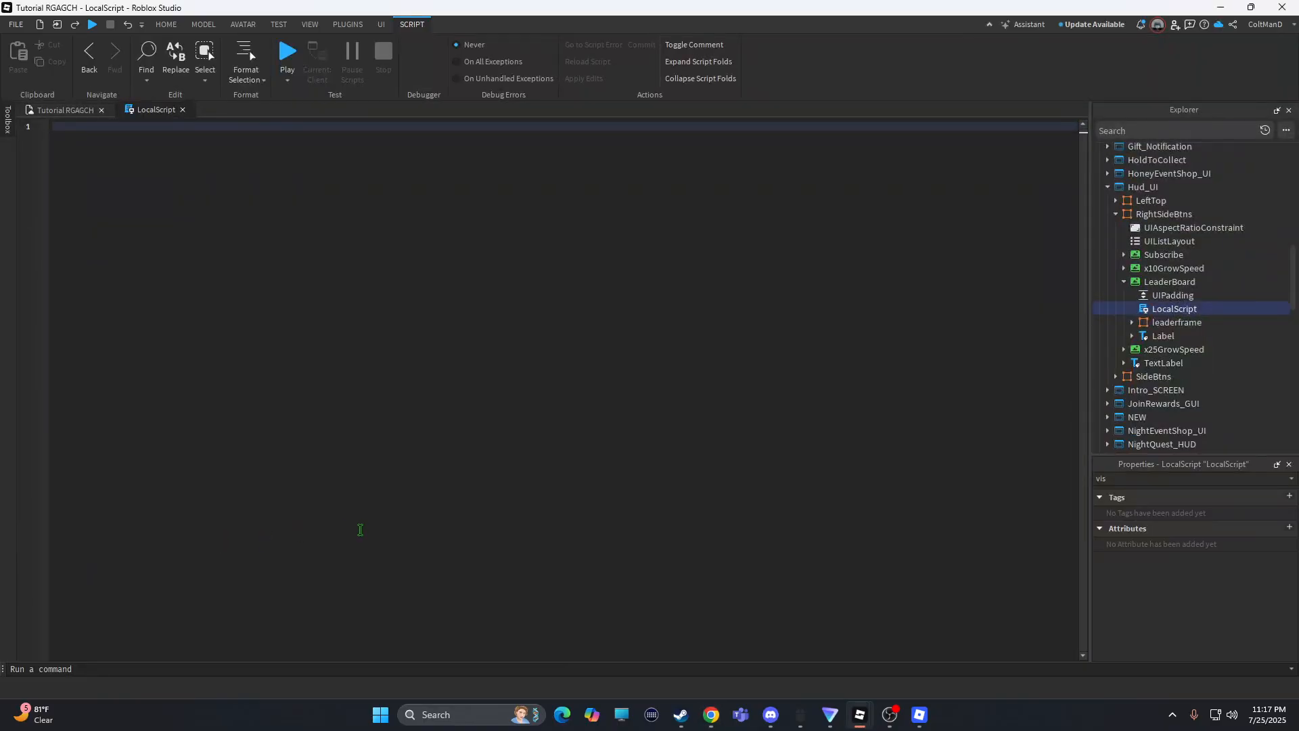
# Write local button = script.Parent in the LocalScript.
pyautogui.write('local')
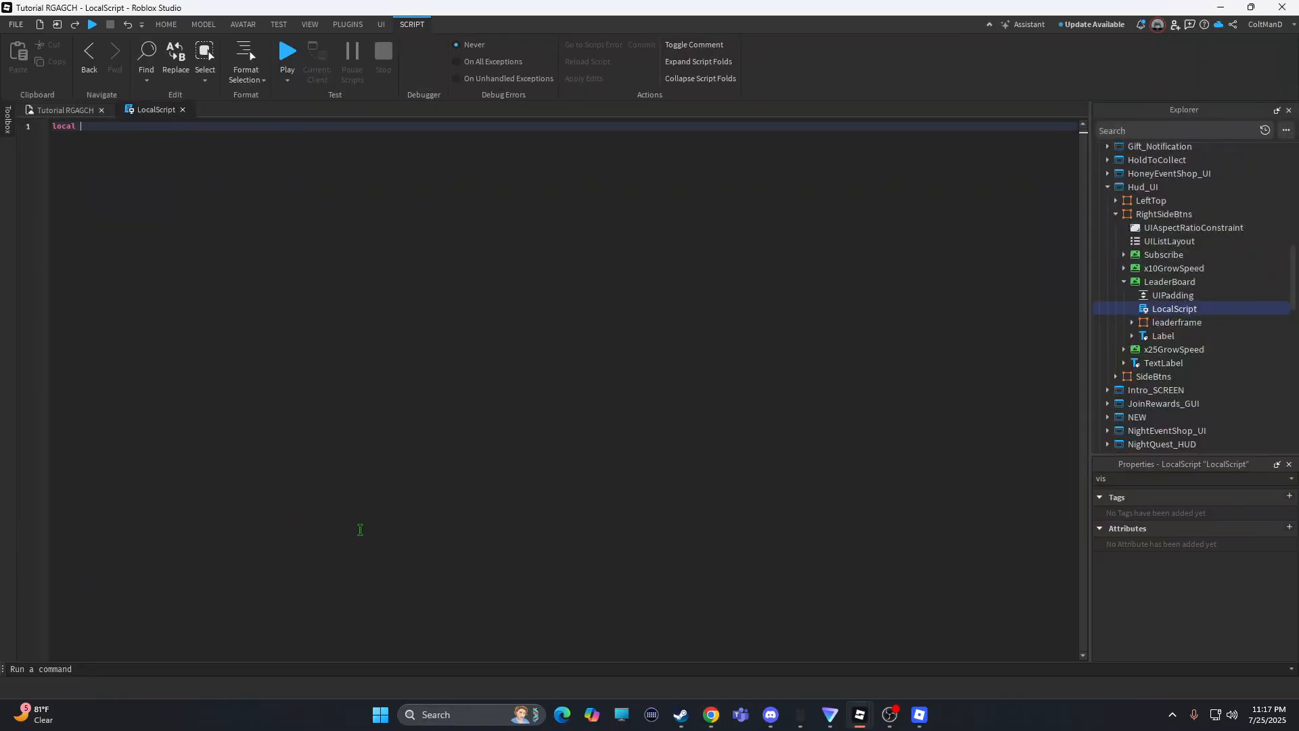
pyautogui.write('button =')
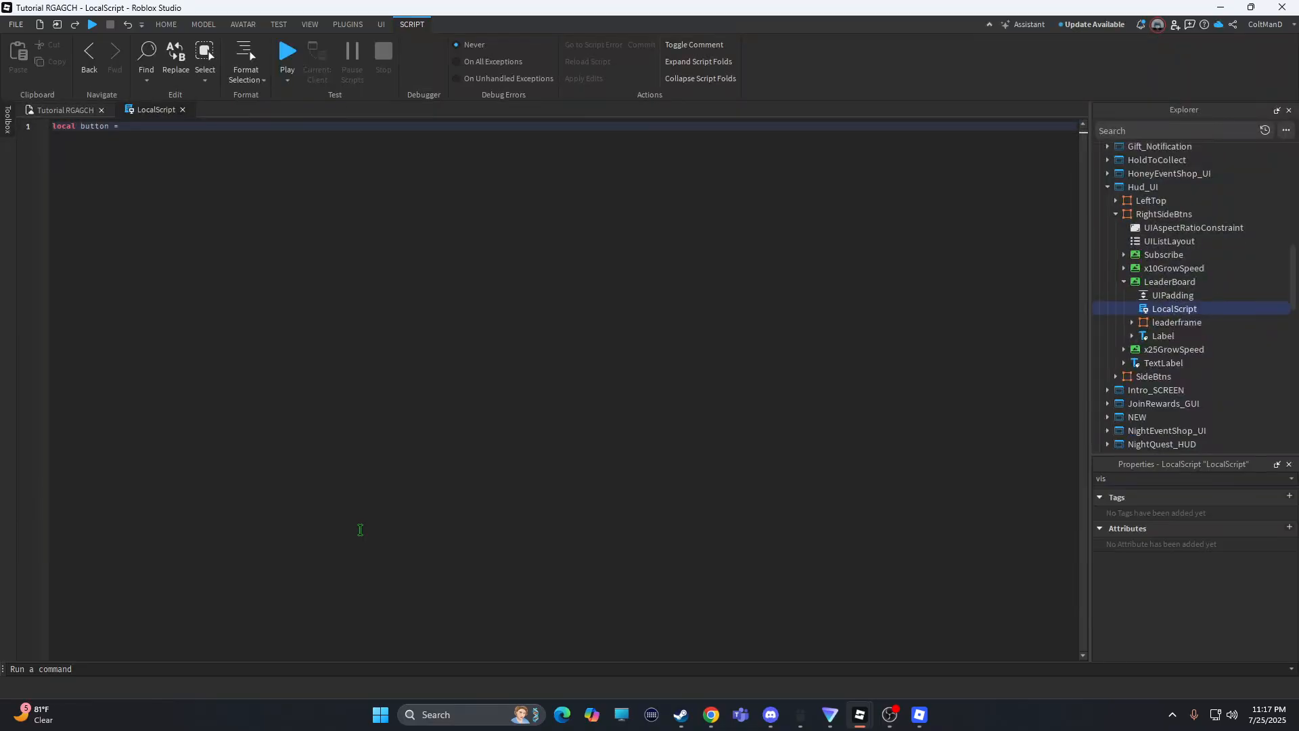
pyautogui.write('script.pa')
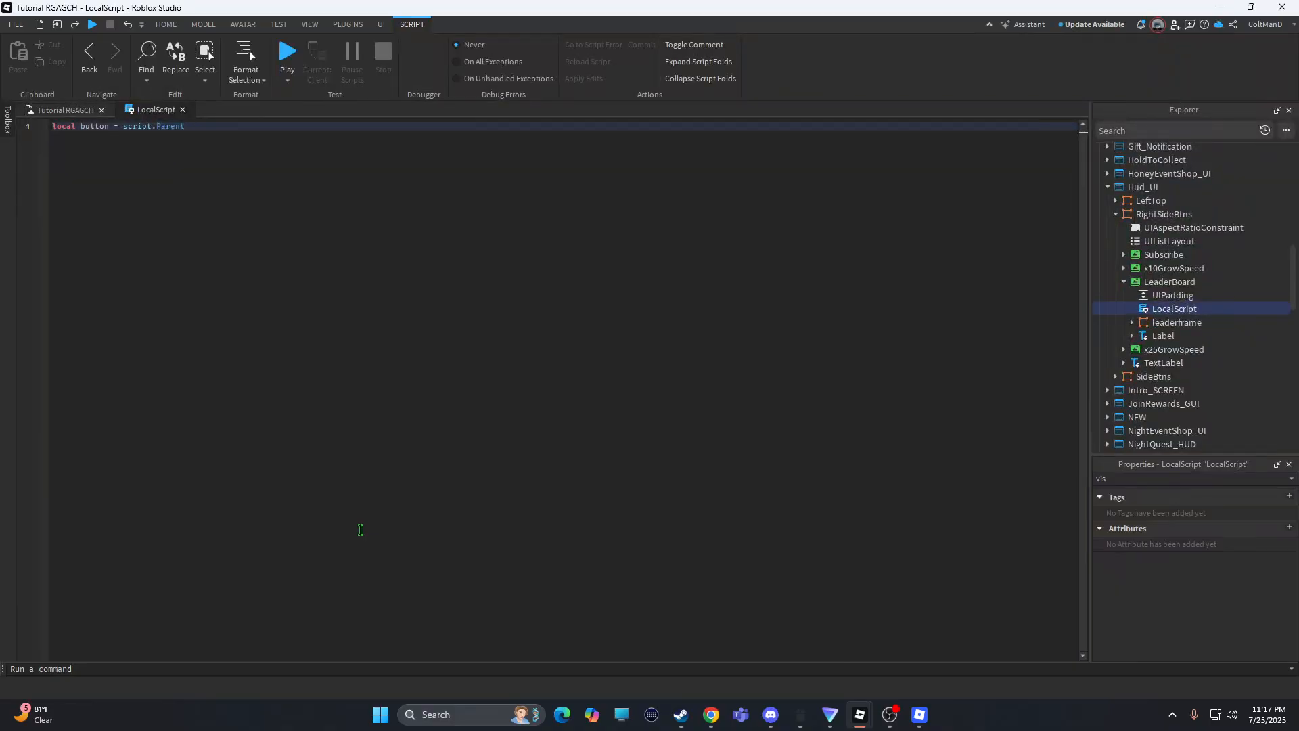
# Add local frame = button:FindFirstChild("leaderframe"), copying the name from Explorer.
pyautogui.write('local')
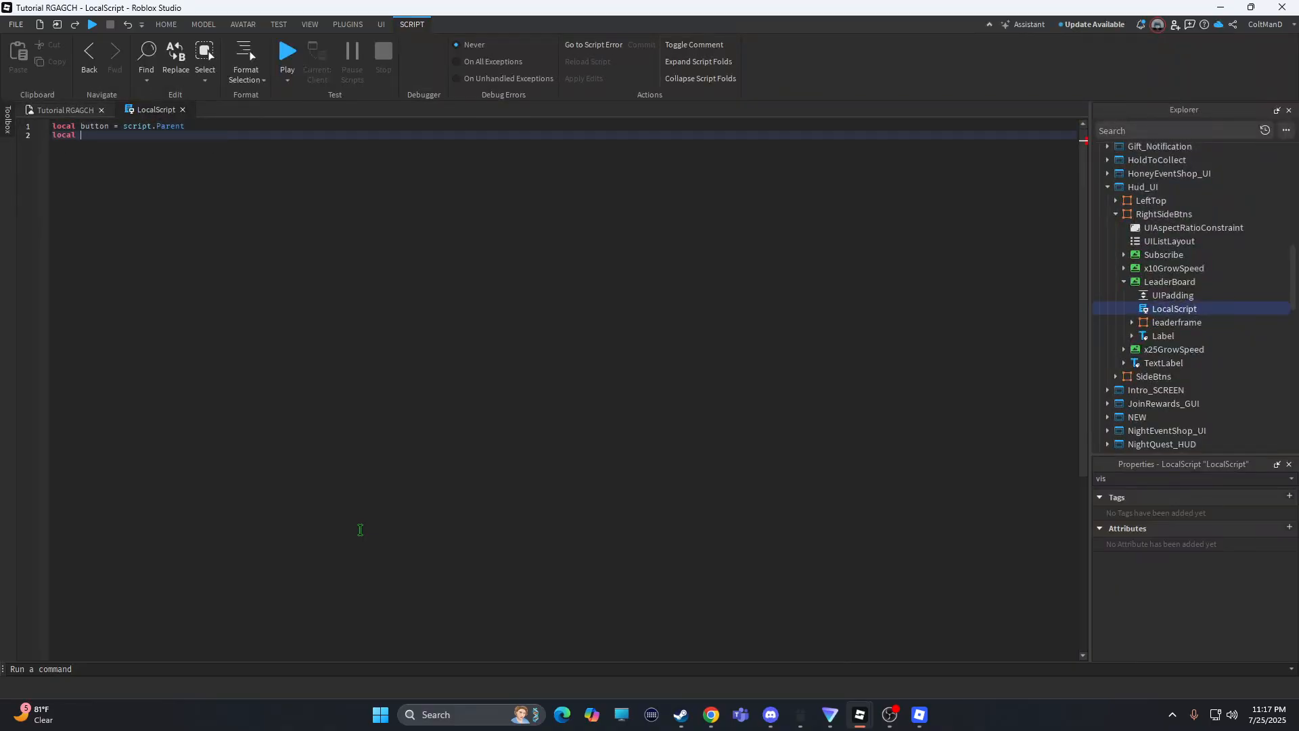
pyautogui.write('frame')
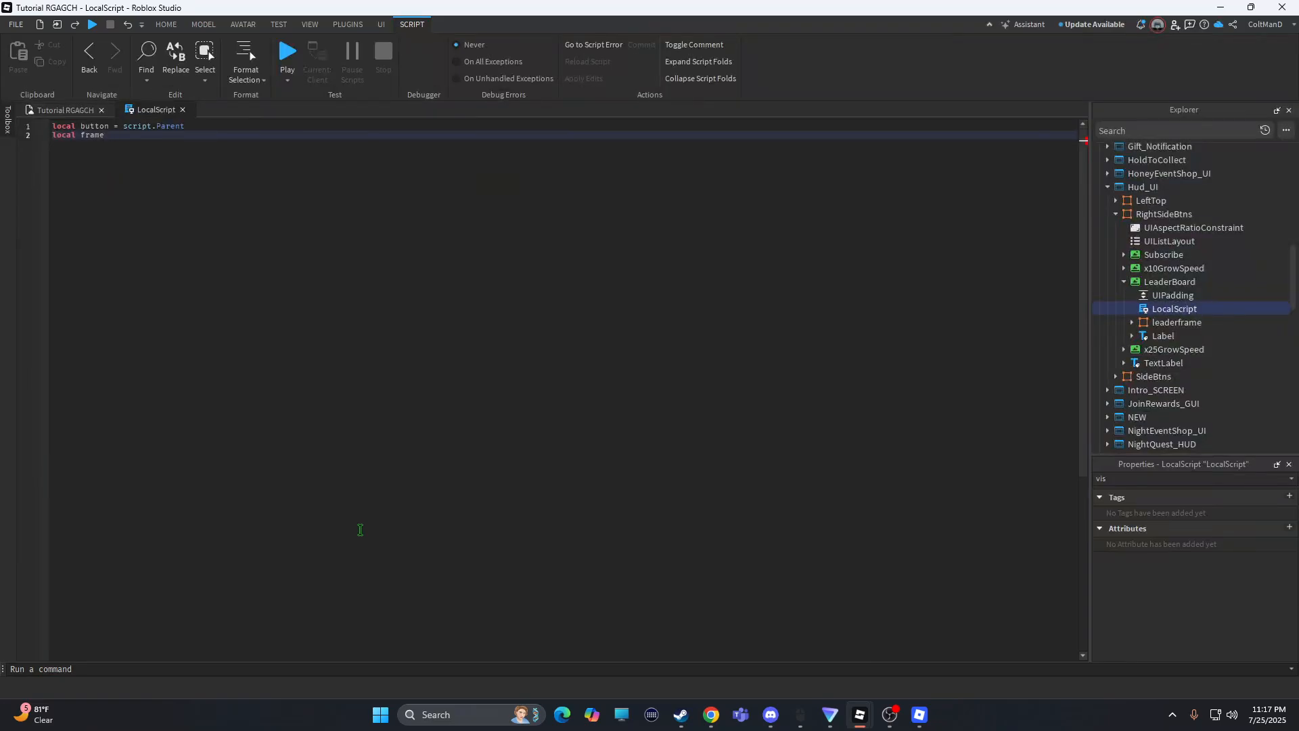
pyautogui.write('= button')
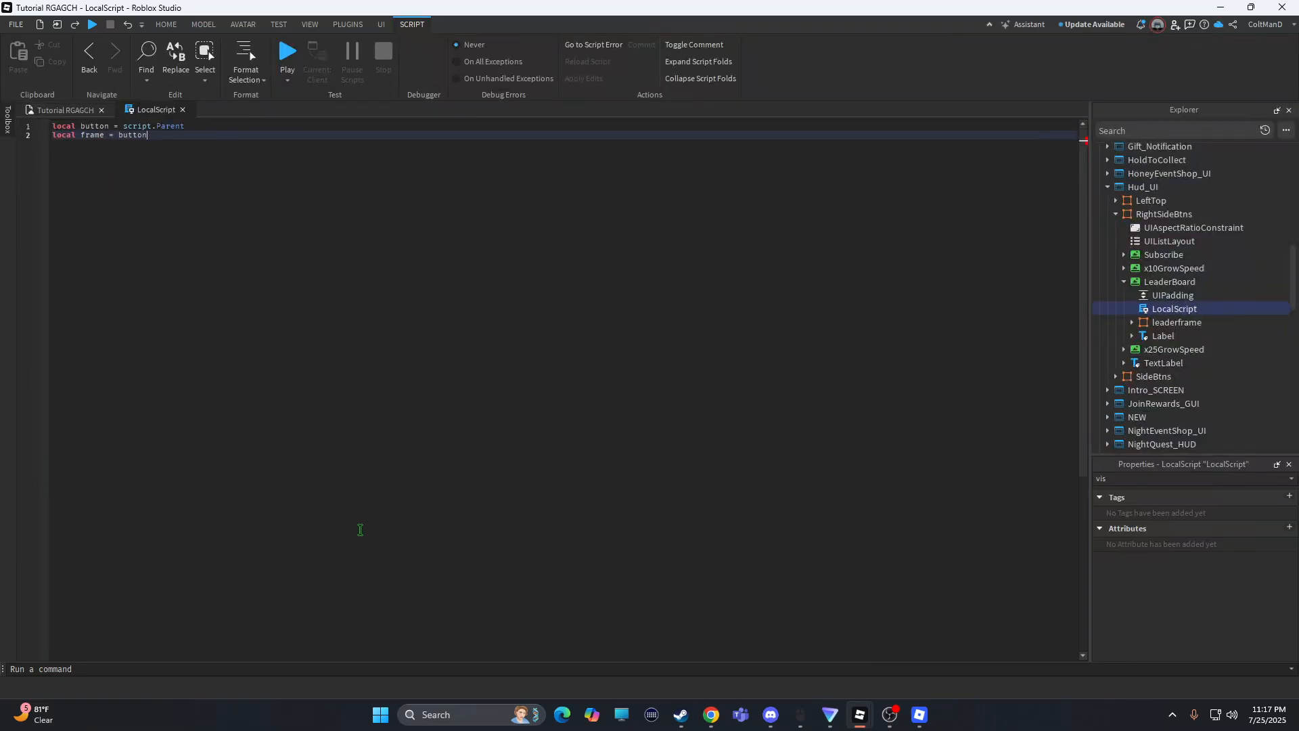
pyautogui.write('"')
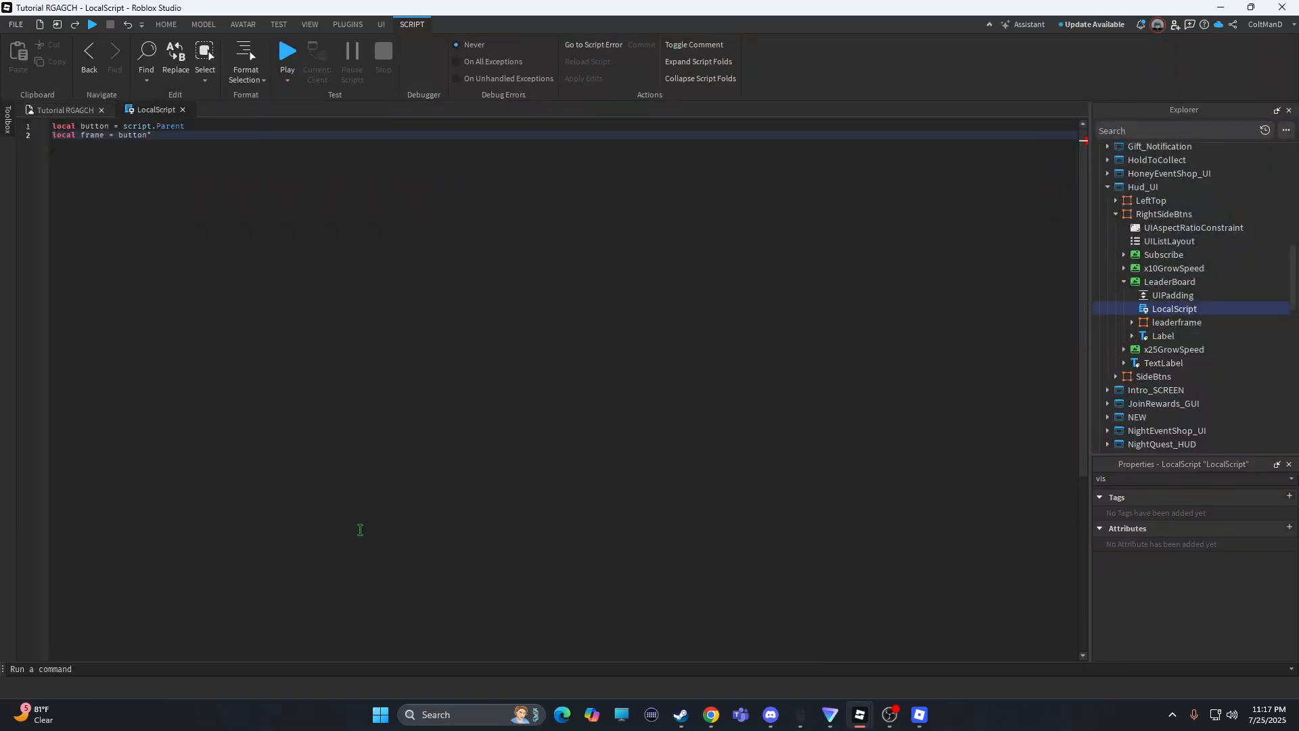
pyautogui.write('fu')
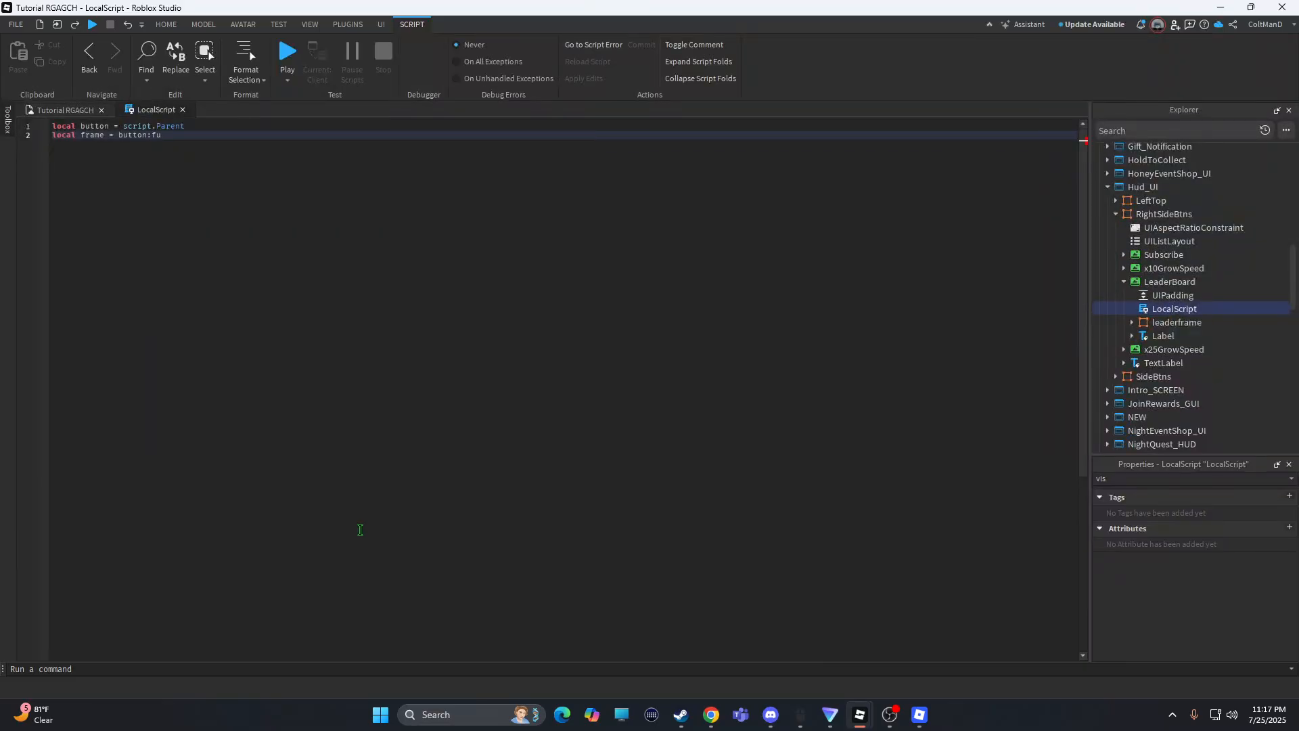
pyautogui.write('indFirstChild(')
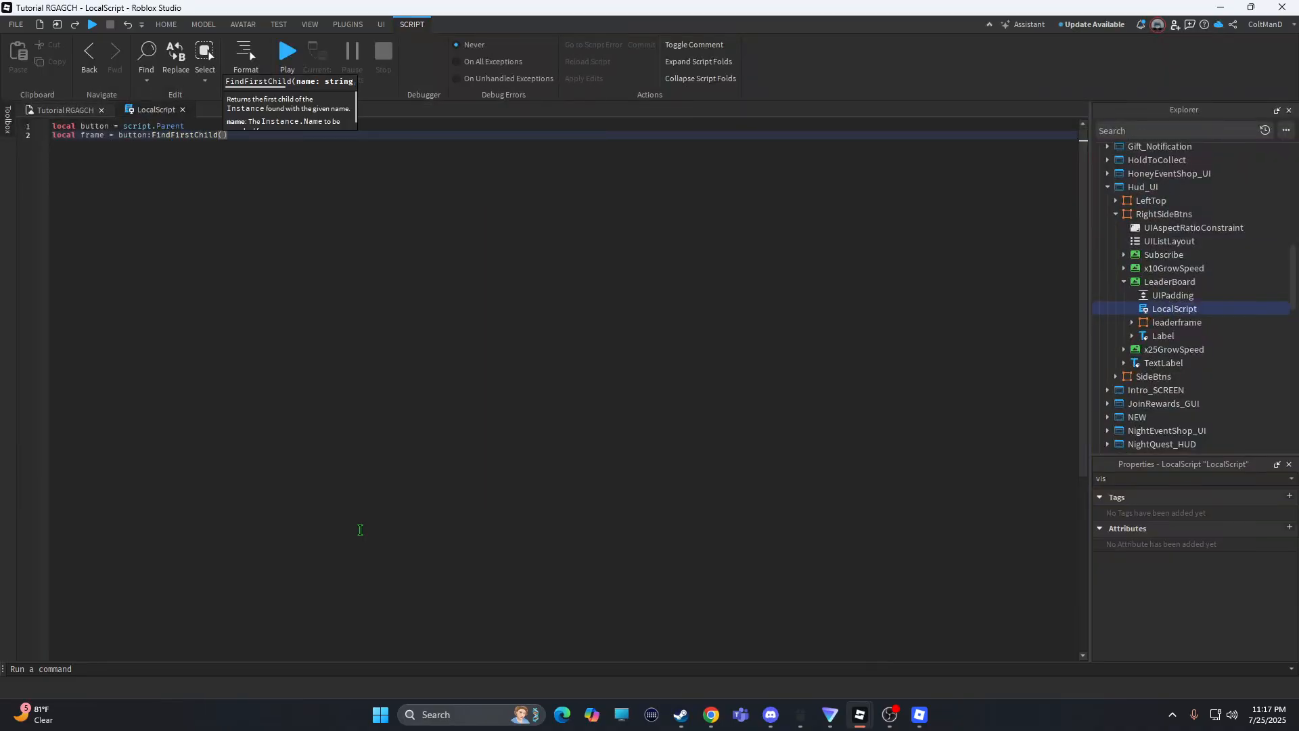
pyautogui.write('""')
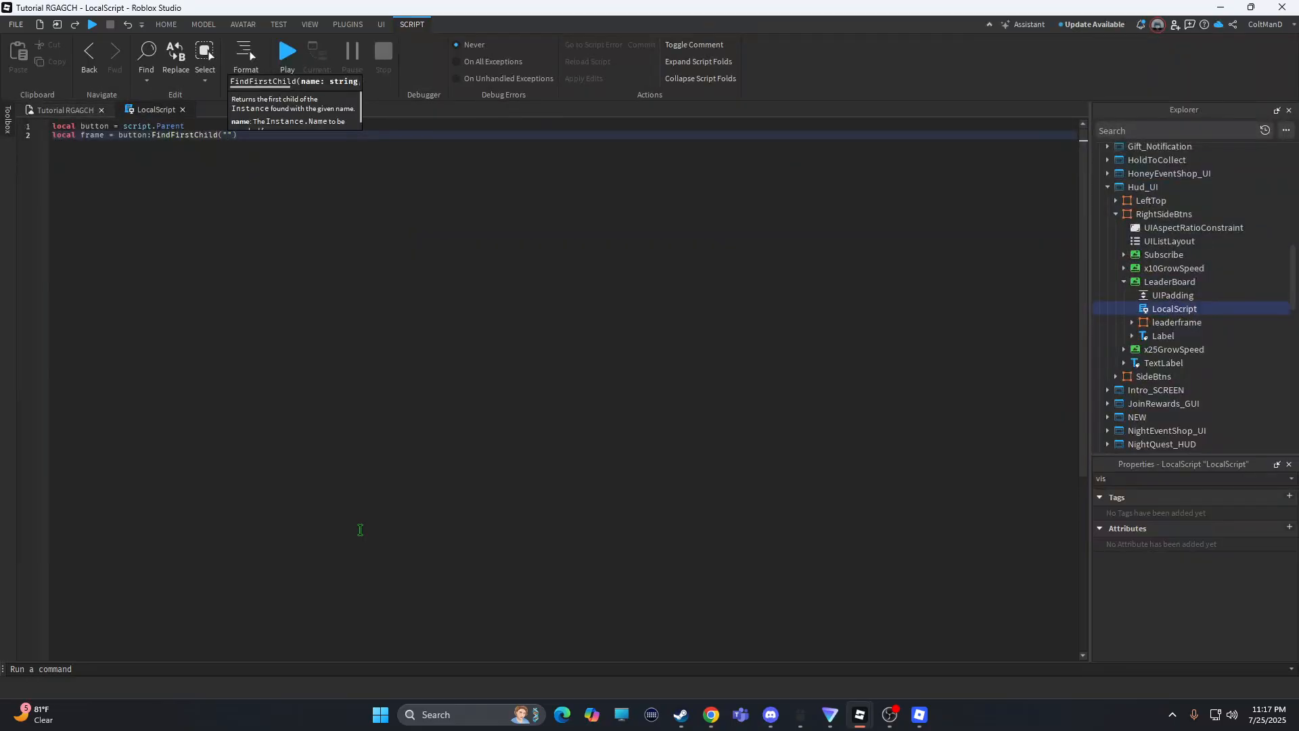
pyautogui.click(1177, 322)
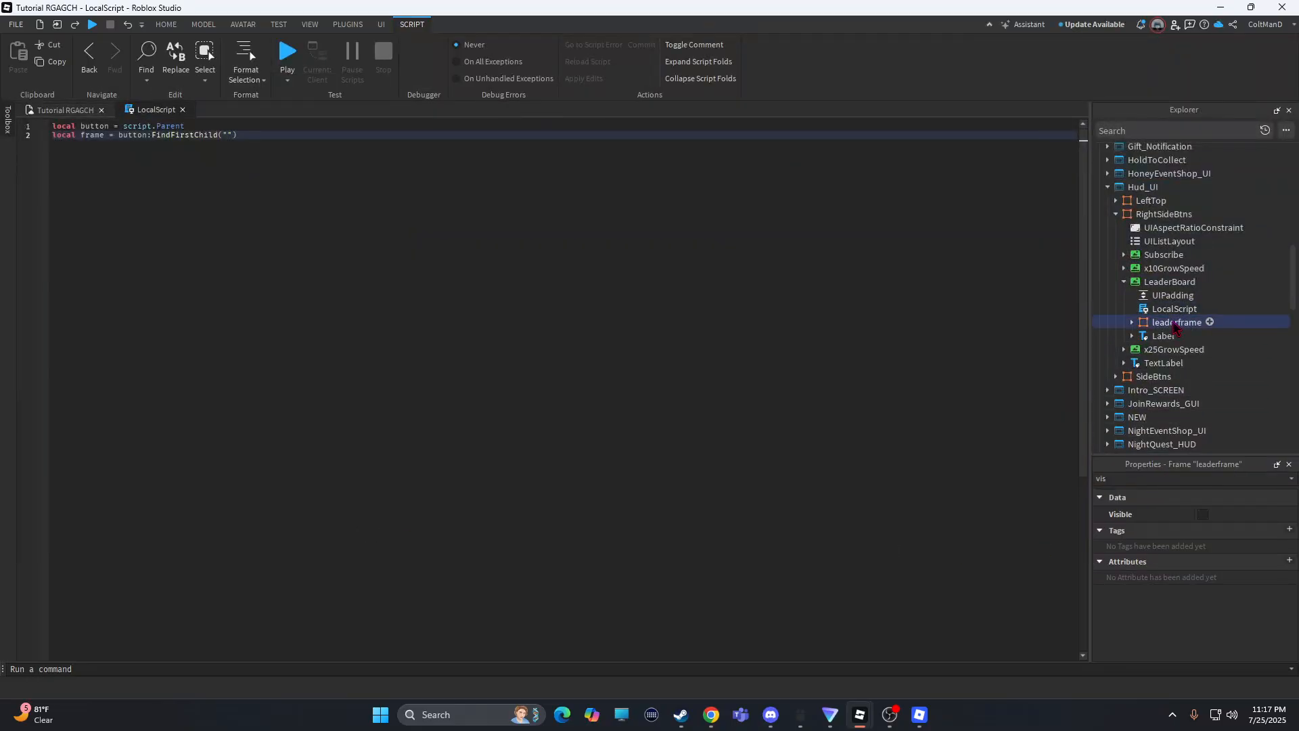
pyautogui.doubleClick(1177, 322)
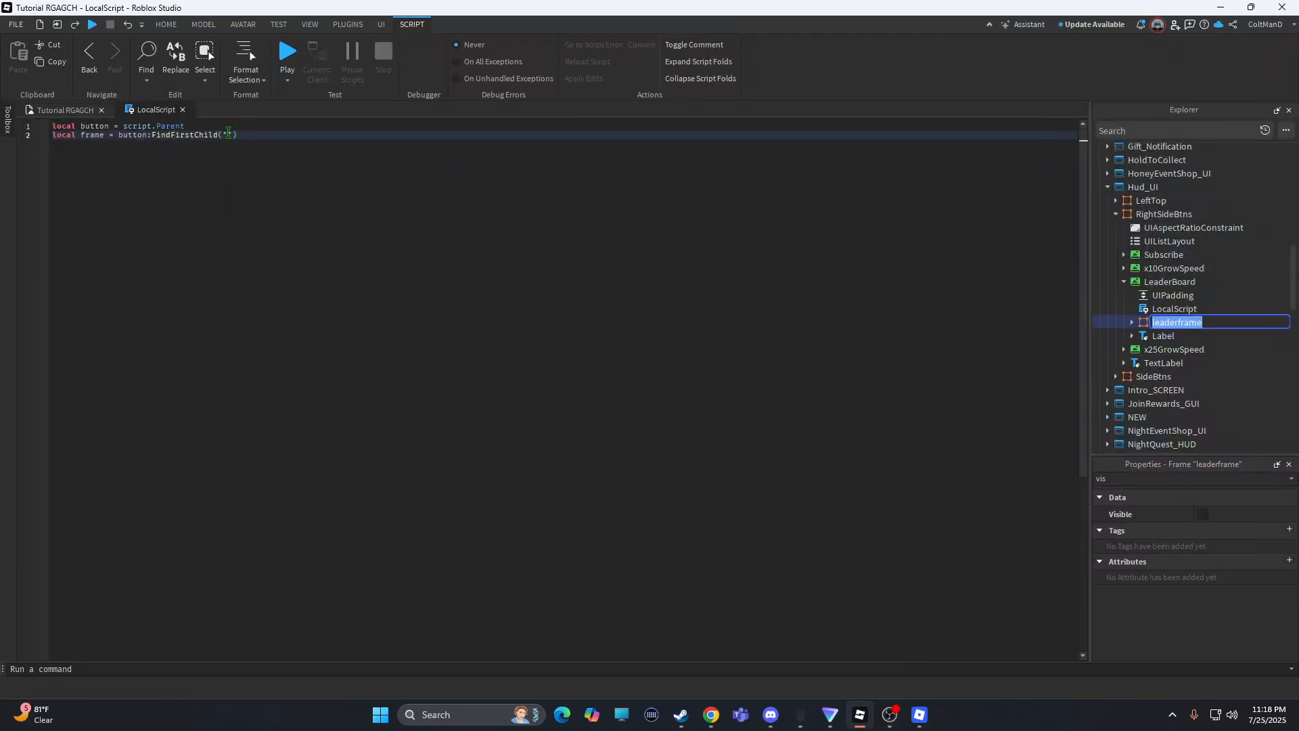
pyautogui.write('leaderframe')
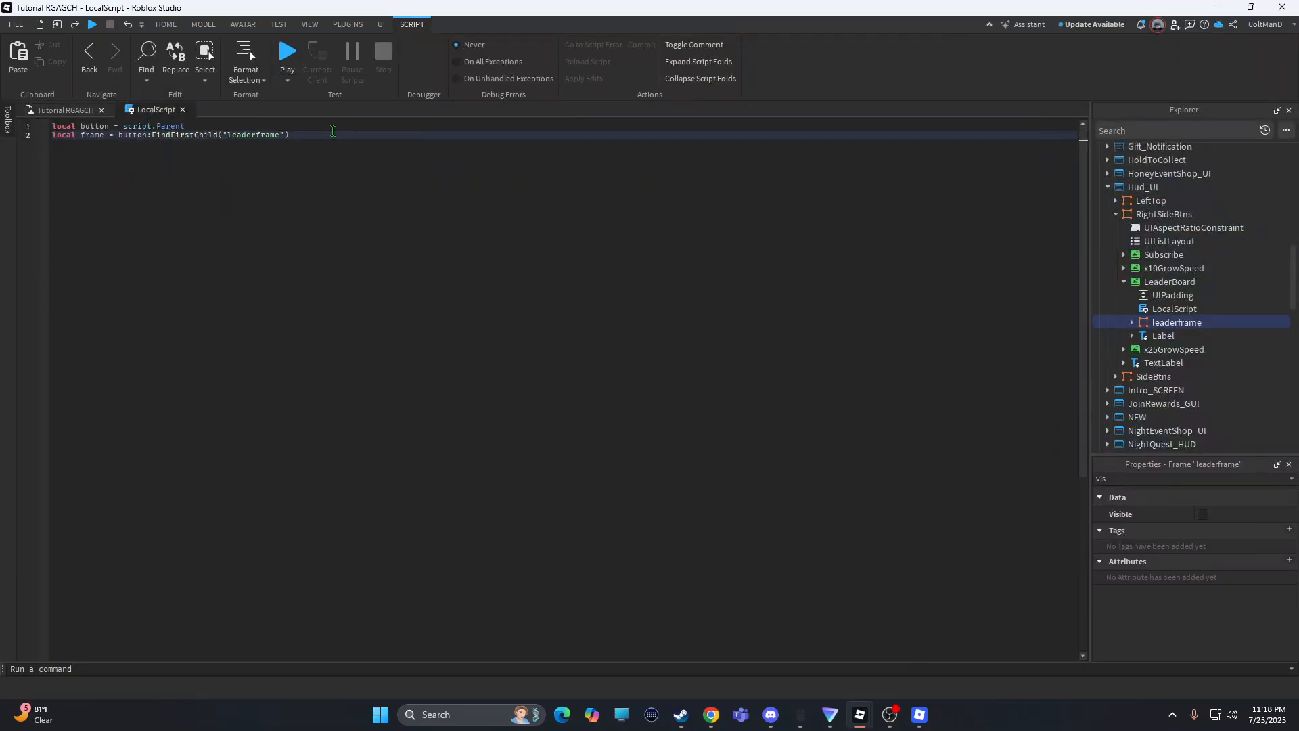
pyautogui.press('enter')
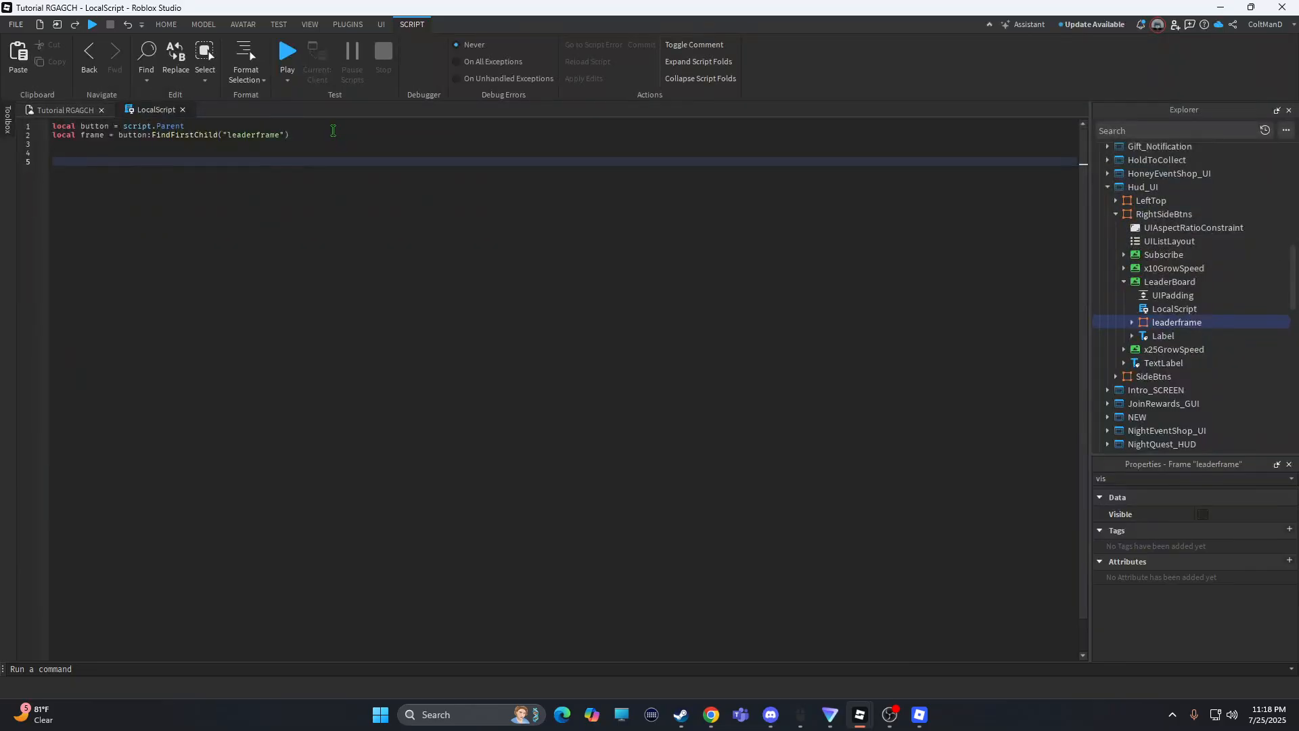
# Connect a function to button.MouseButton1Click.
pyautogui.write('bu')
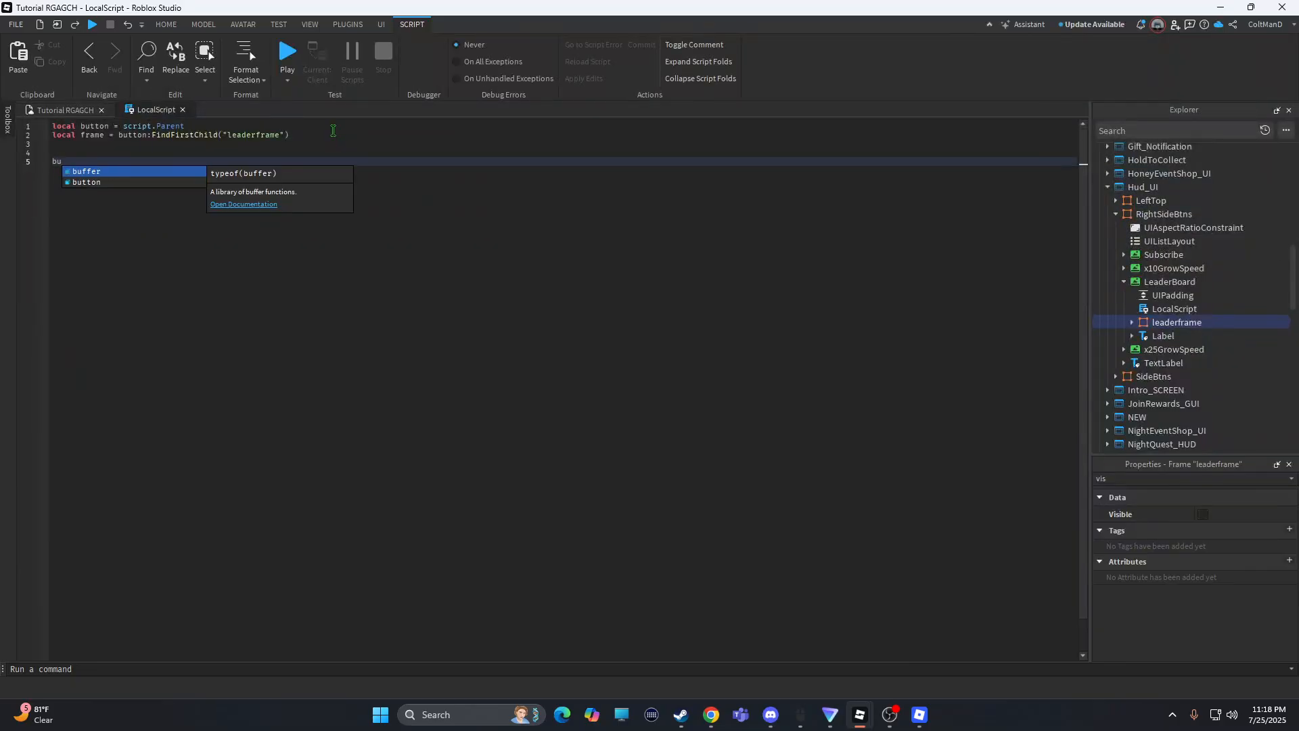
pyautogui.write('tton')
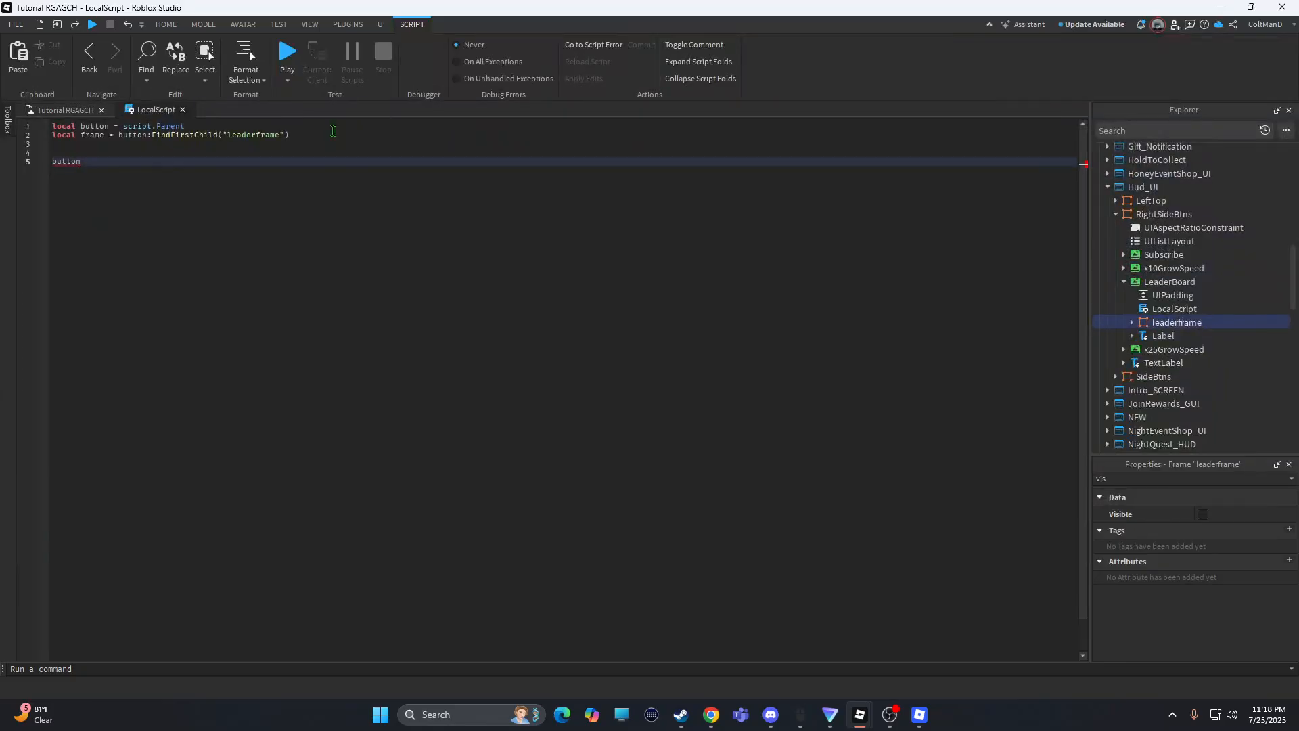
pyautogui.write('.')
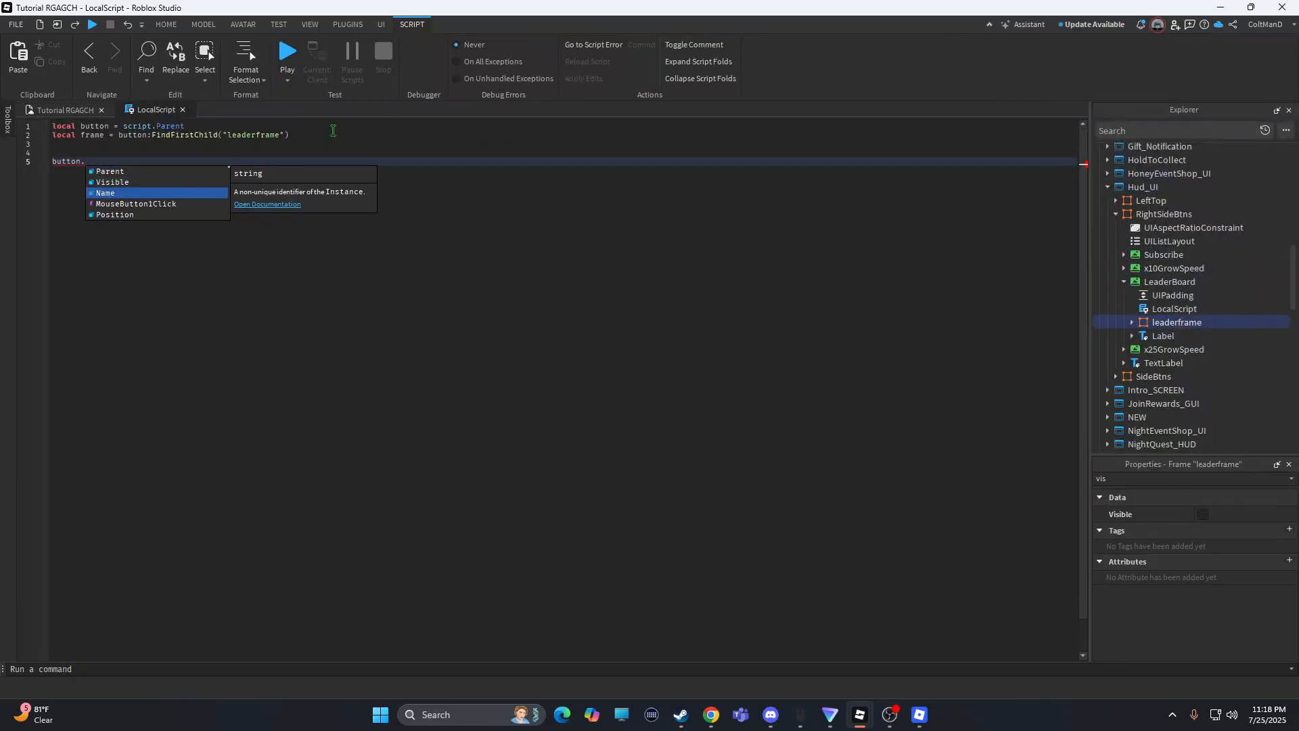
pyautogui.write('MouseButton1Click')
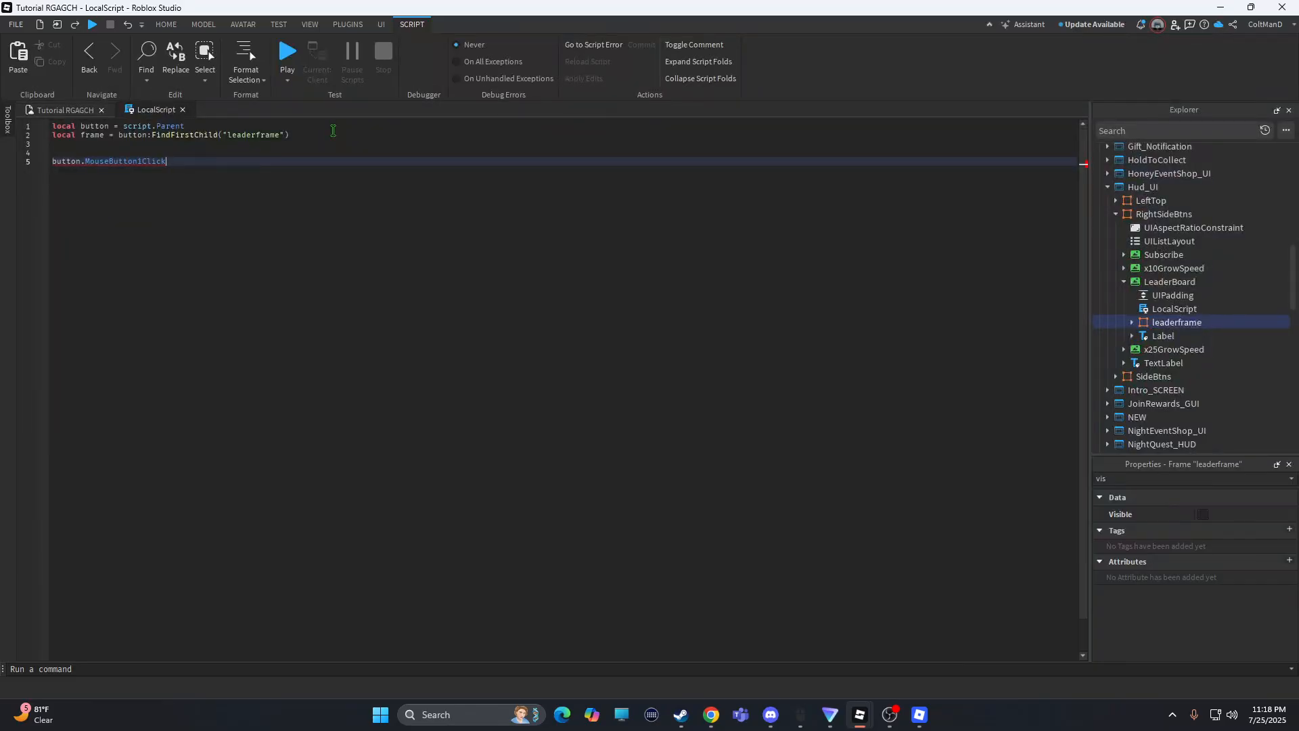
pyautogui.write(':Connect(function(')
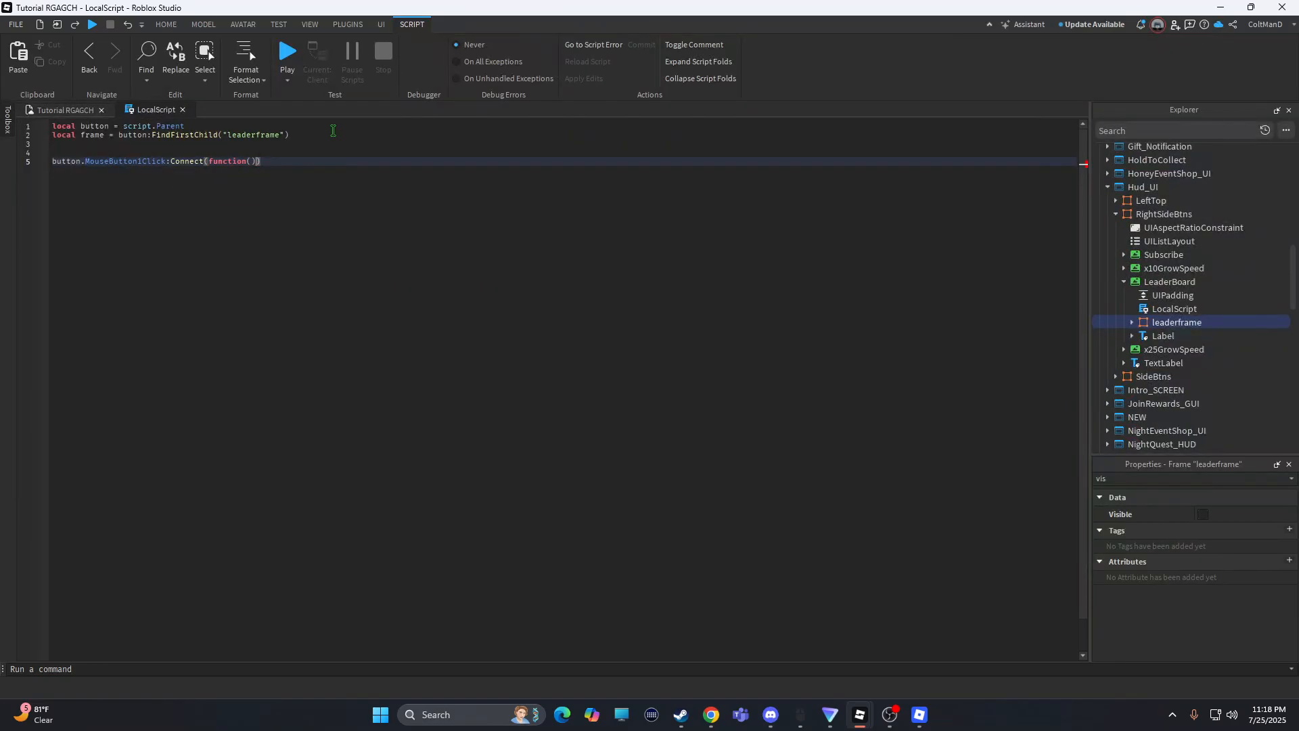
pyautogui.press('Backspace')
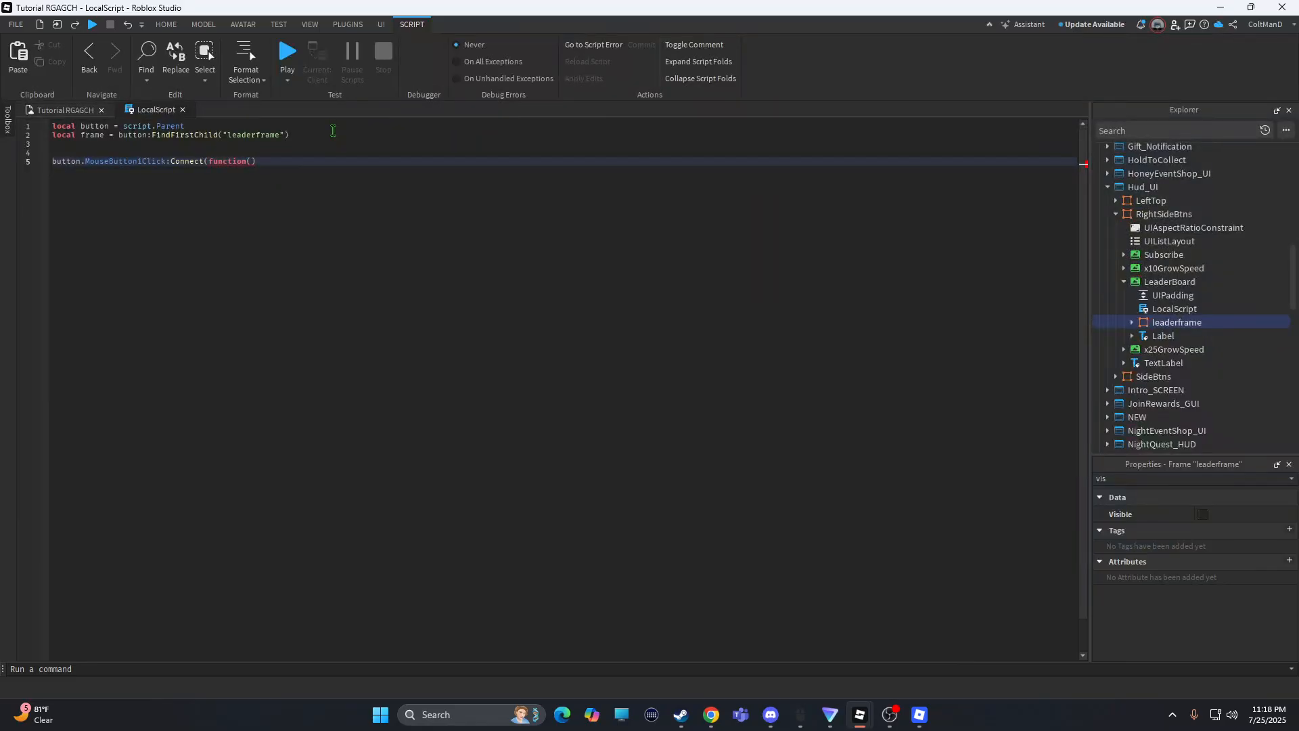
# Inside the handler, add if frame and frame:IsA("Frame") then.
pyautogui.write('i')
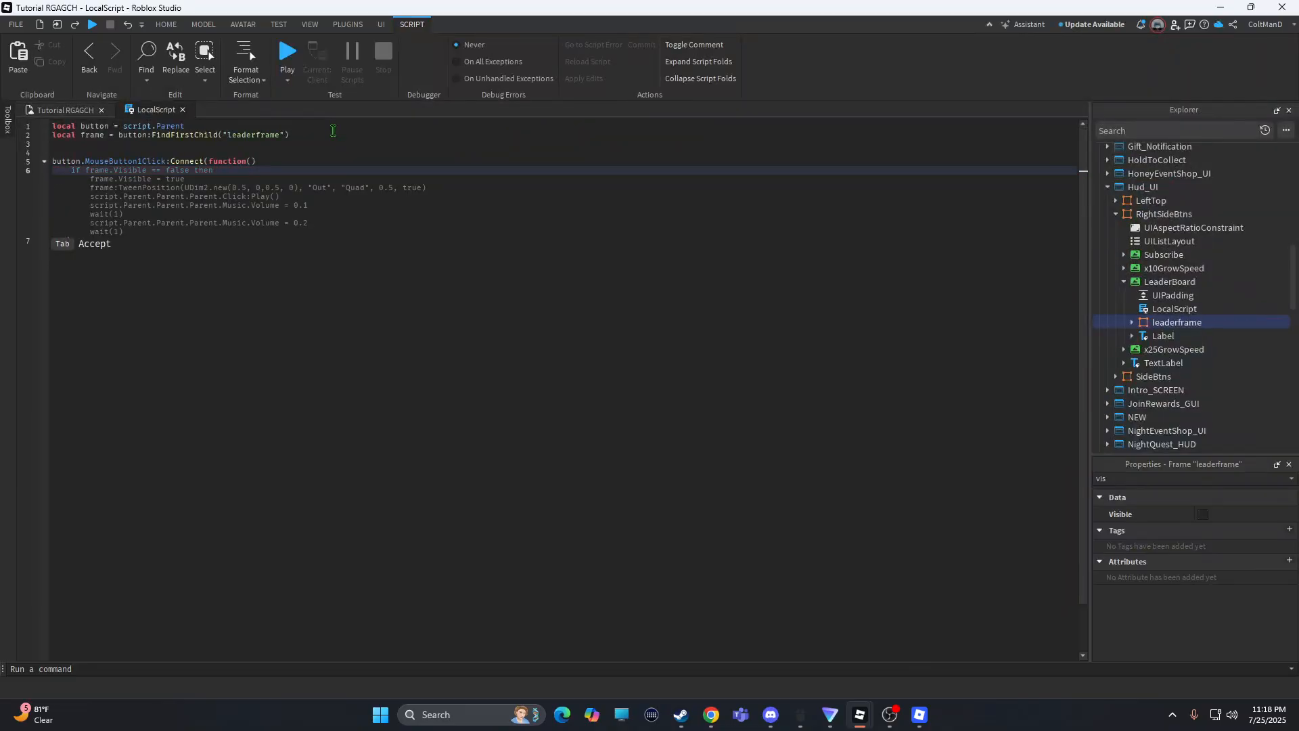
pyautogui.write('frame a')
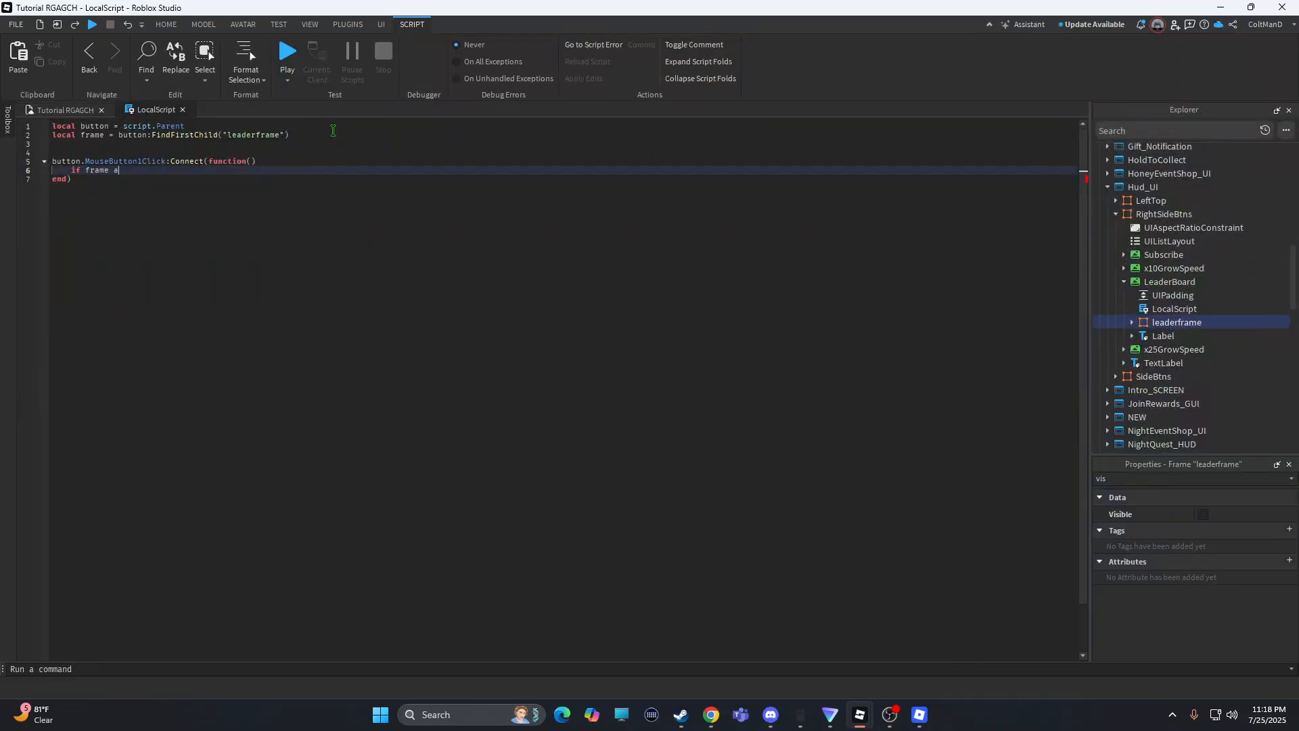
pyautogui.press('Backspace')
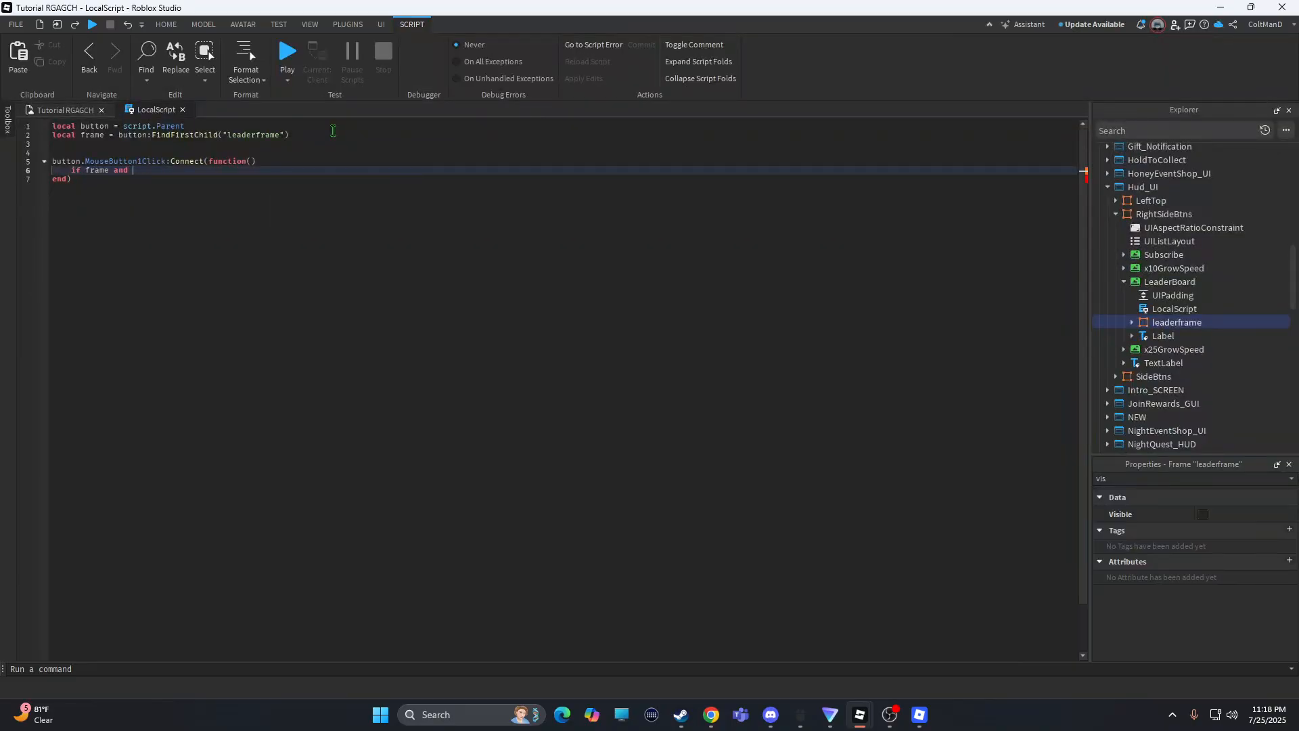
pyautogui.write('frame')
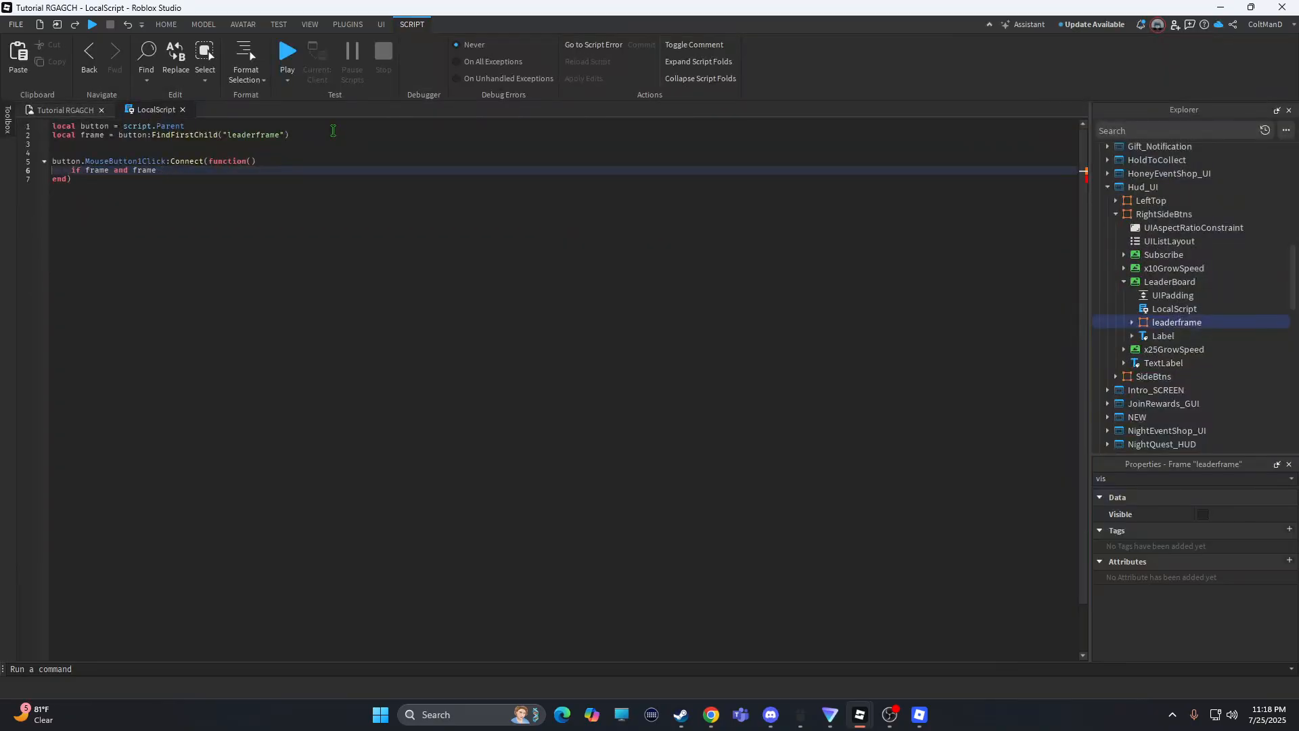
pyautogui.write(':is')
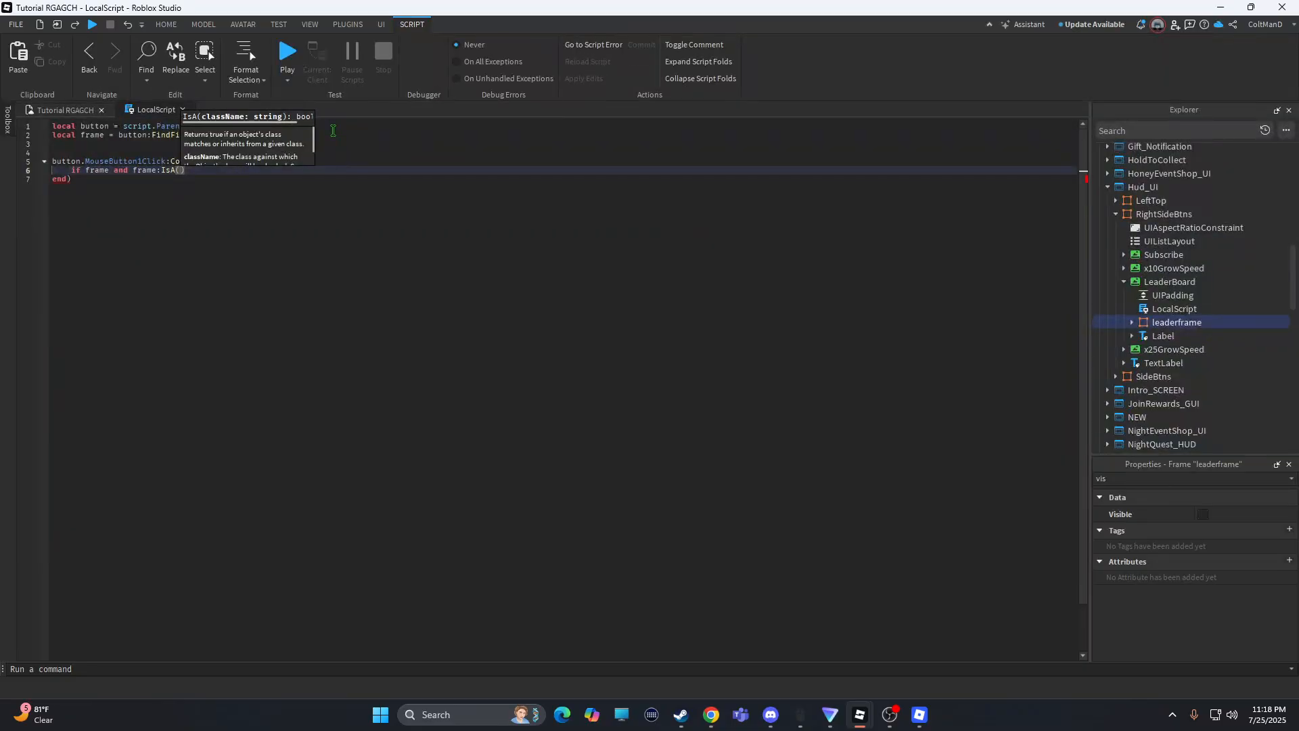
pyautogui.write('""')
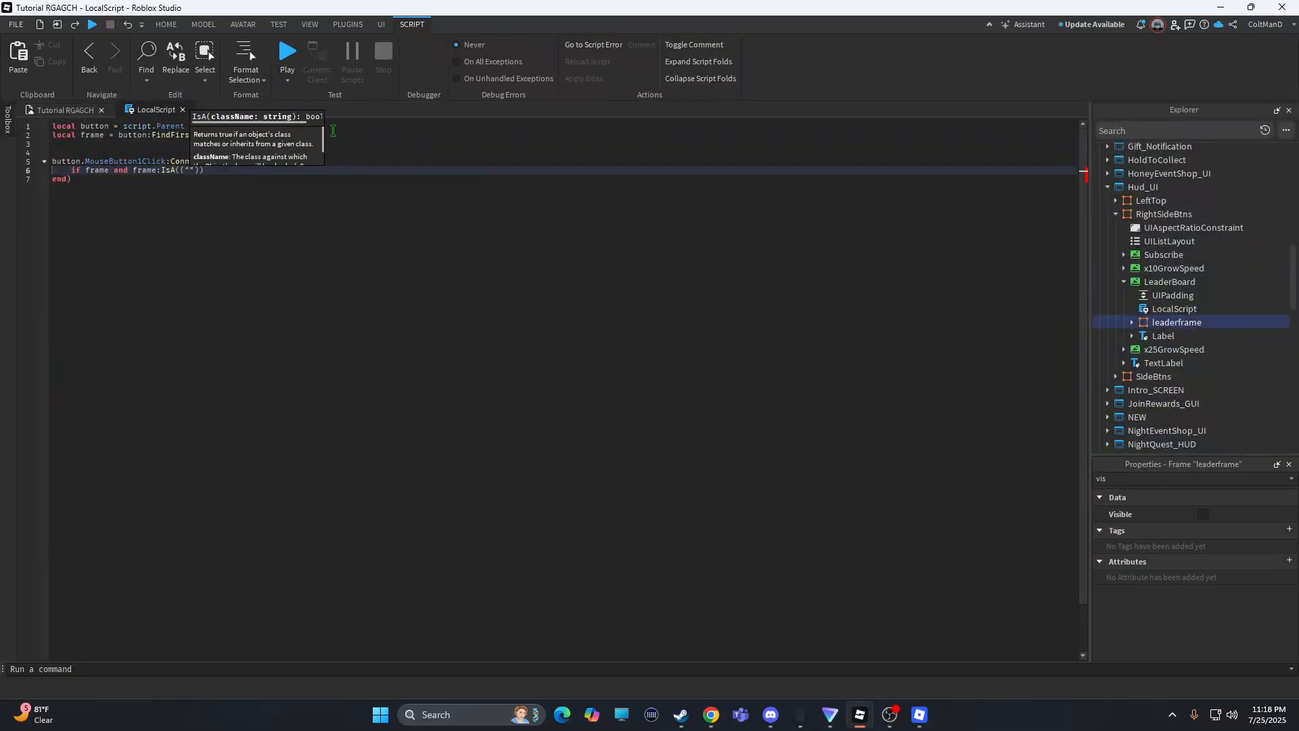
pyautogui.write('Frame')
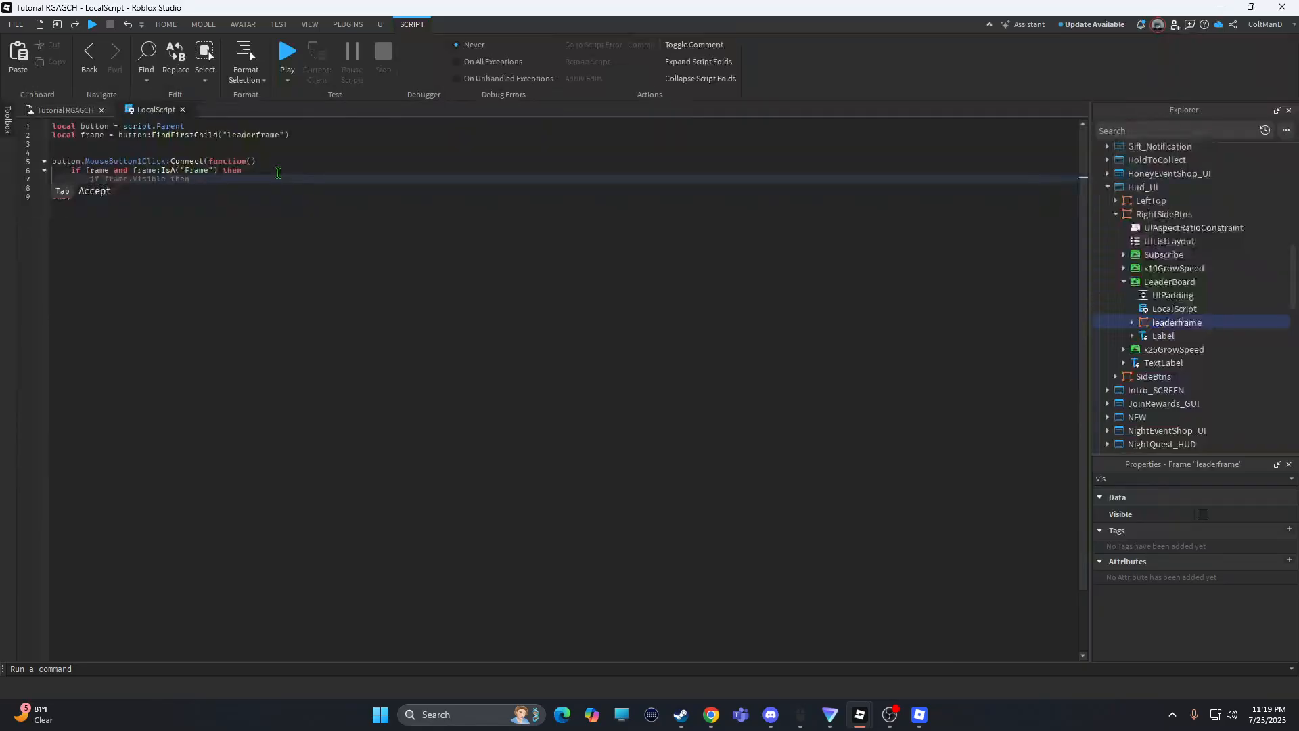
# Add the line frame.Visible = not frame.Visible inside the if block.
pyautogui.write('frame')
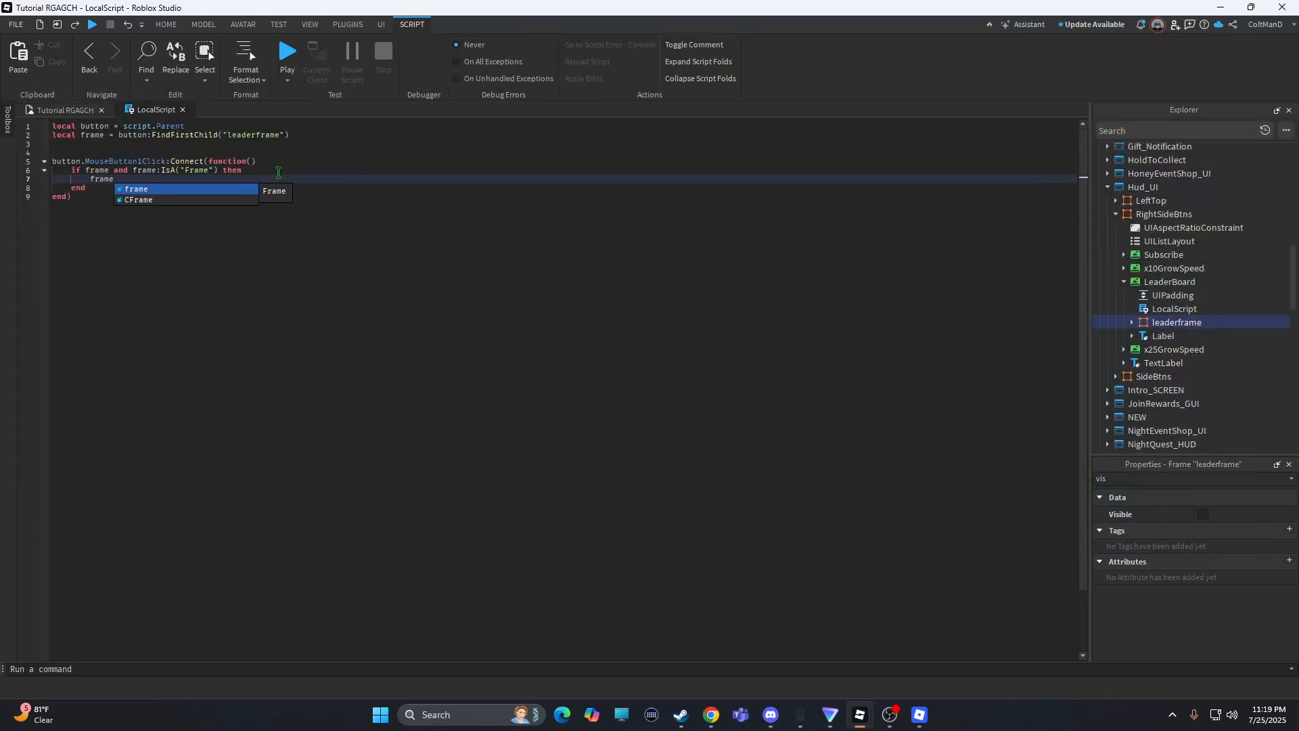
pyautogui.write('.vis')
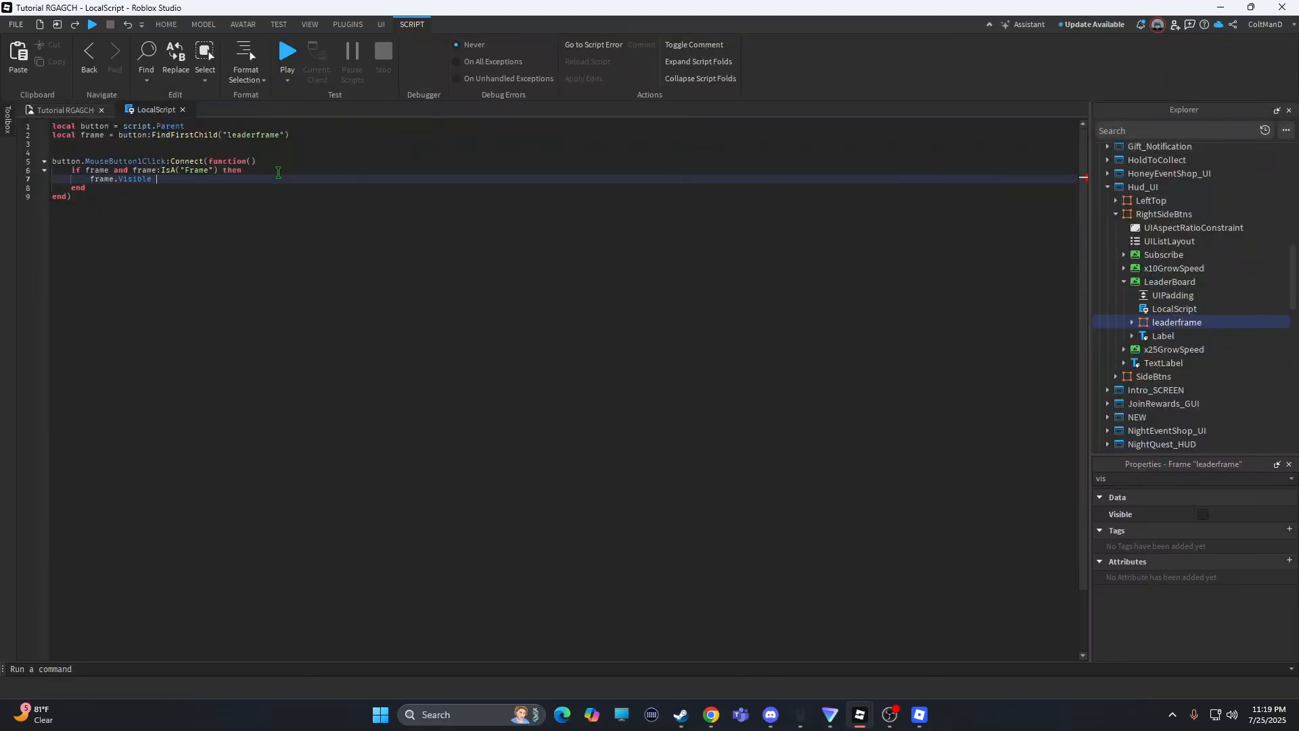
pyautogui.write('= not')
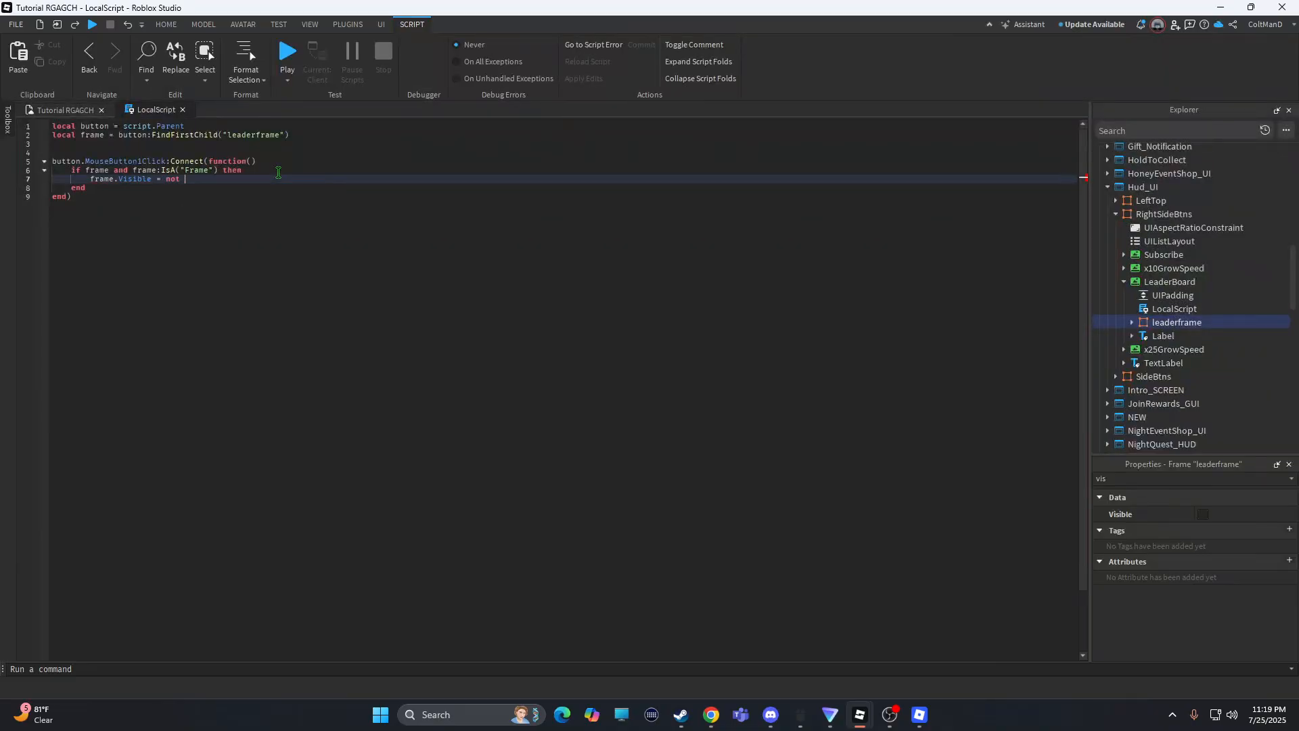
pyautogui.write('frame')
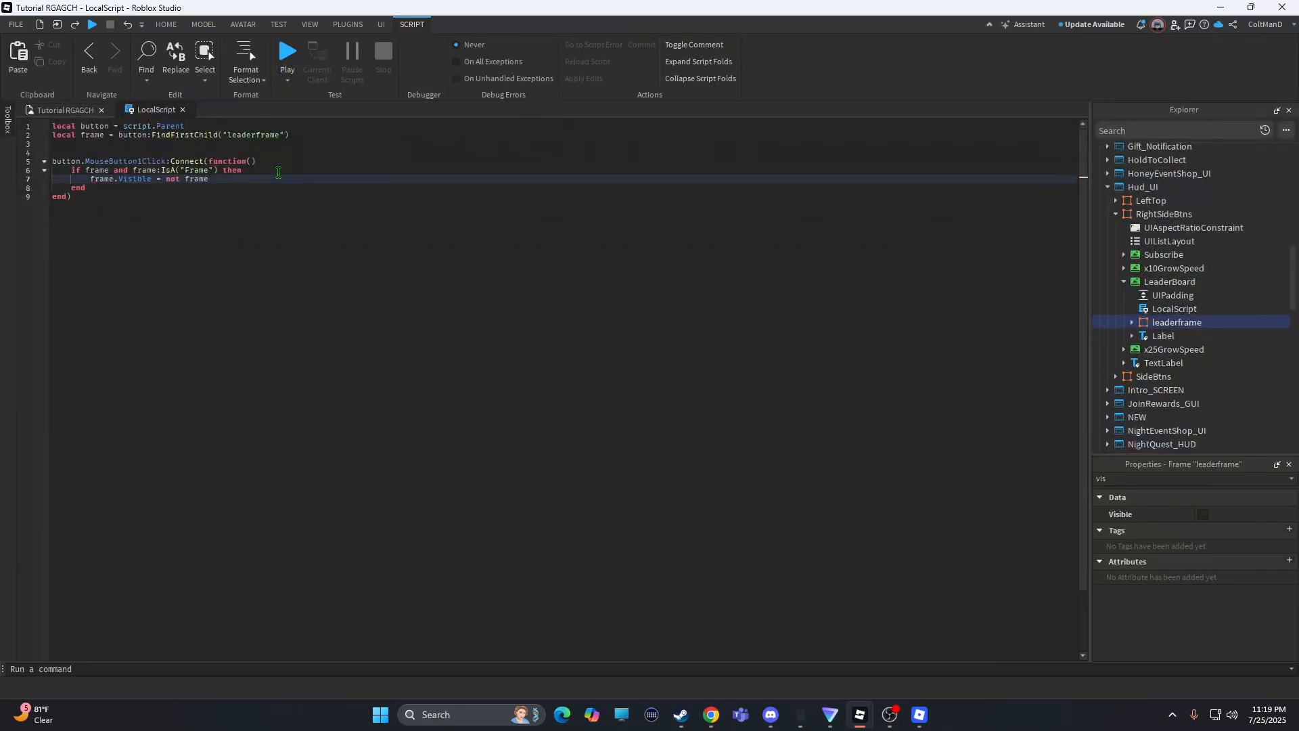
pyautogui.write('.viss')
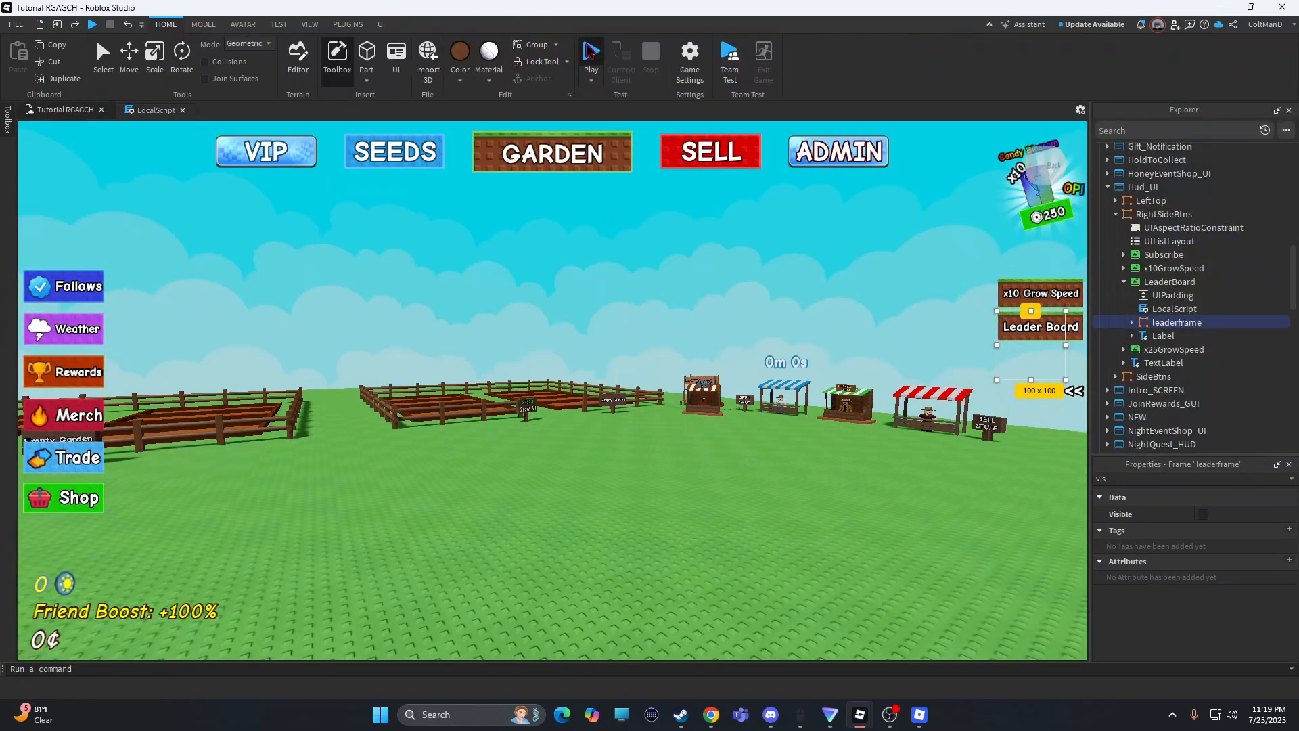
# Start a playtest of the game and then stop it.
pyautogui.click(590, 49)
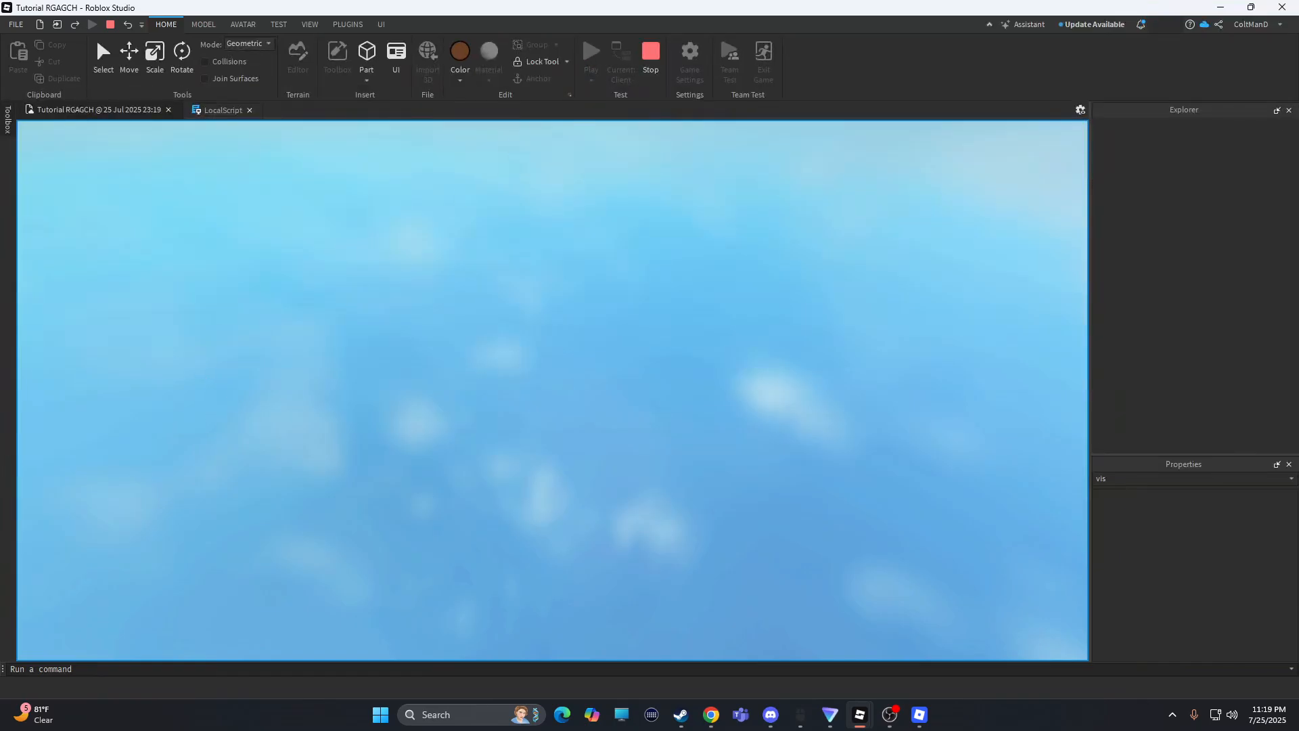
pyautogui.click(620, 61)
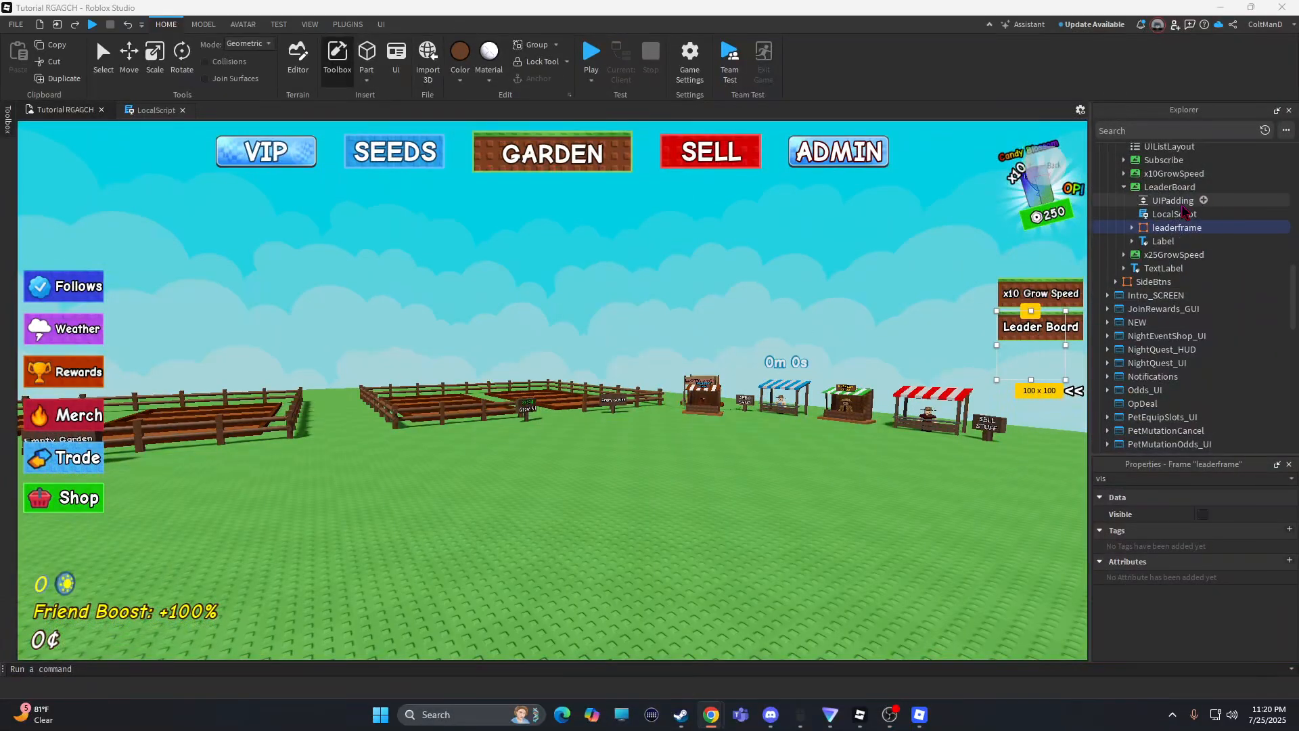
# Expand leaderframe and tick Visible on its Frame so the panel shows.
pyautogui.click(380, 24)
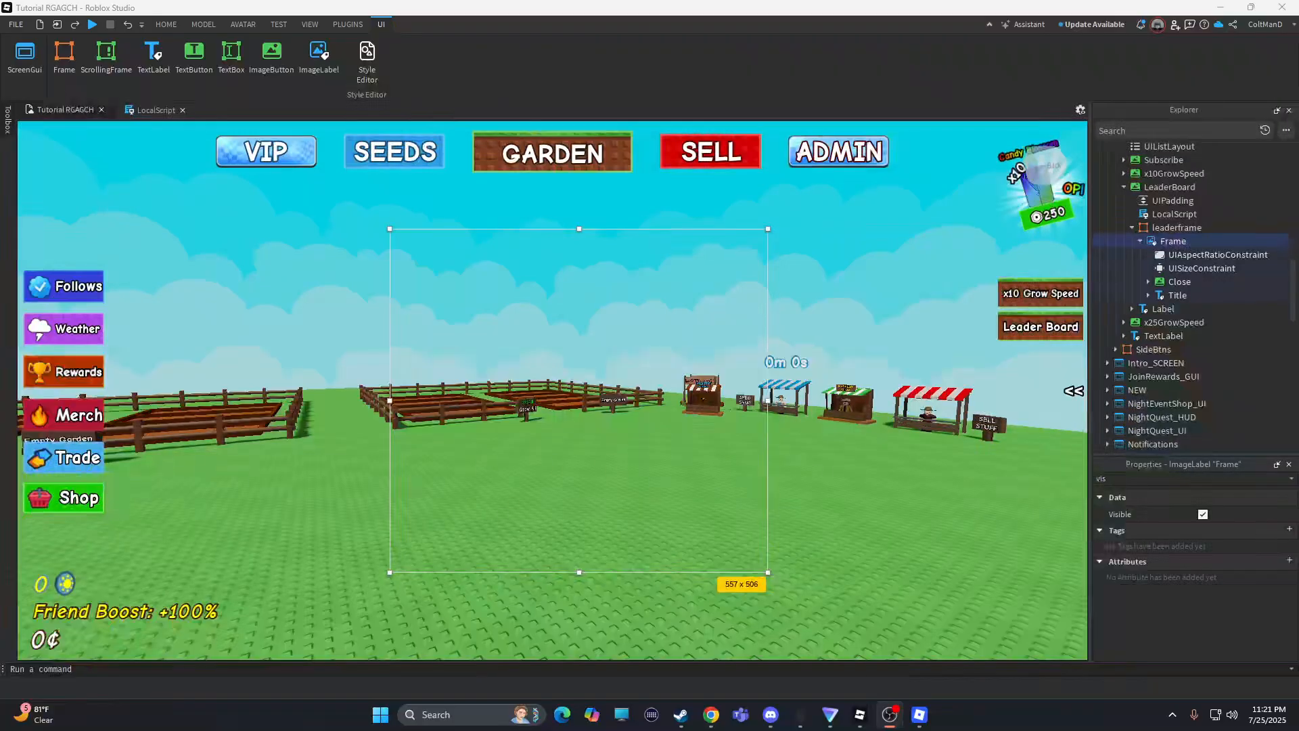
pyautogui.click(1174, 241)
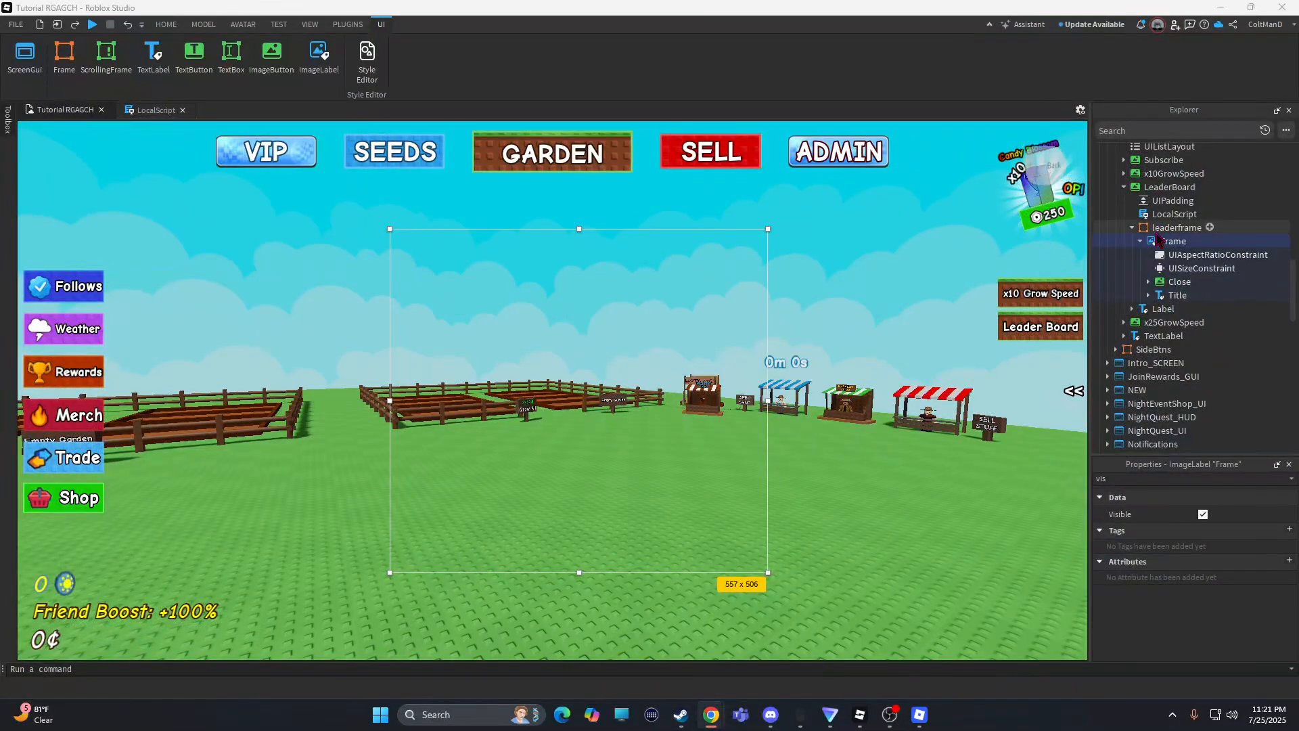
pyautogui.click(1203, 514)
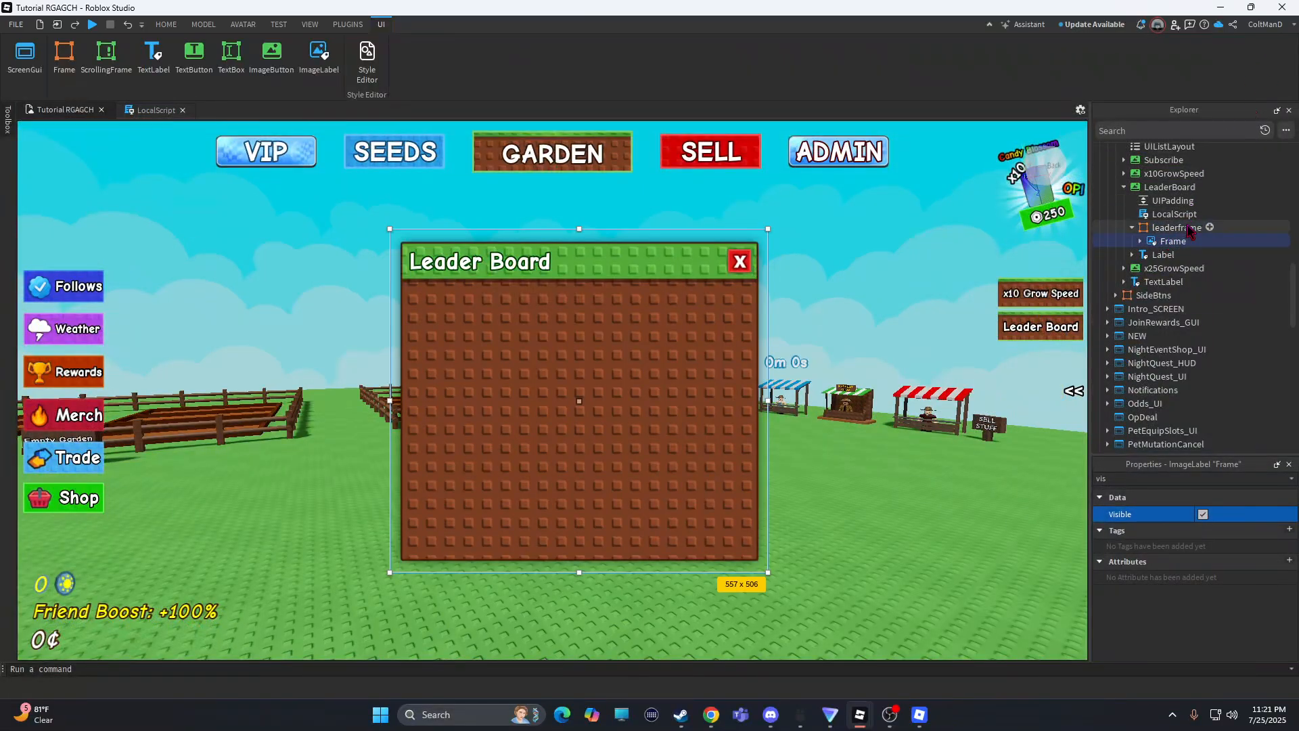
# Insert an ImageButton under leaderframe and select the Close button.
pyautogui.click(1210, 227)
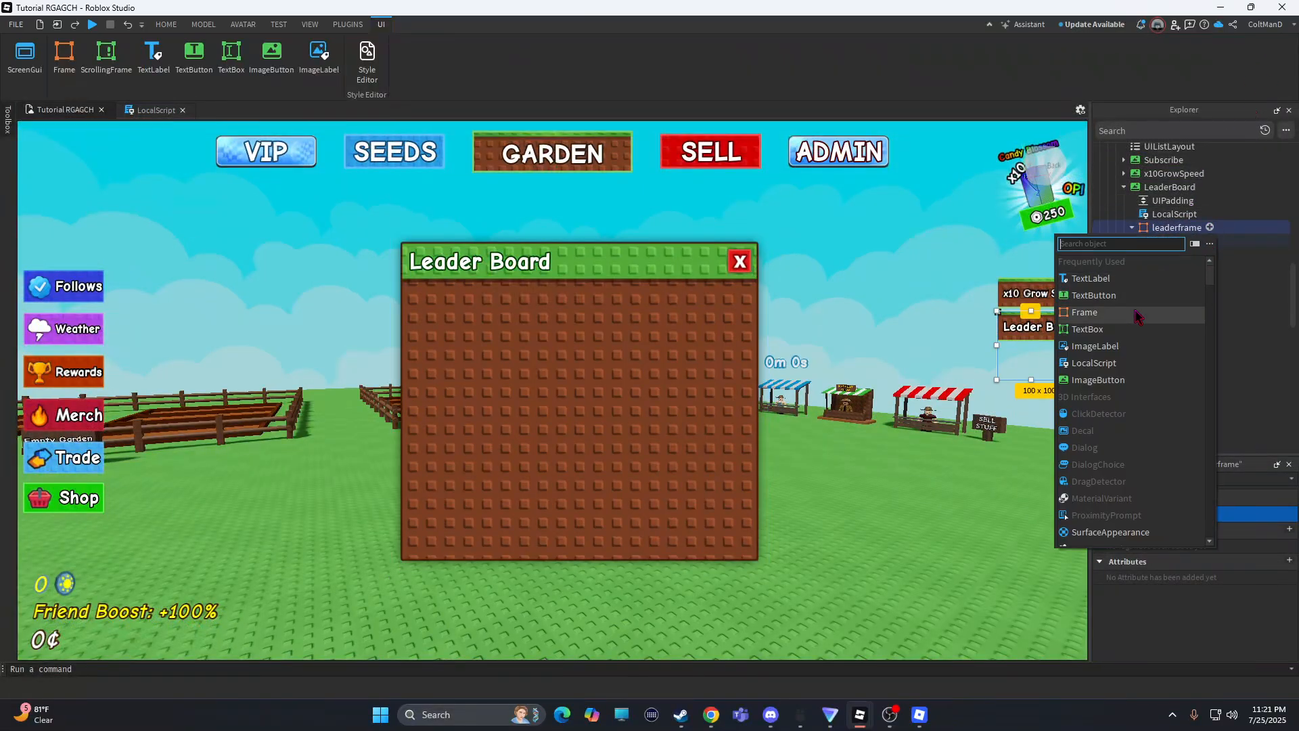
pyautogui.click(1098, 380)
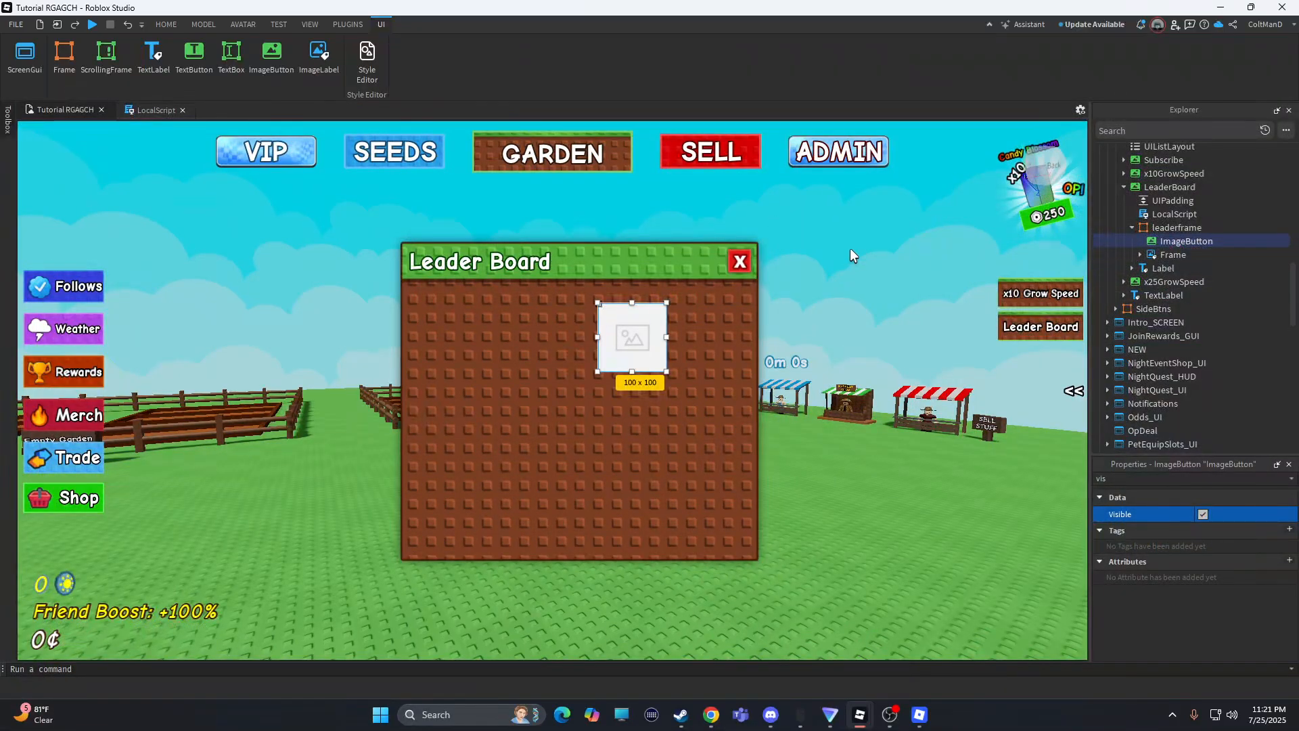
pyautogui.moveTo(650, 329)
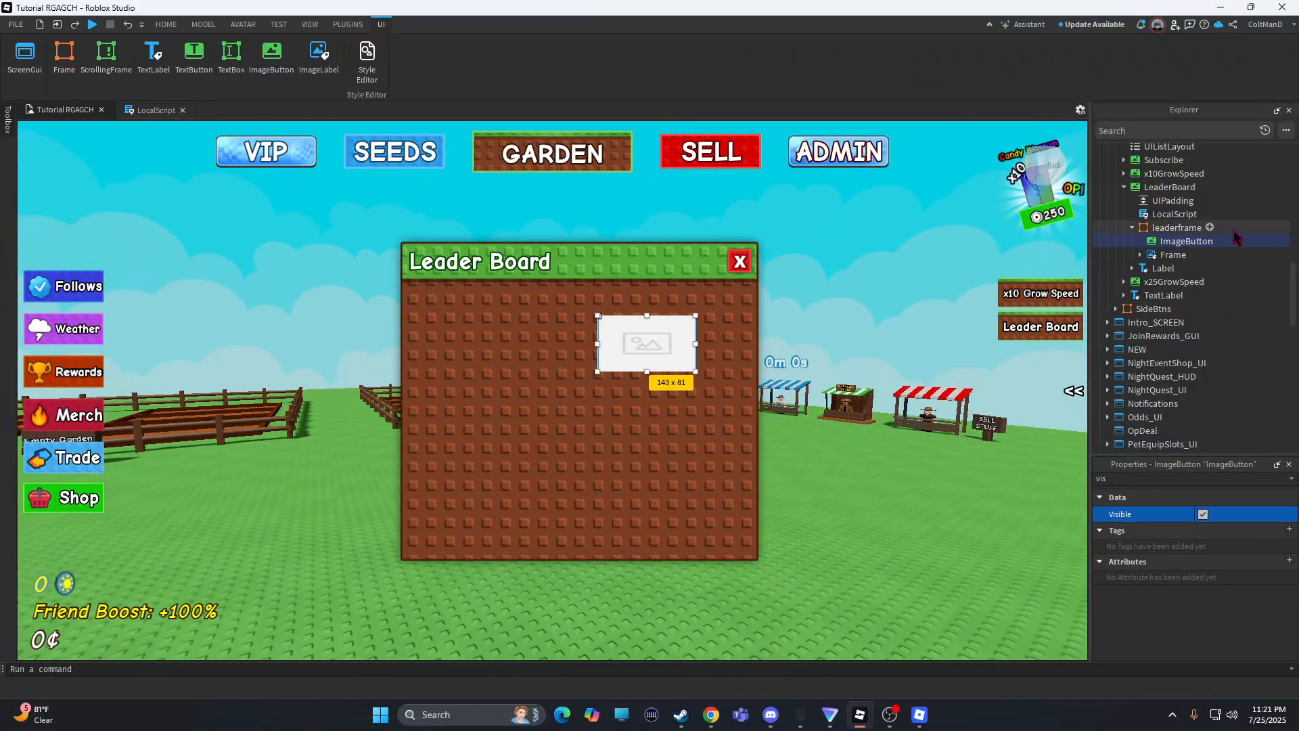
pyautogui.click(1173, 240)
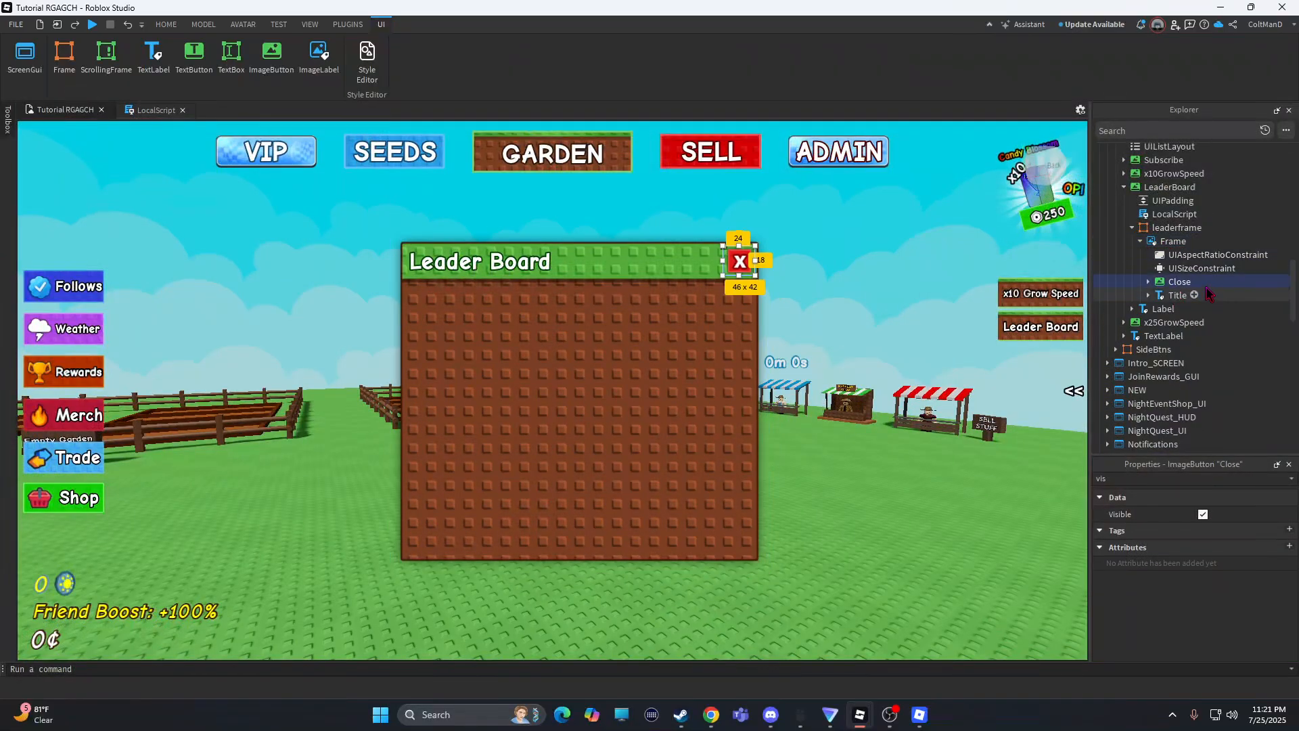
# In the Close button's LocalScript, define button = script.Parent and grandparent = button.Parent.Parent.Parent.
pyautogui.doubleClick(1199, 295)
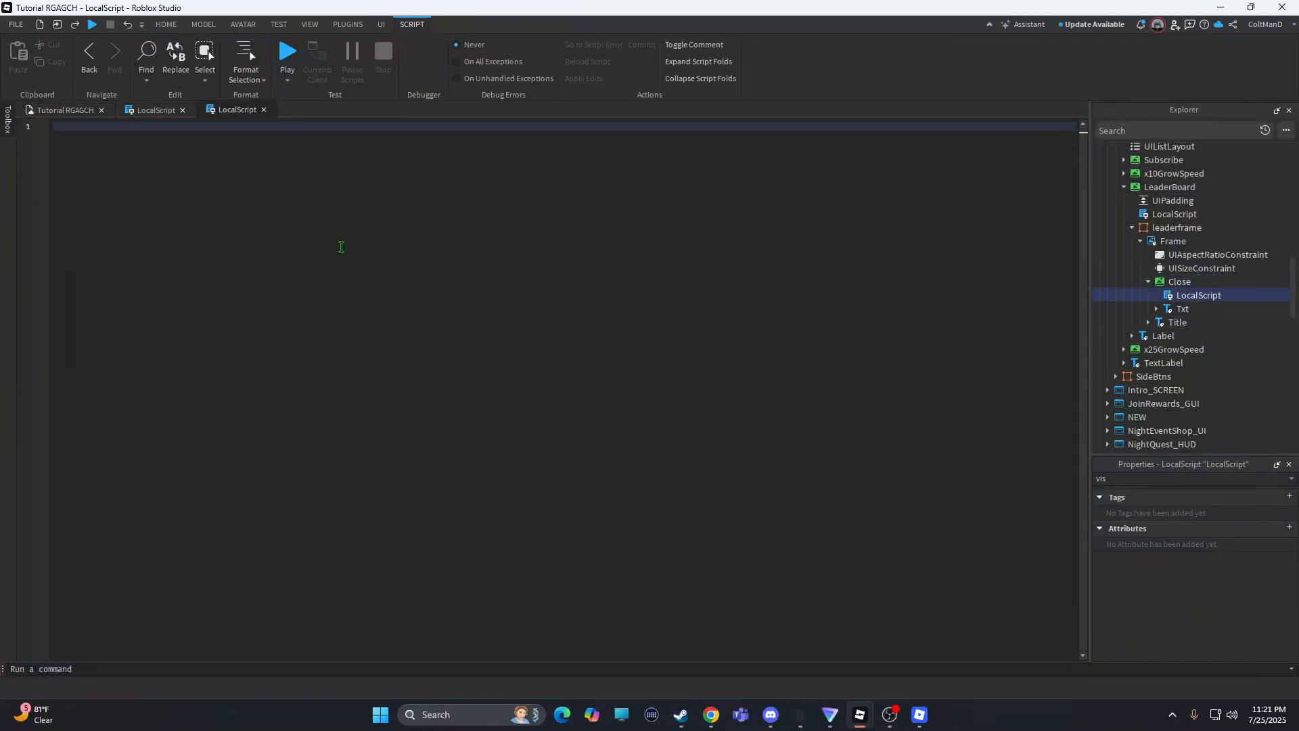
pyautogui.write('local')
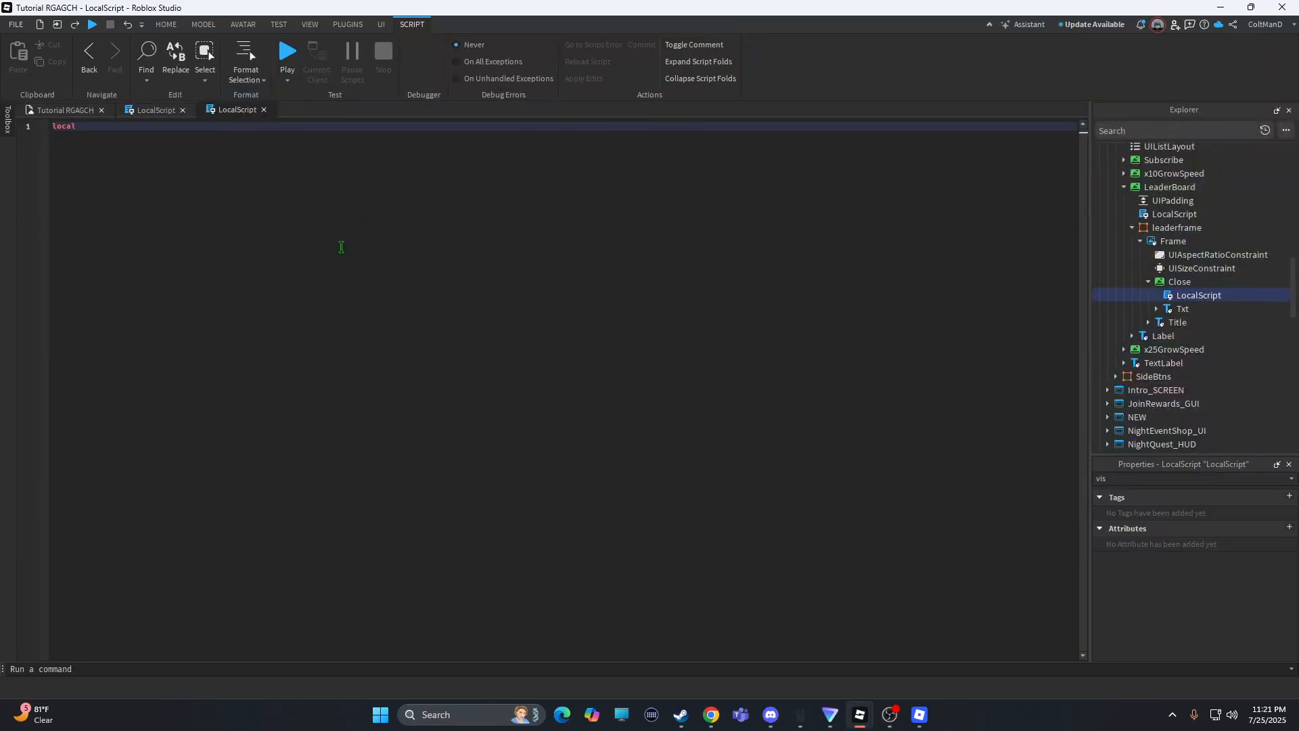
pyautogui.write('button =')
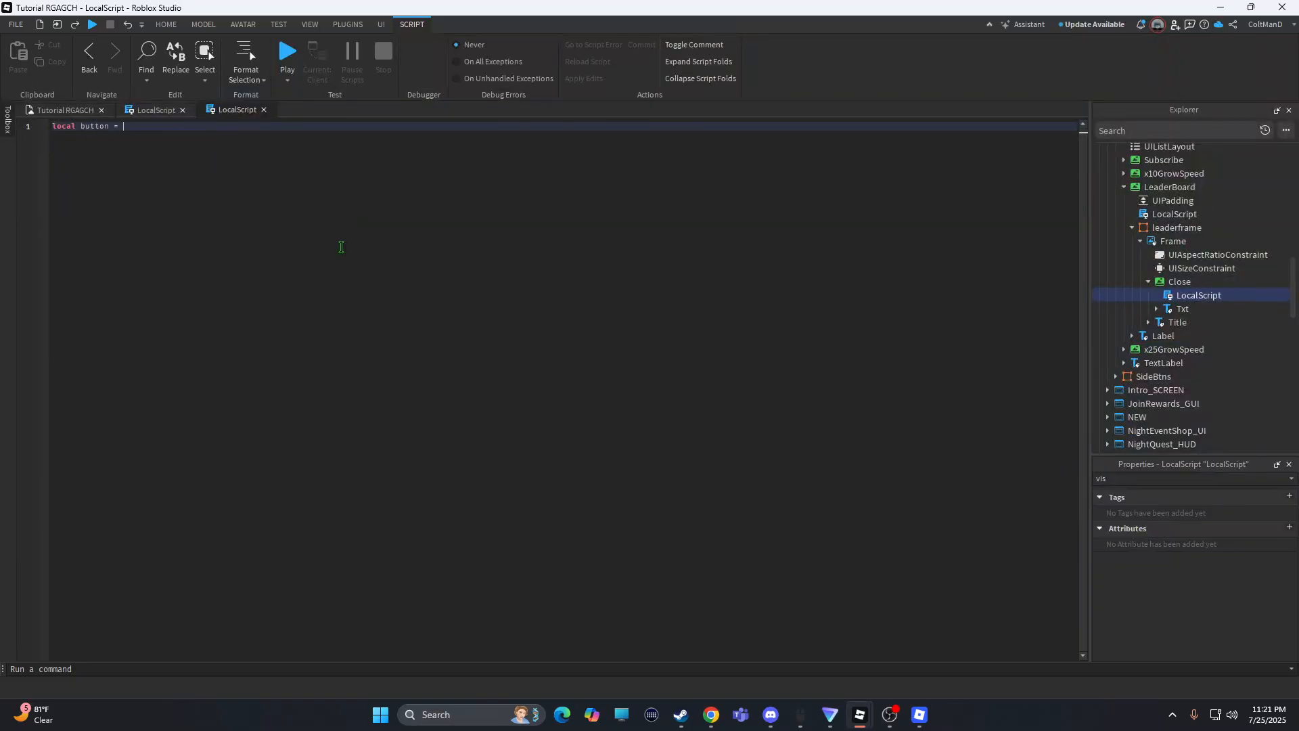
pyautogui.write('script')
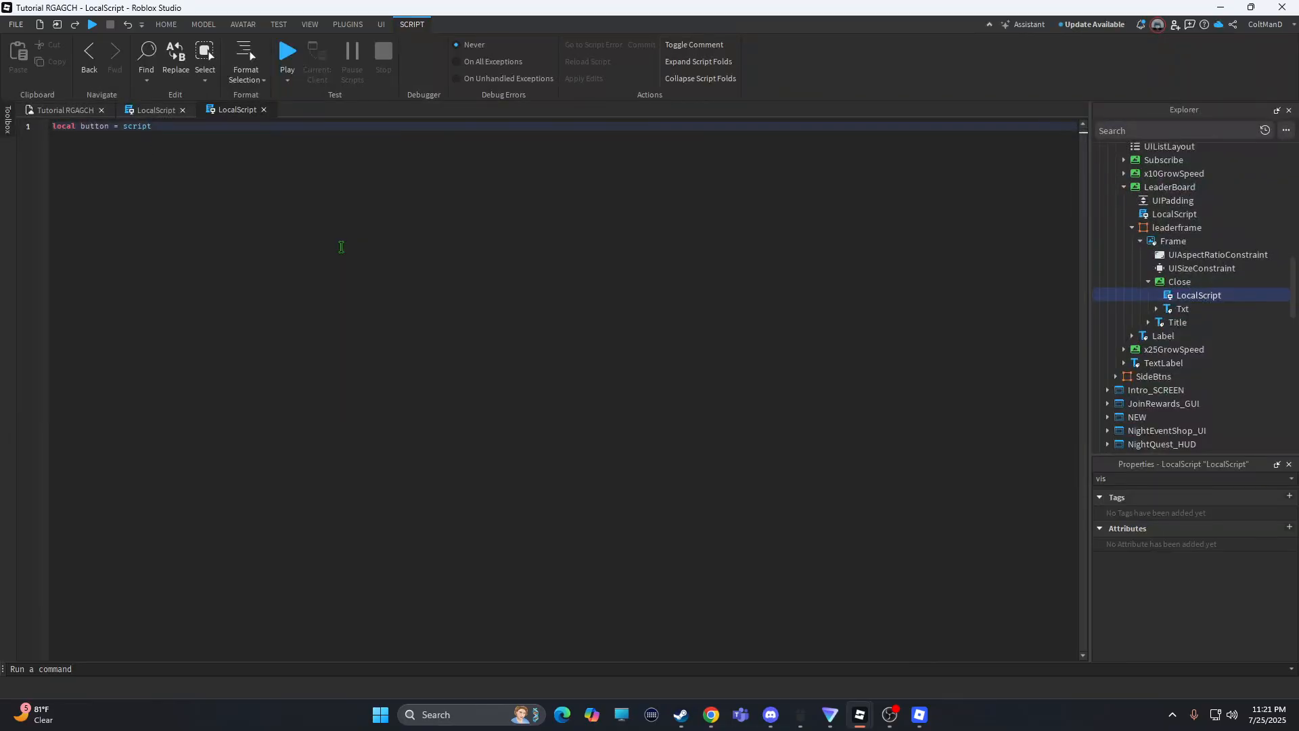
pyautogui.write('.Parent')
pyautogui.write('local')
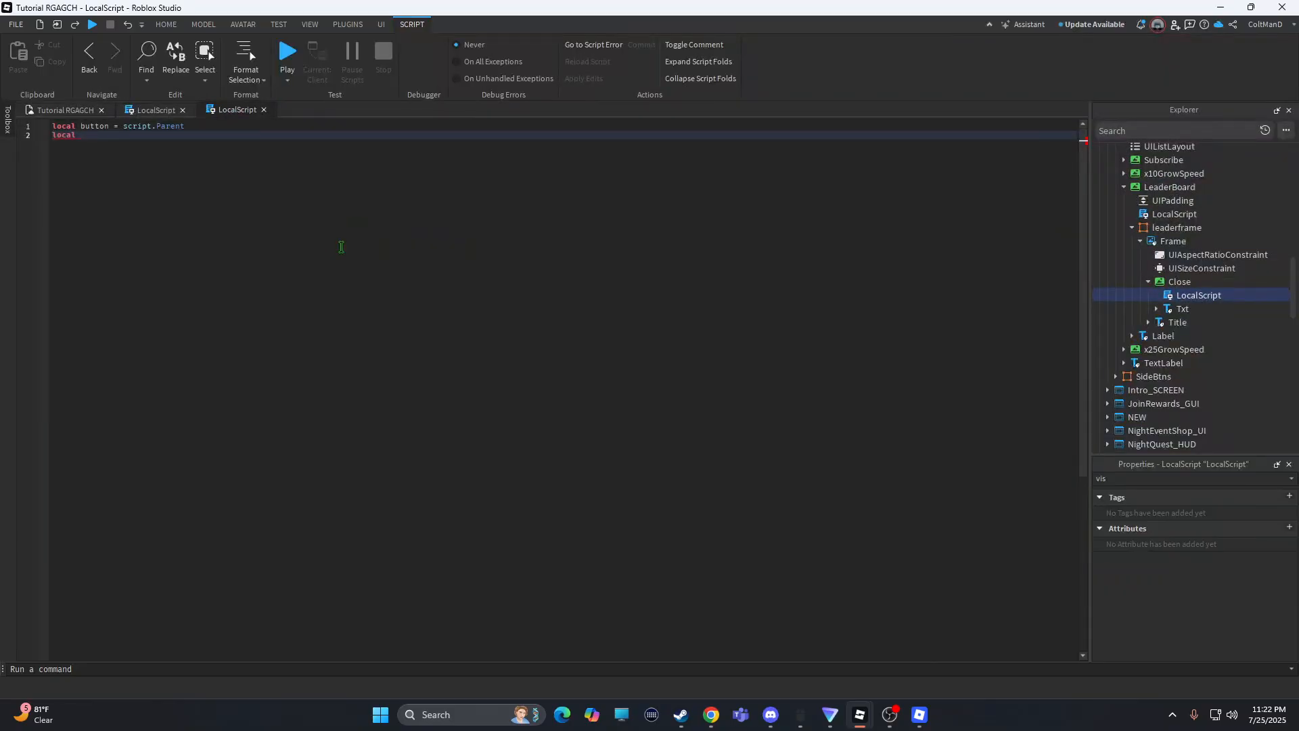
pyautogui.write('gran')
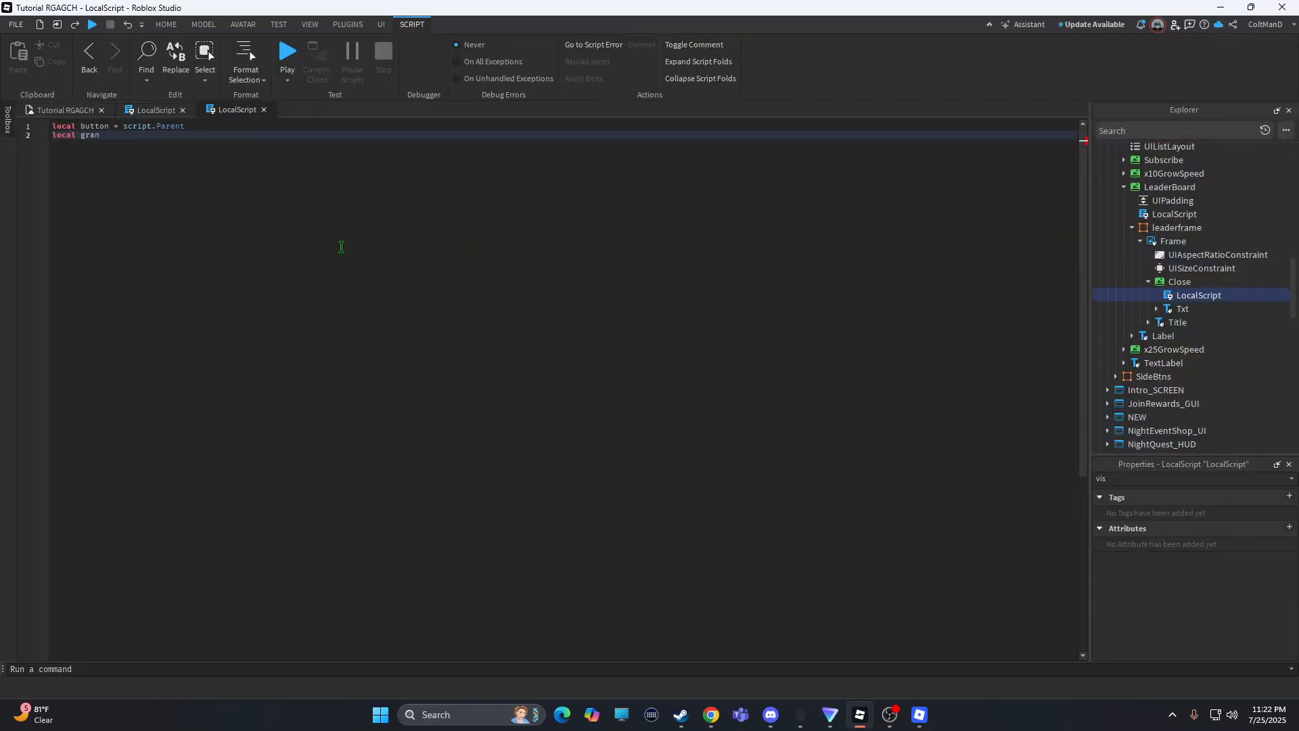
pyautogui.write('dparent')
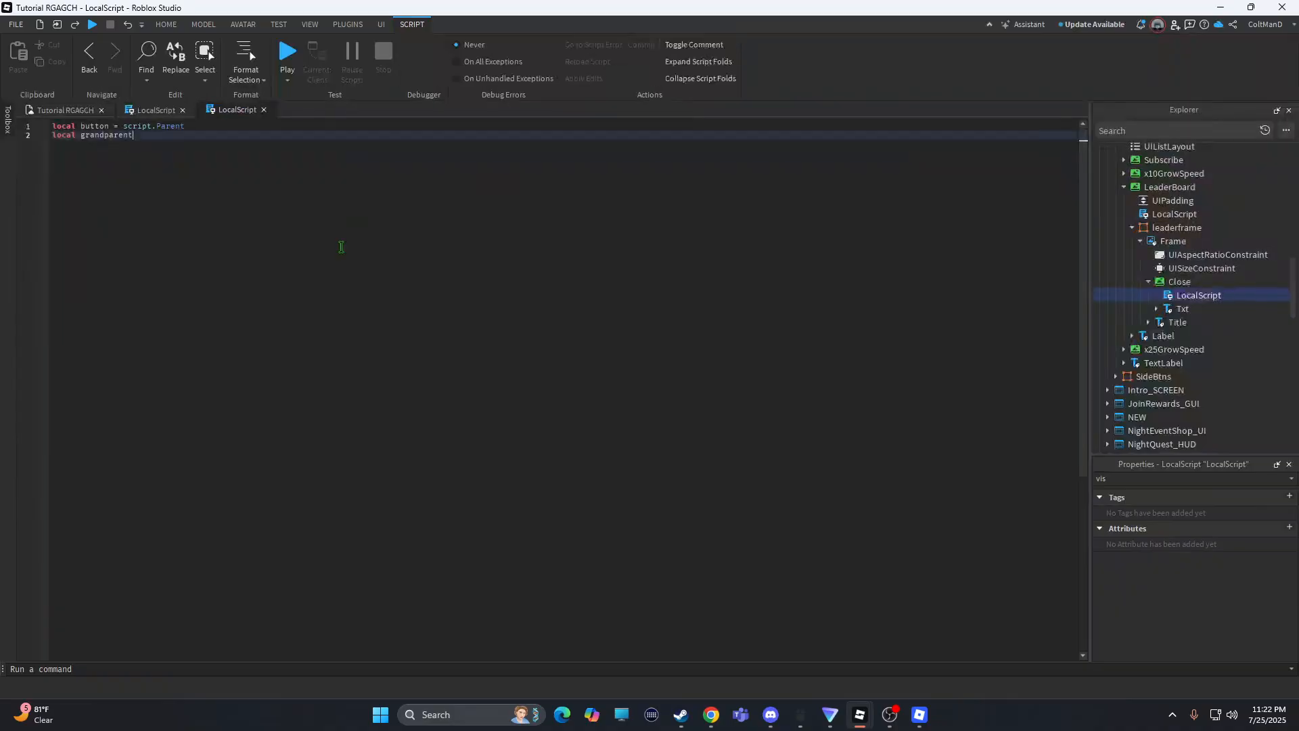
pyautogui.write('=button.Parent.Parent.Parent')
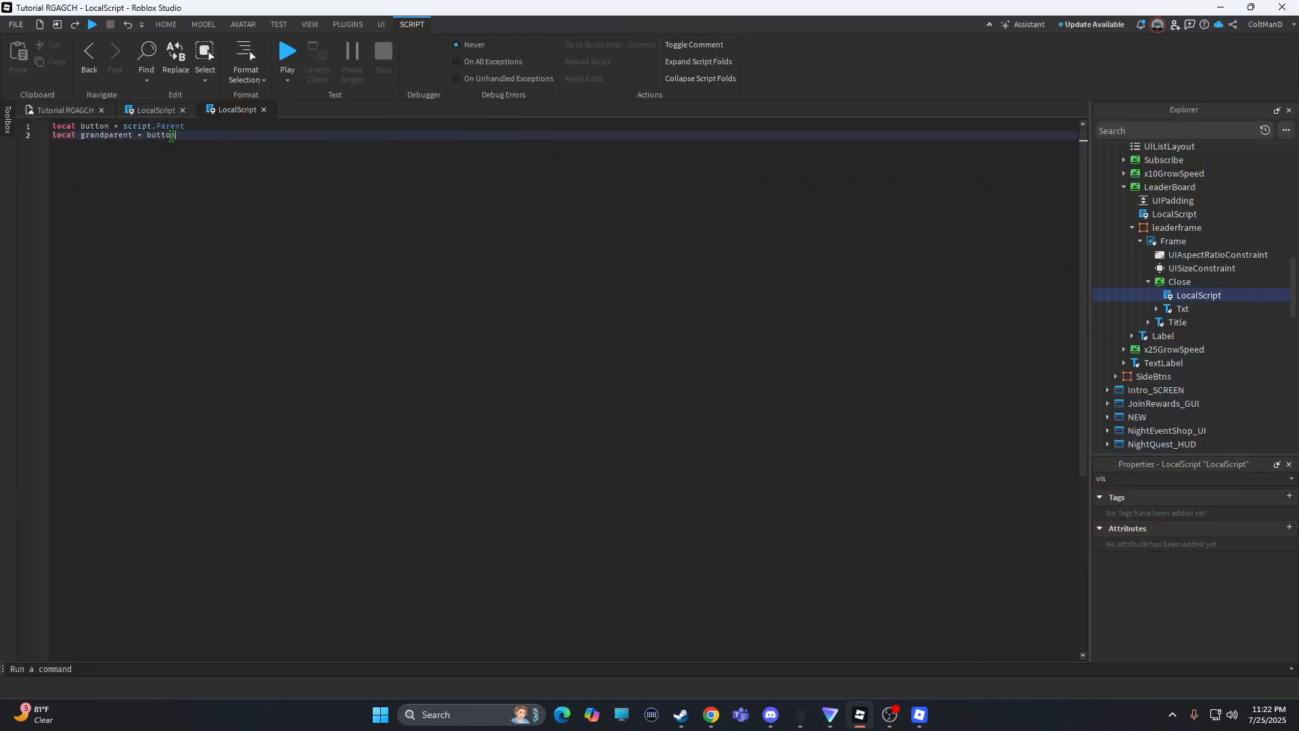
pyautogui.write('.Parent and')
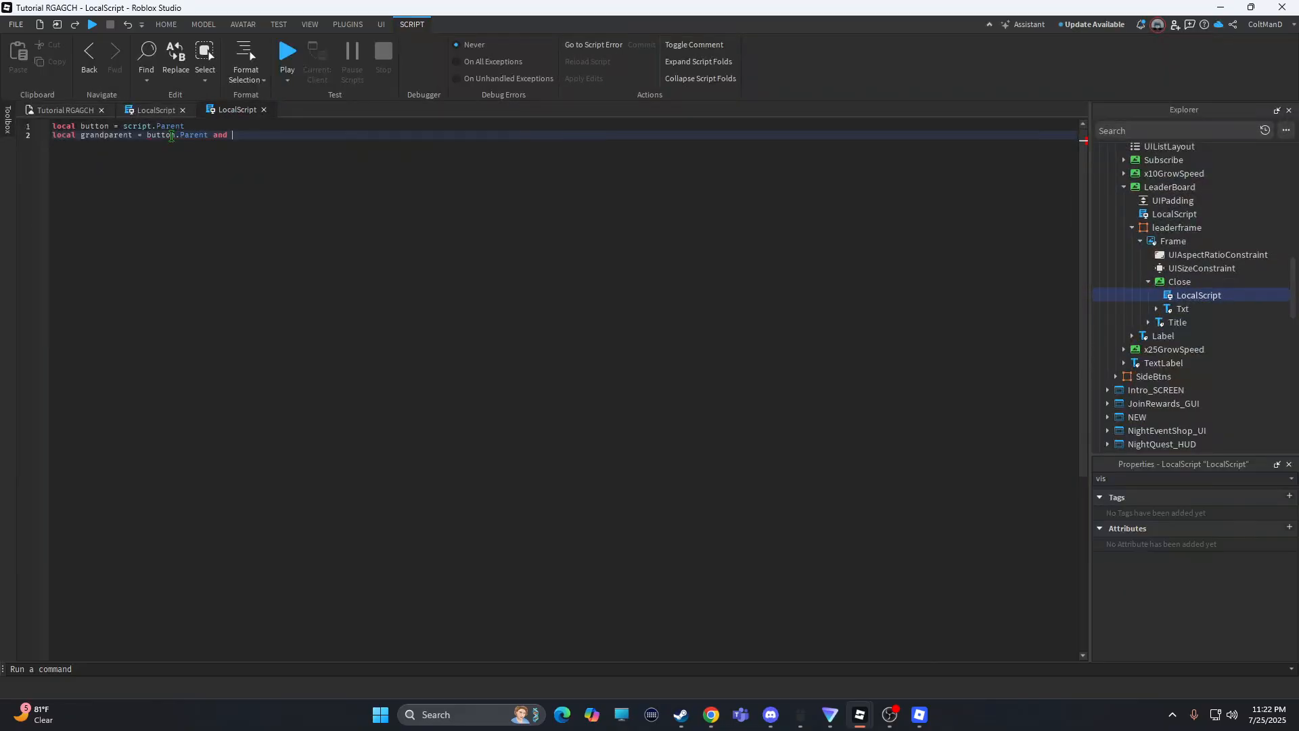
# Connect a function to button.MouseButton1Click.
pyautogui.write('button')
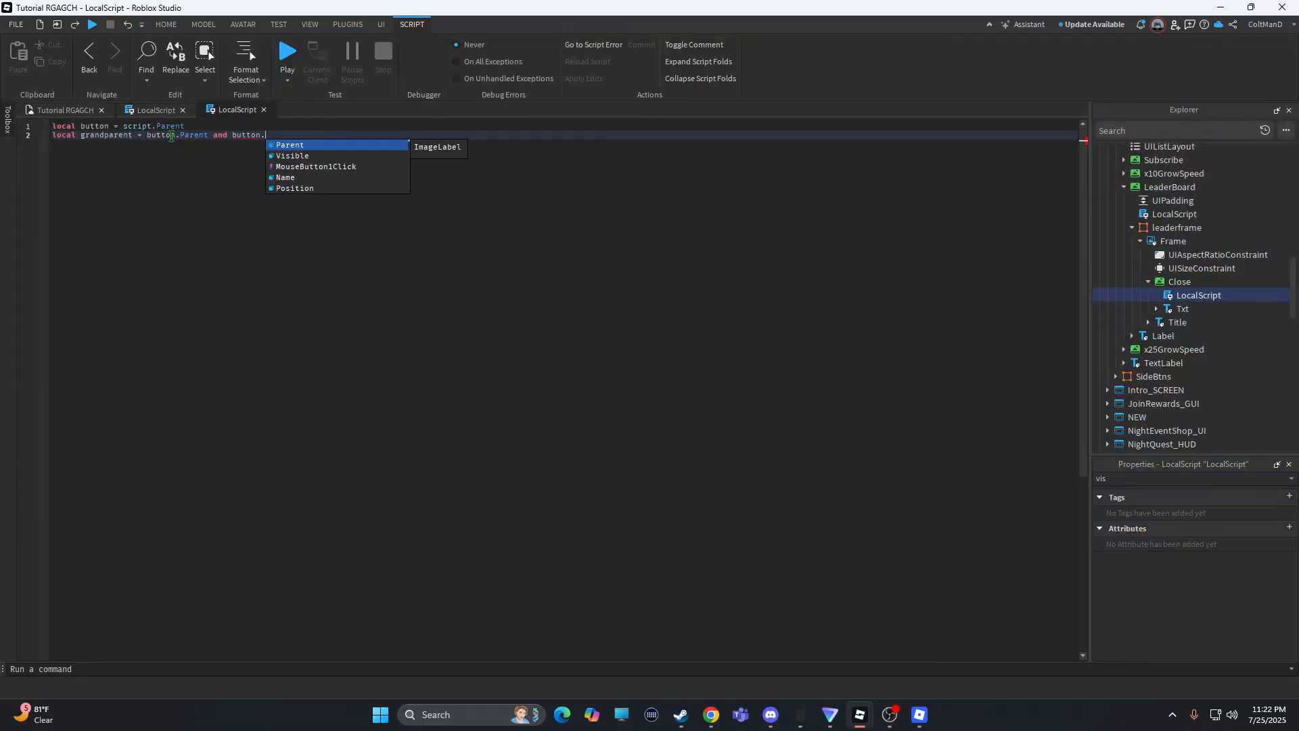
pyautogui.write('.Parent')
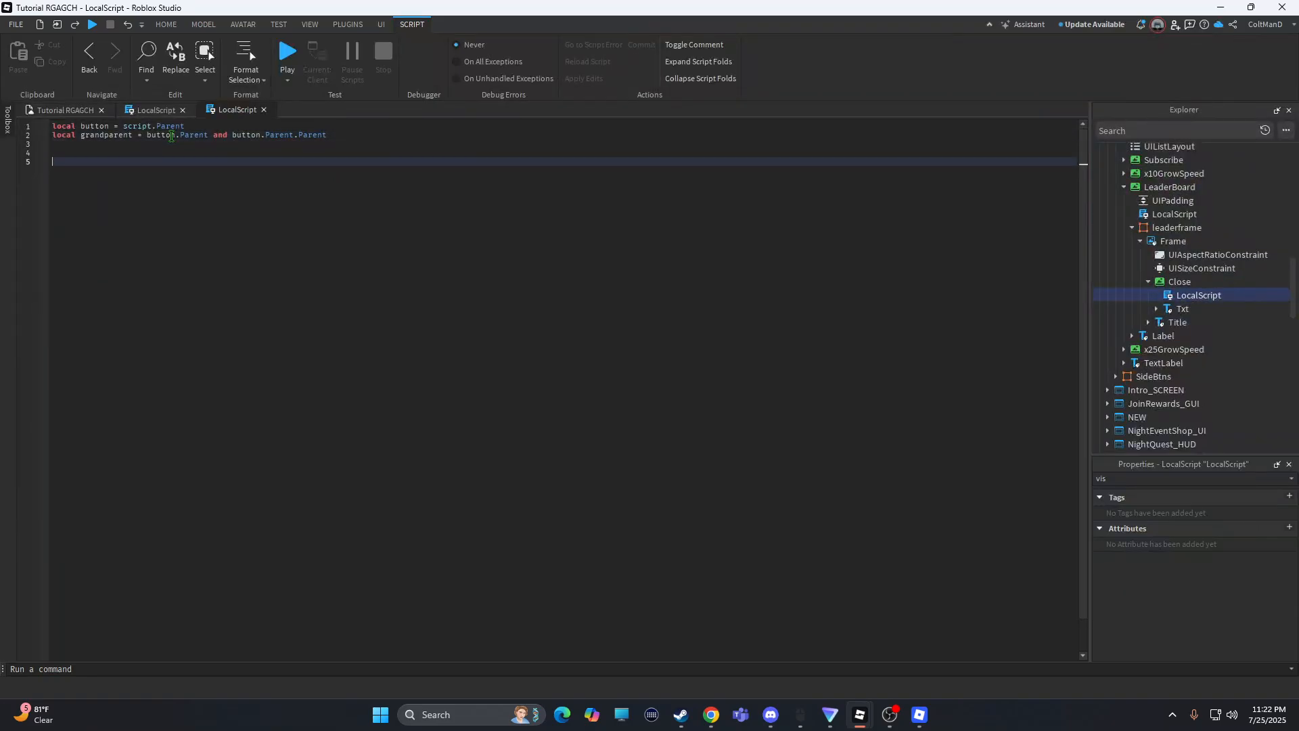
pyautogui.write('button')
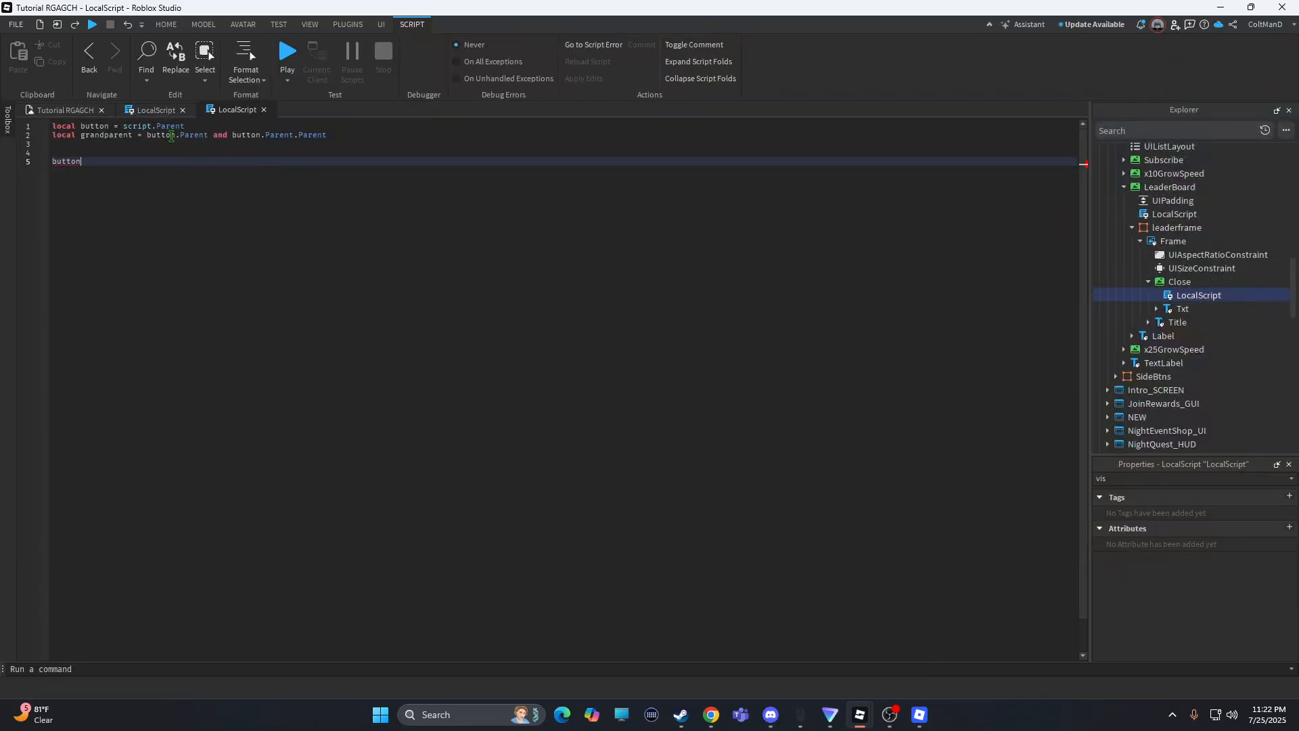
pyautogui.write('.,')
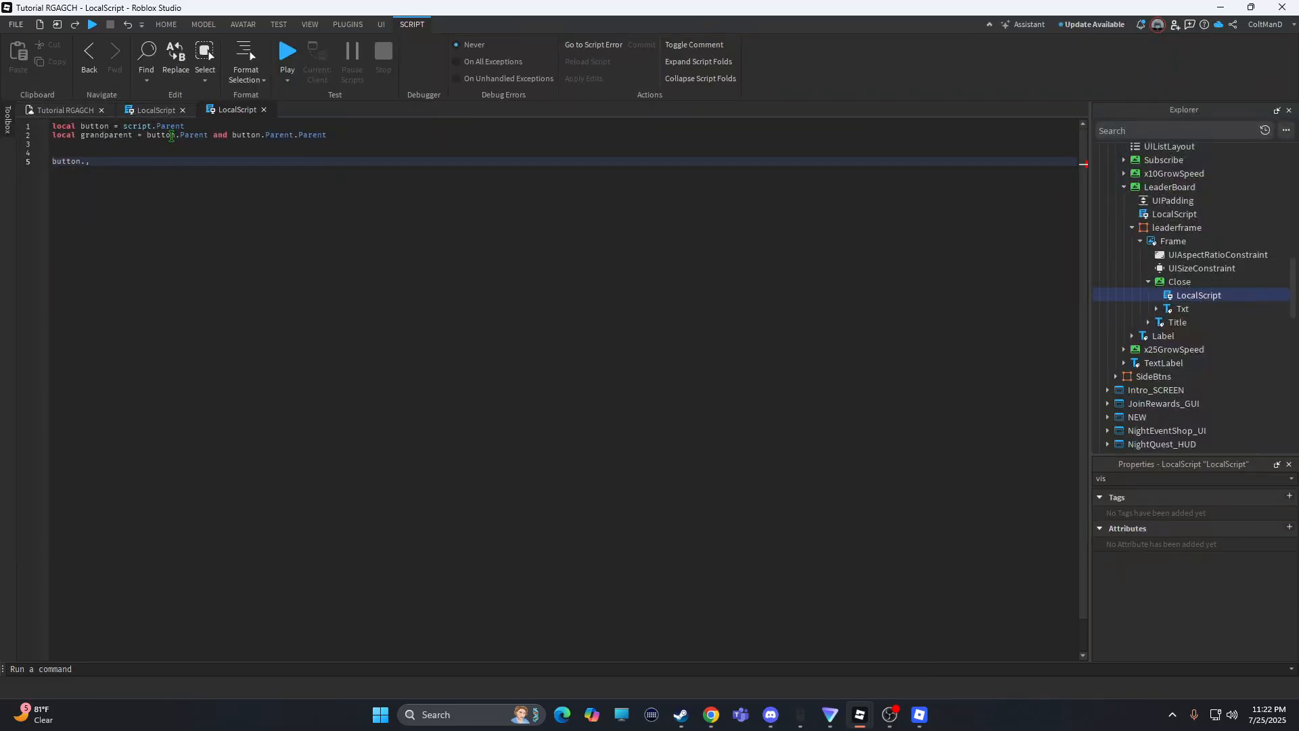
pyautogui.write('m')
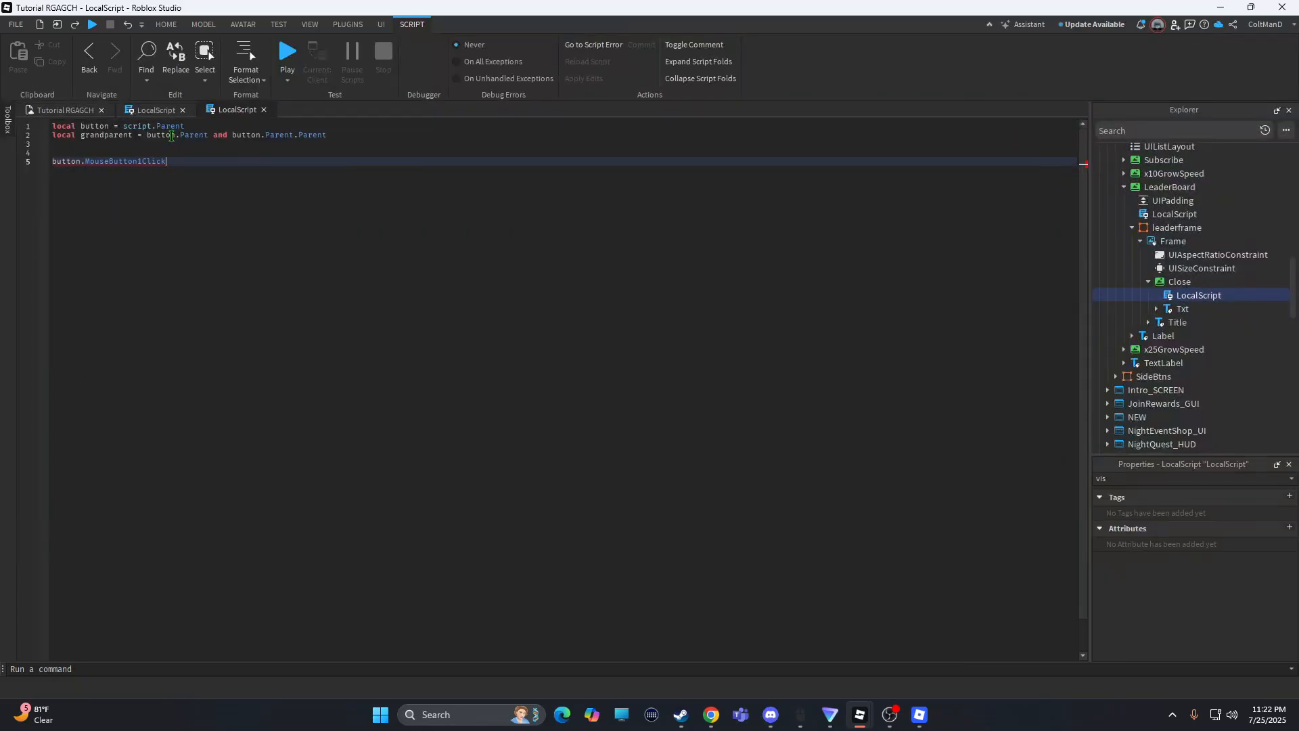
pyautogui.write(':co')
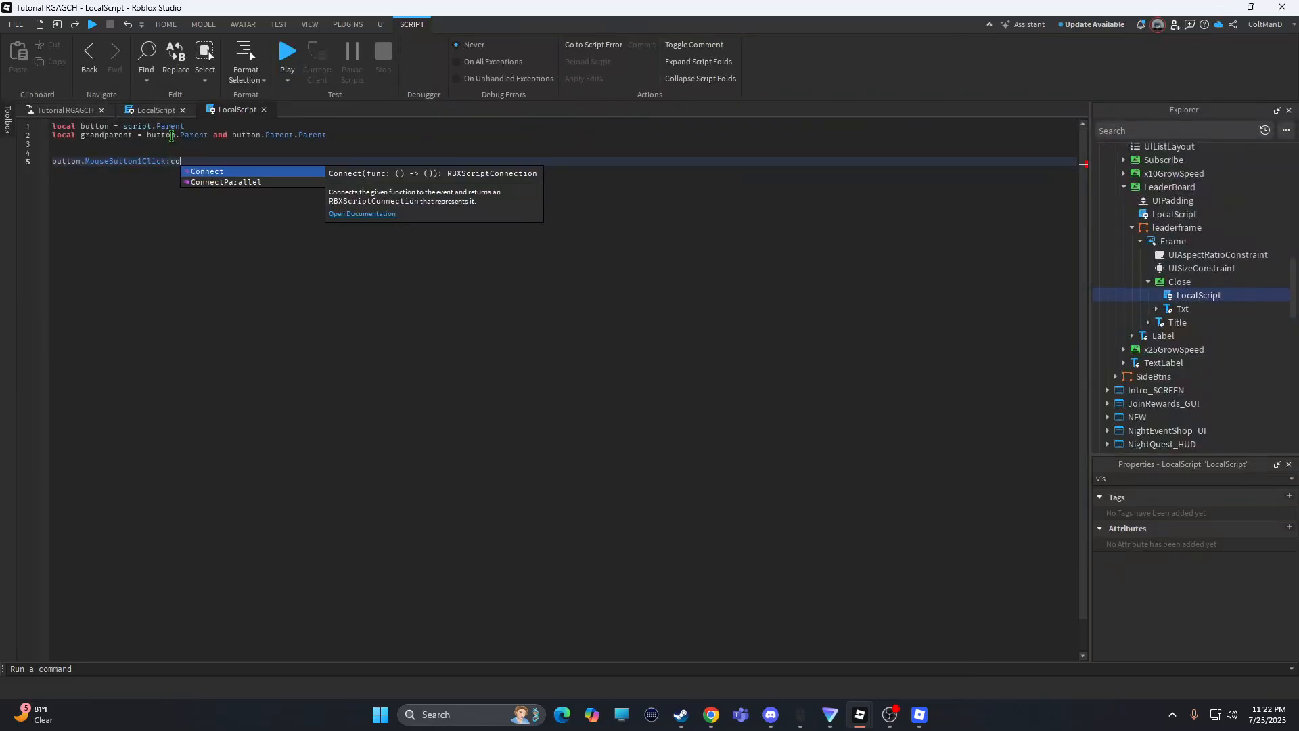
pyautogui.write('Connect(function)')
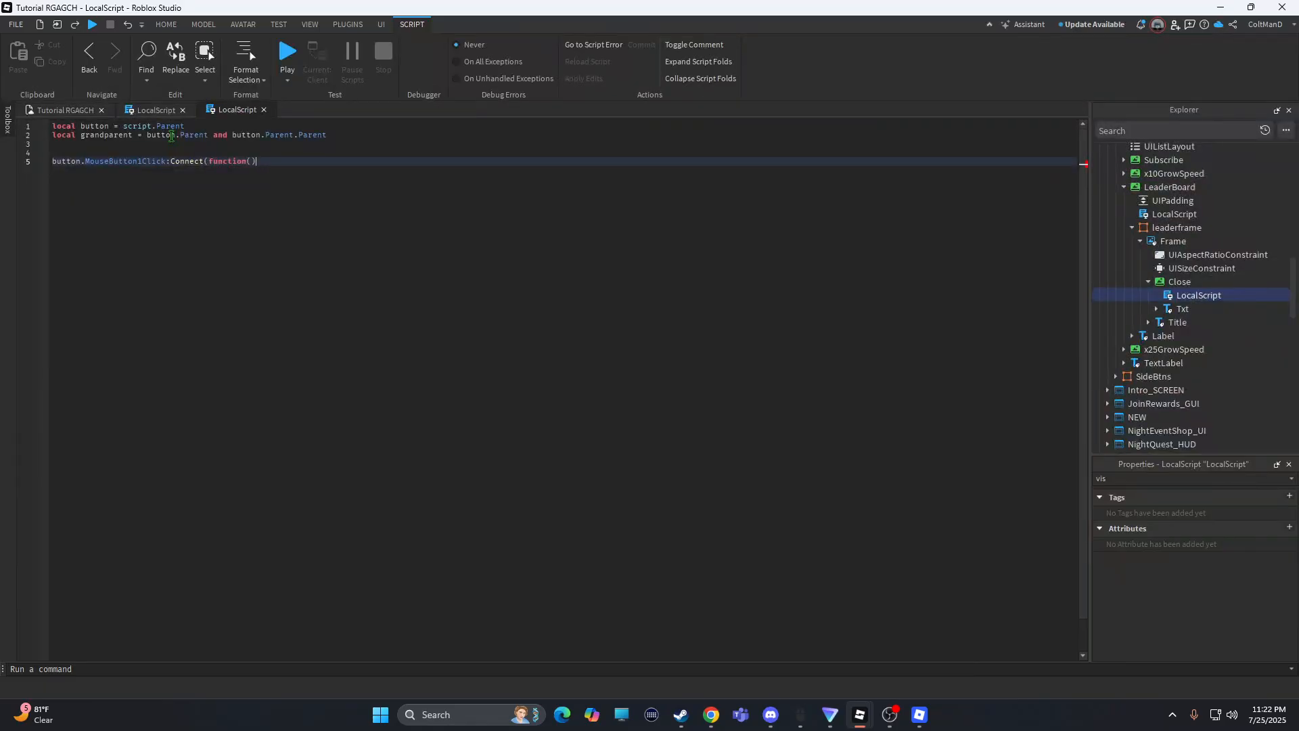
# Add if grandparent and grandparent:IsA("Frame") then, setting grandparent.Visible.
pyautogui.write('if gra')
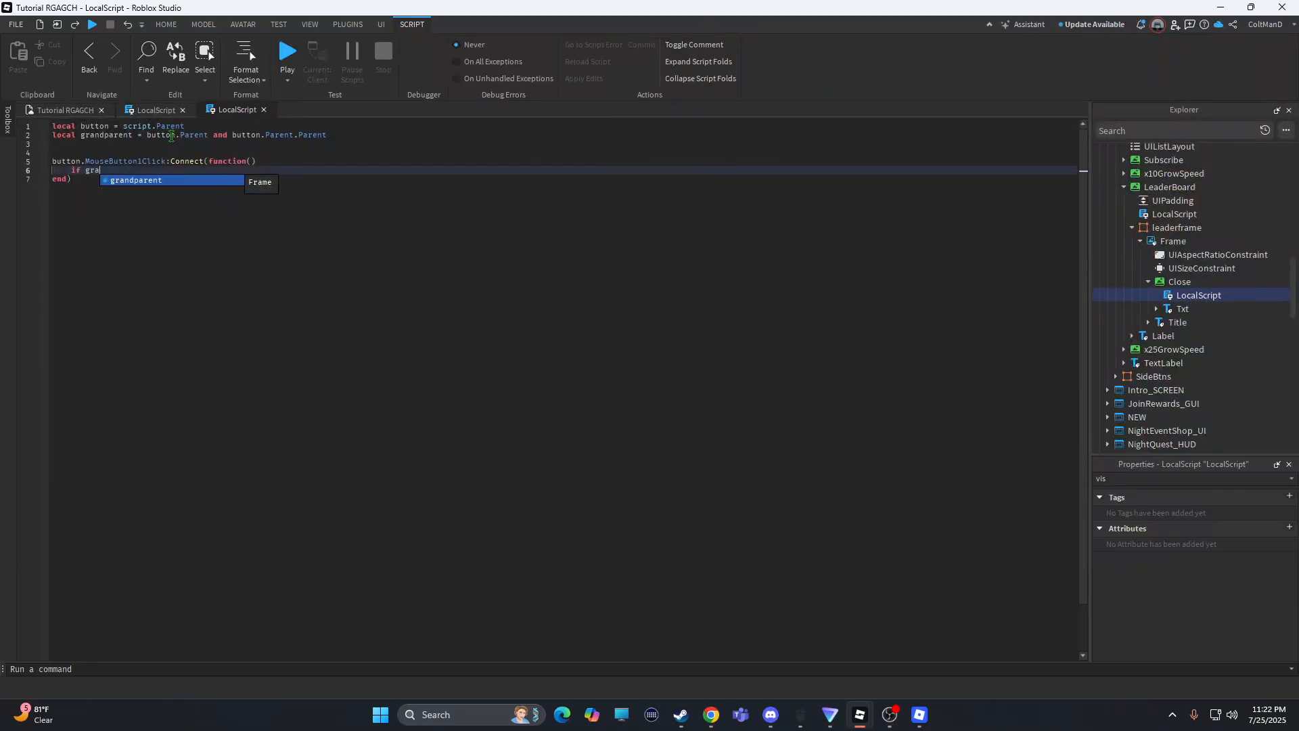
pyautogui.write('ndparent a')
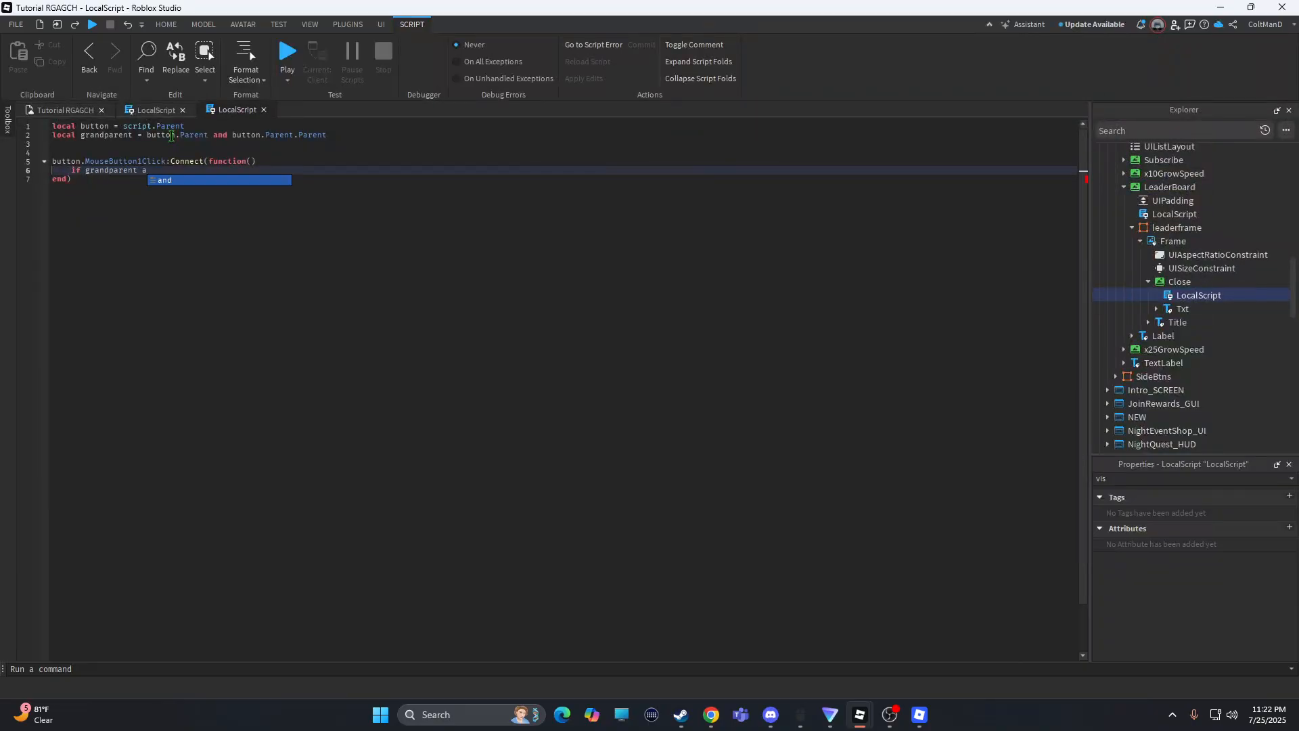
pyautogui.write('nd')
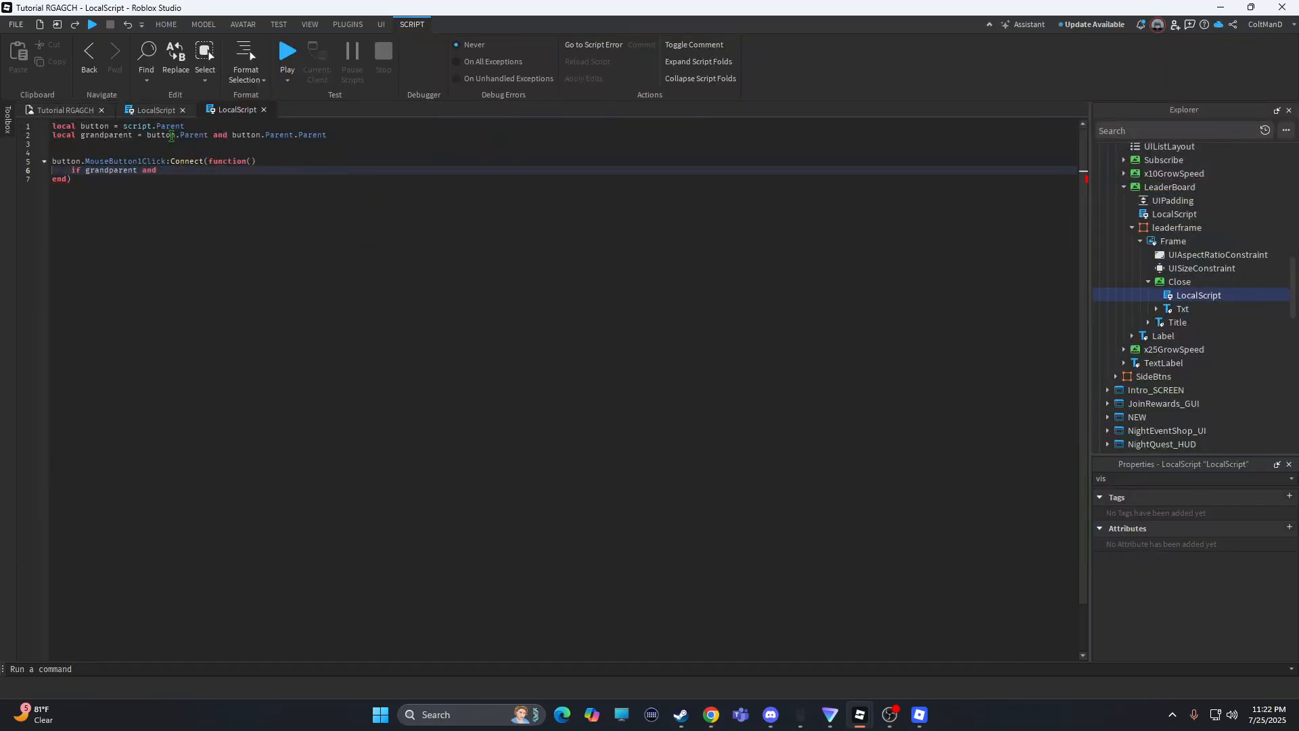
pyautogui.write('grandparent:ui')
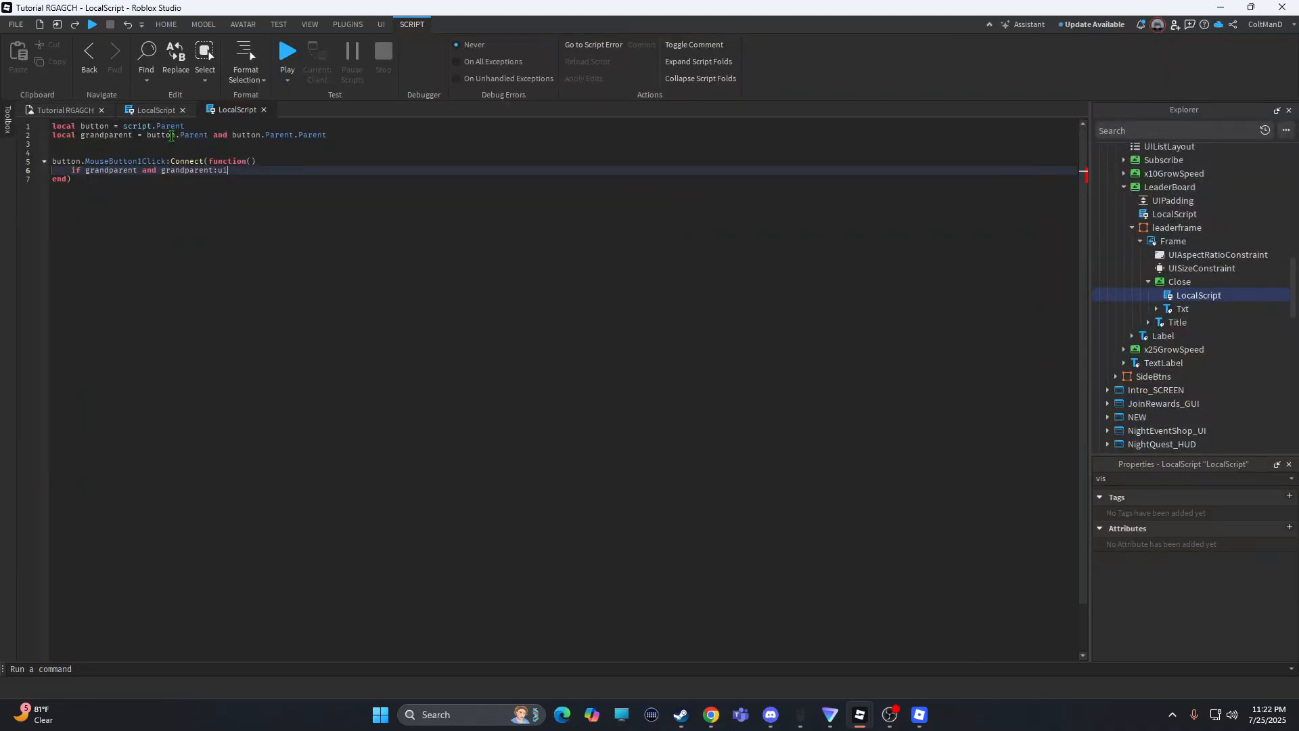
pyautogui.write('IsA()')
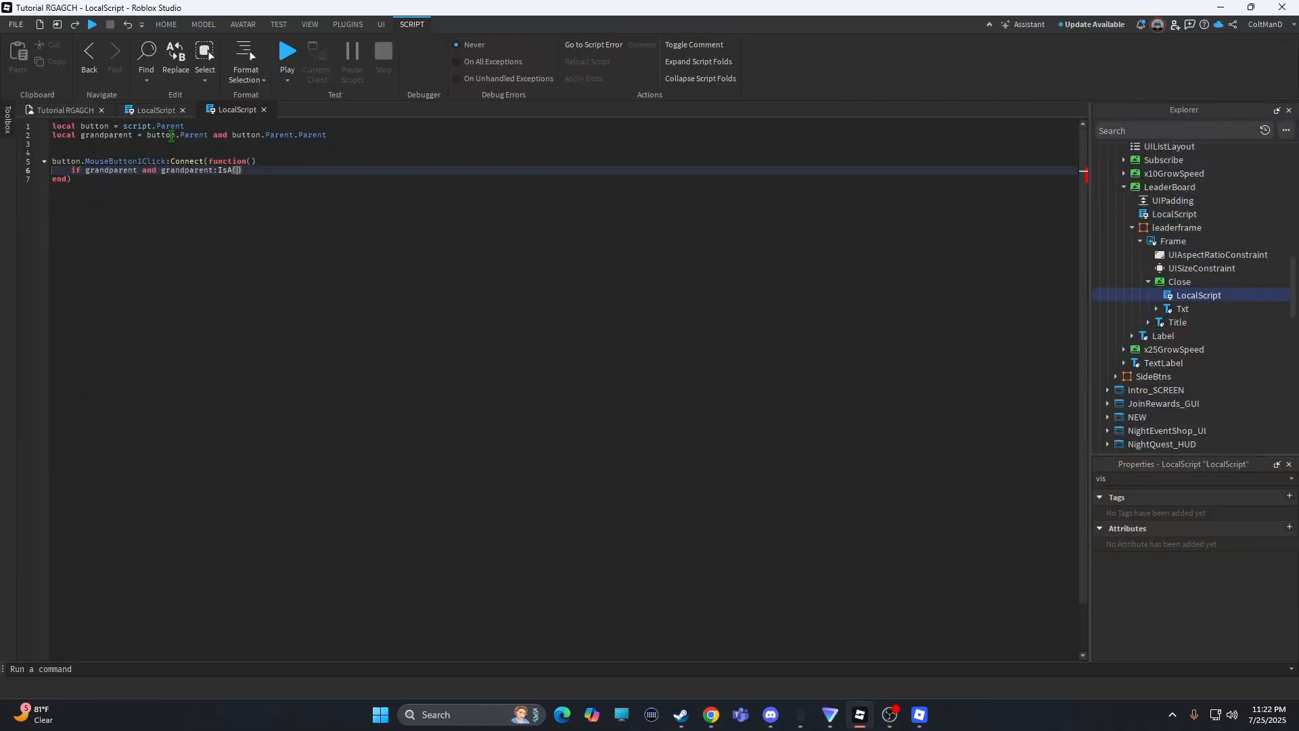
pyautogui.write('"Frame')
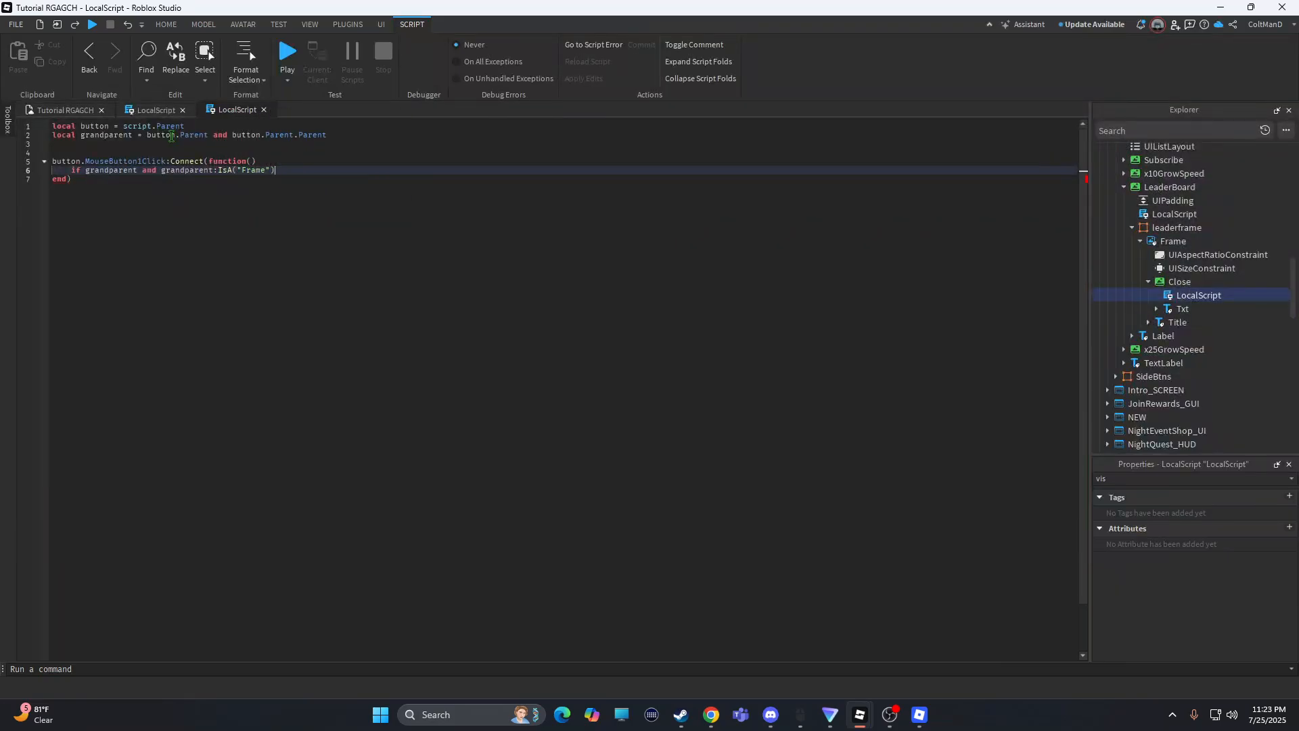
pyautogui.write('then')
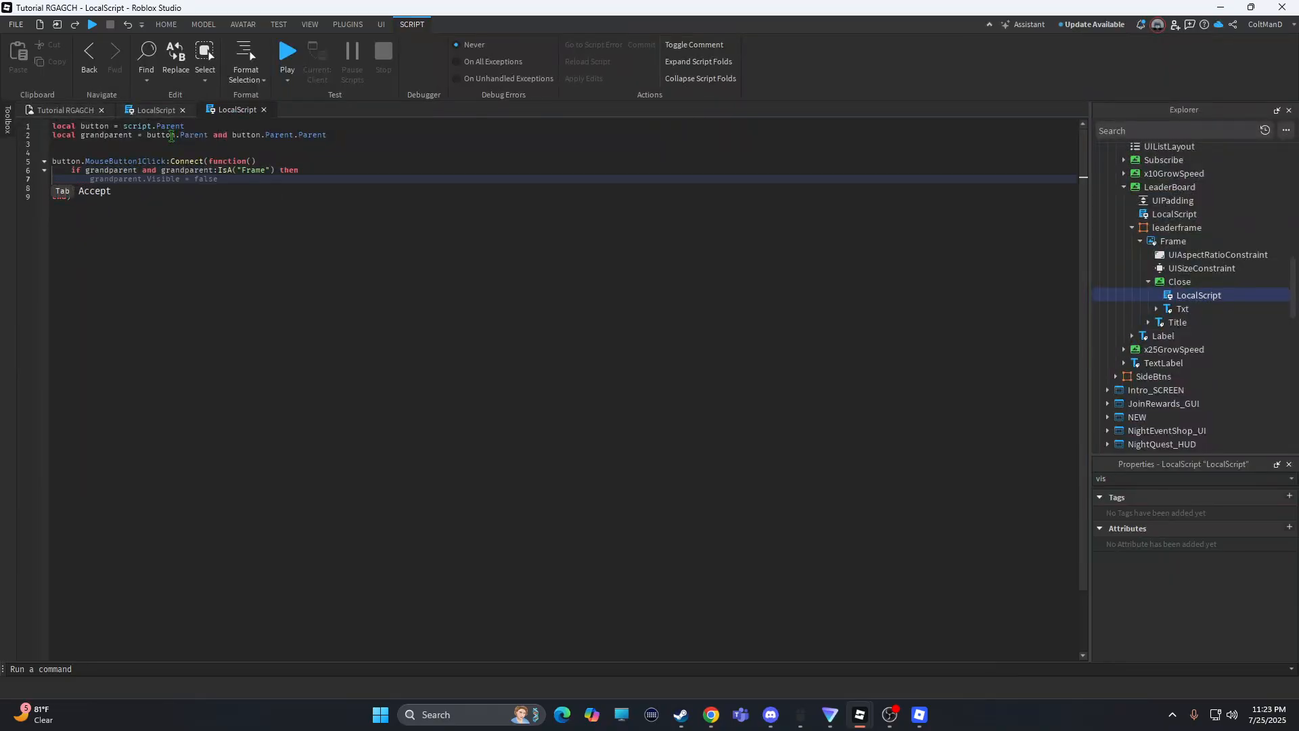
pyautogui.write('gra')
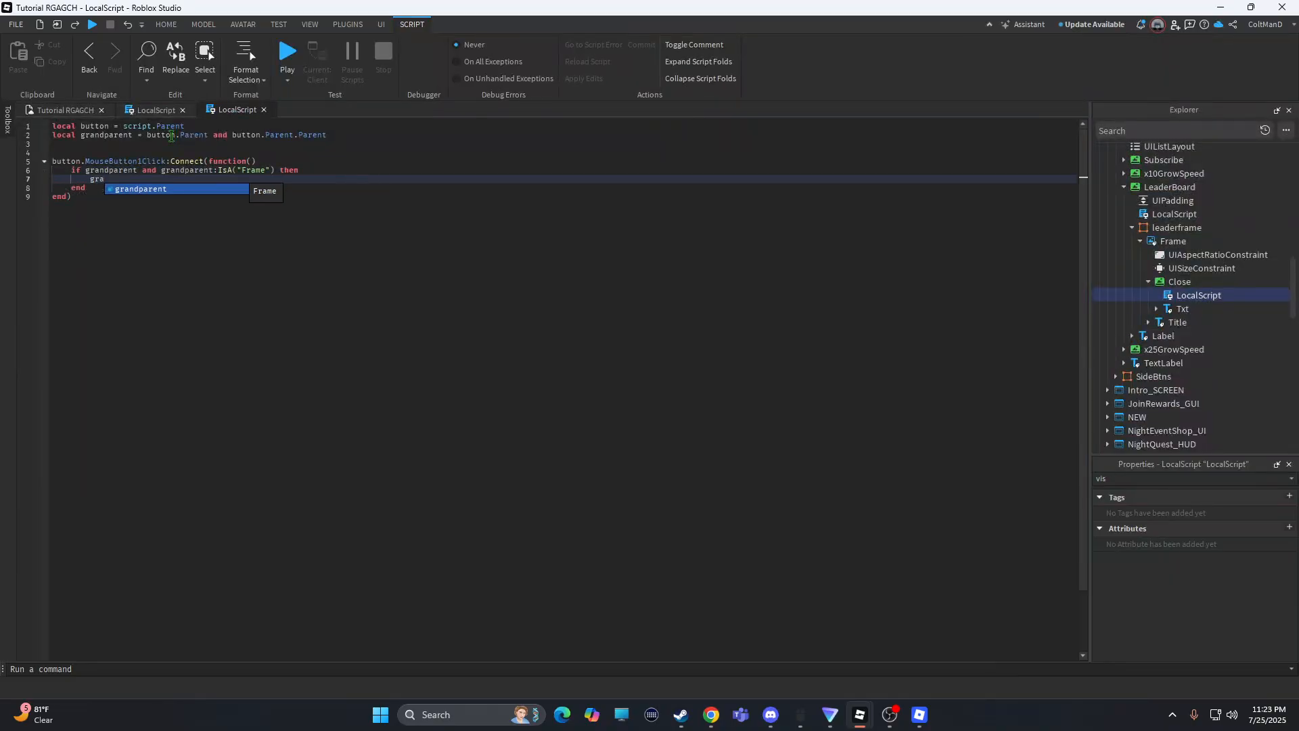
pyautogui.press('Tab')
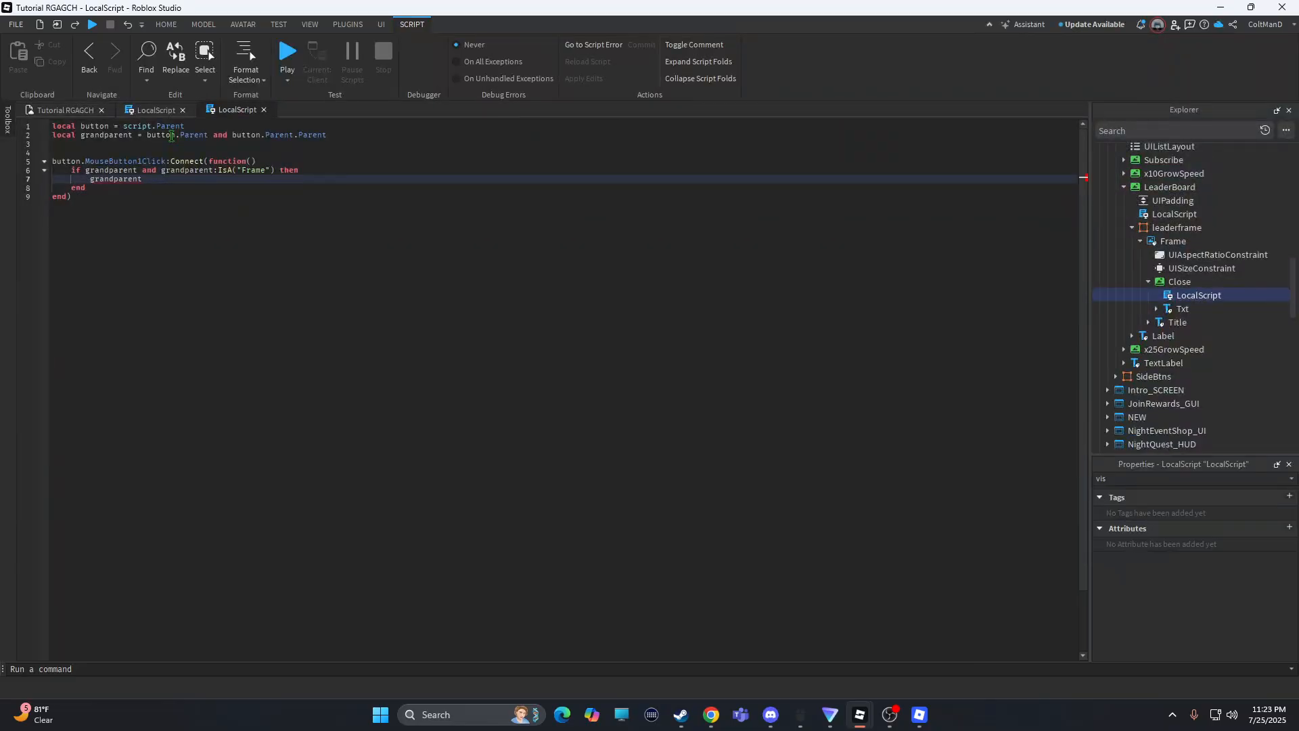
pyautogui.write('.Visible')
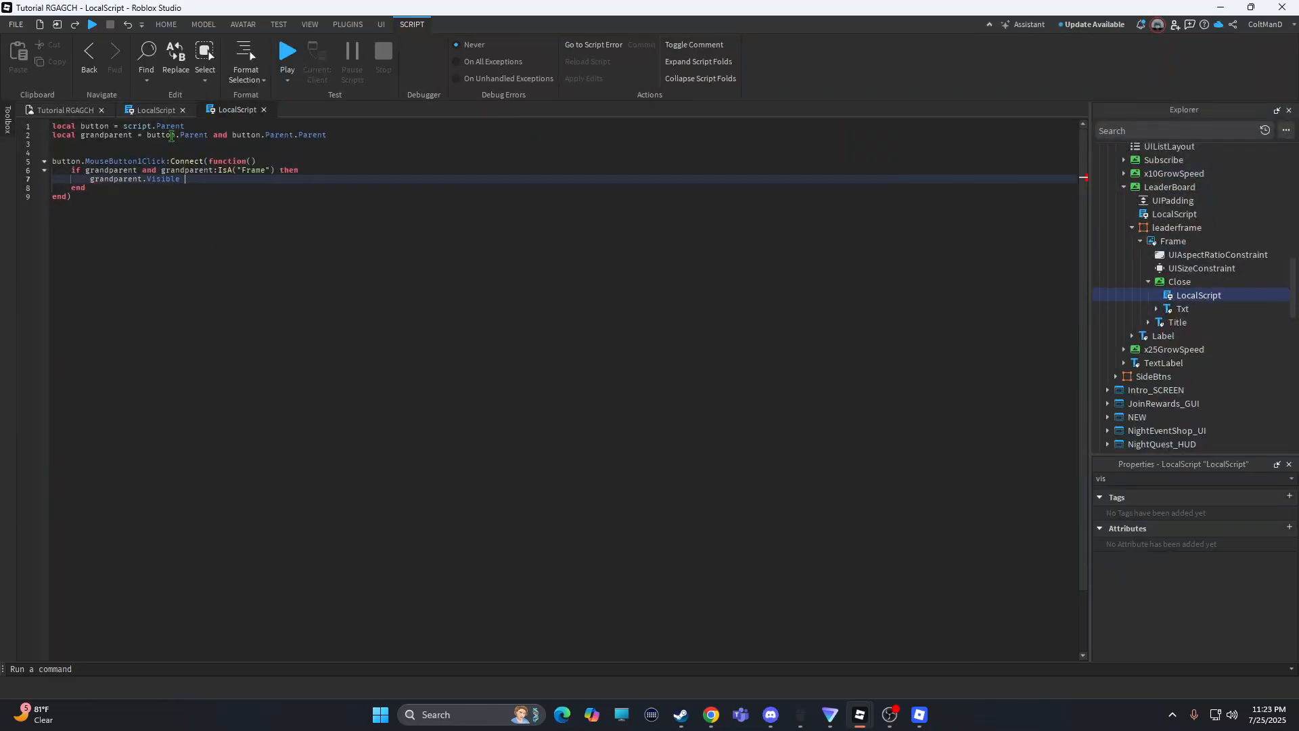
# Finish grandparent.Visible = false, return to the place view, and start a playtest.
pyautogui.write('= false')
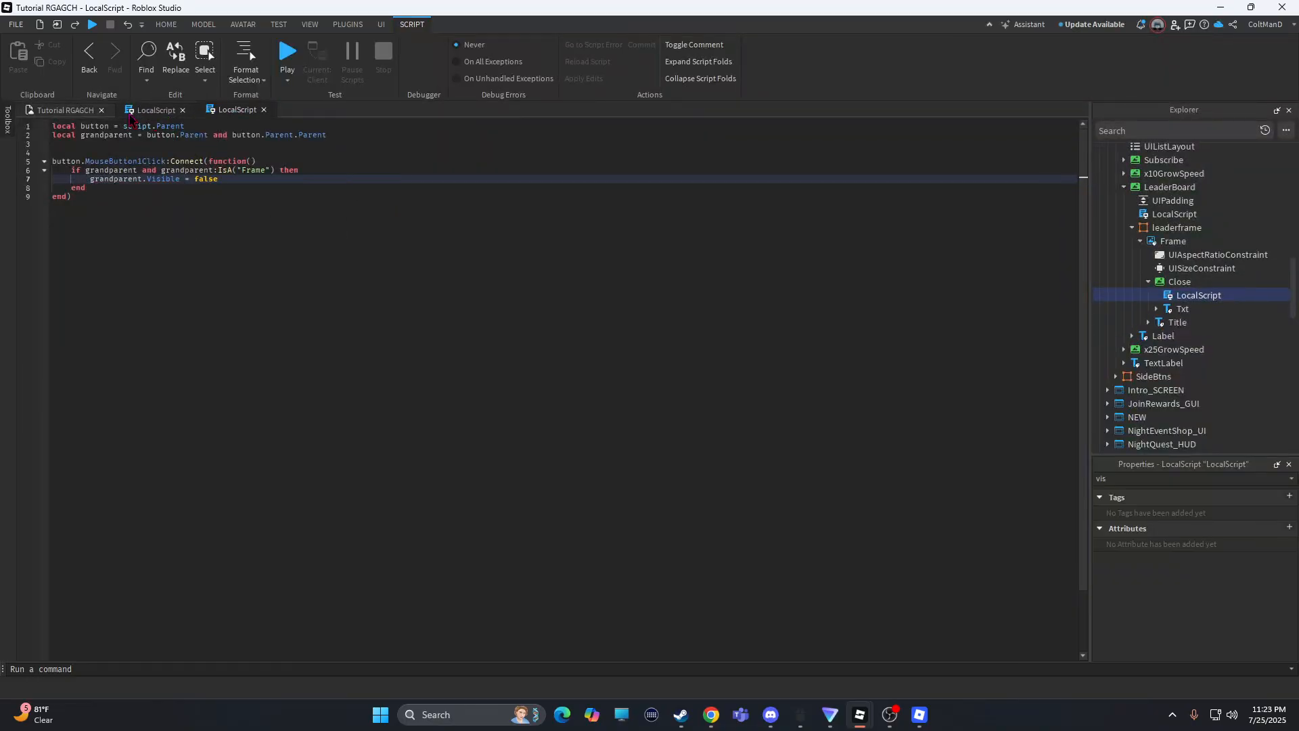
pyautogui.click(165, 25)
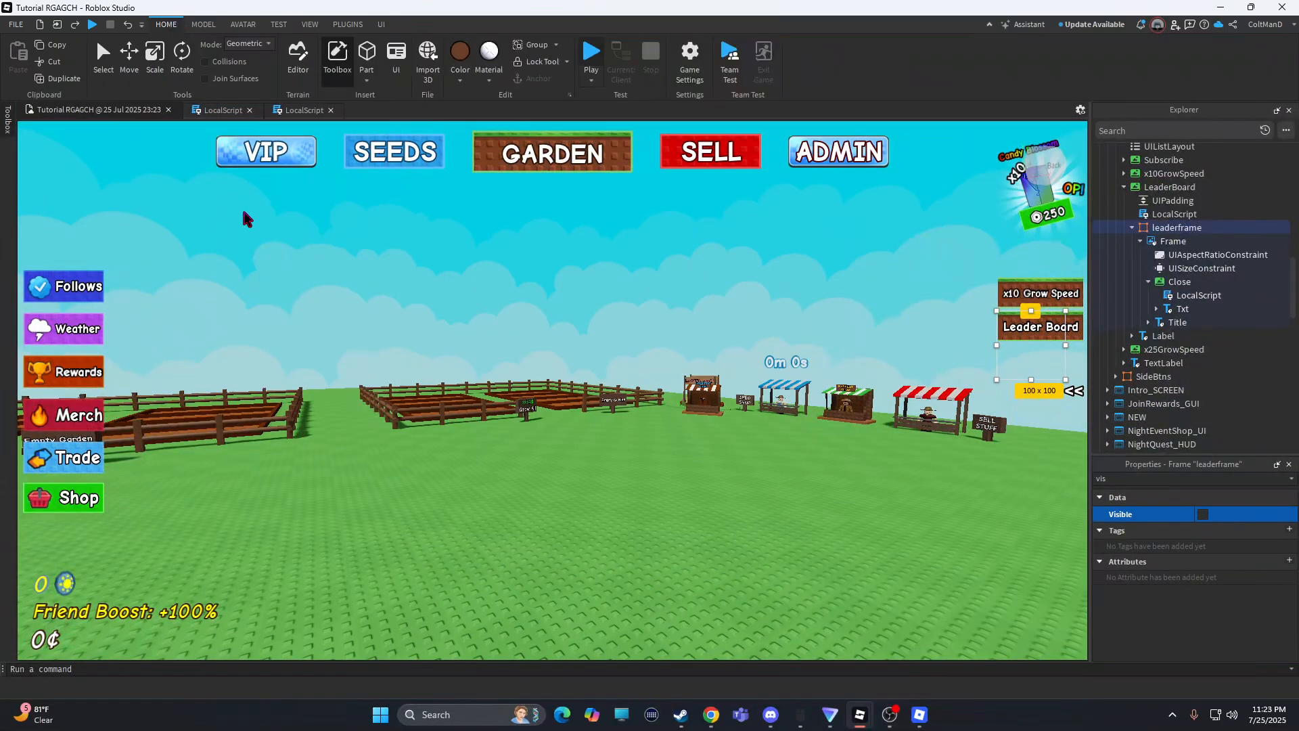
pyautogui.click(590, 51)
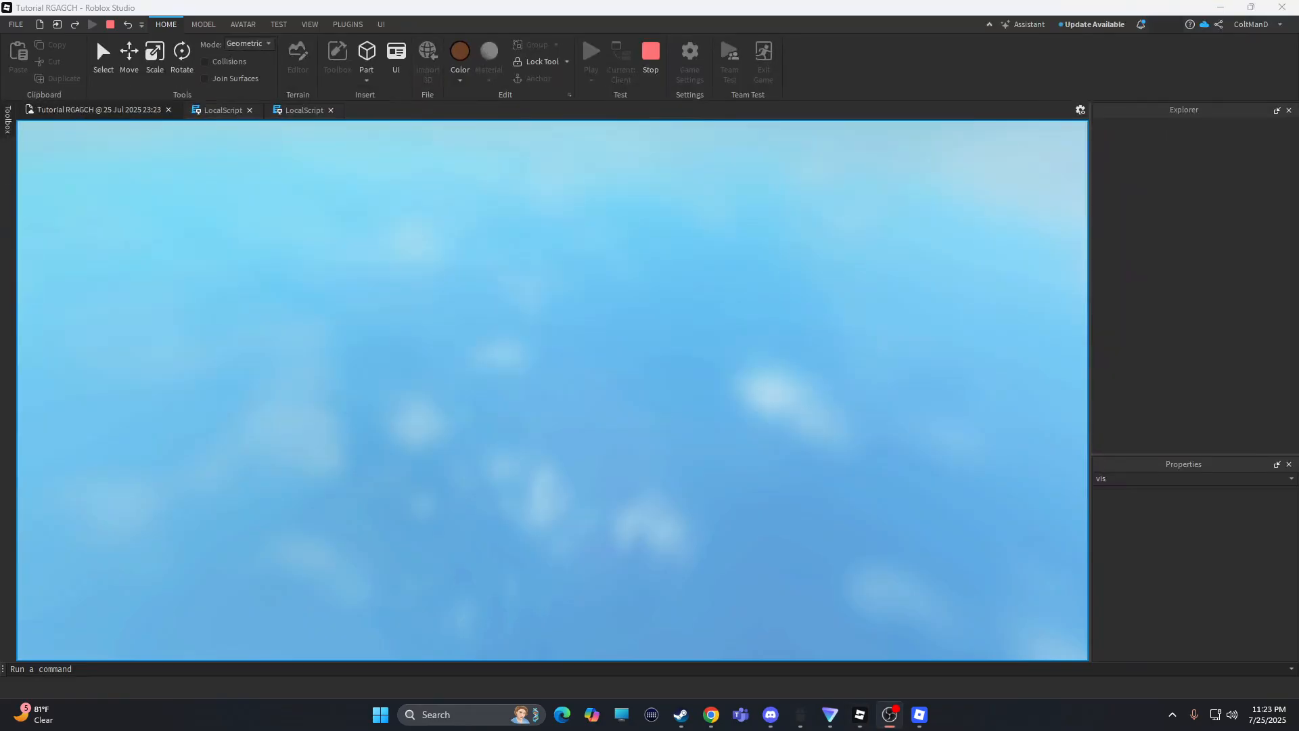
# Start the play test and open, then close, the Leader Board panel.
pyautogui.click(592, 49)
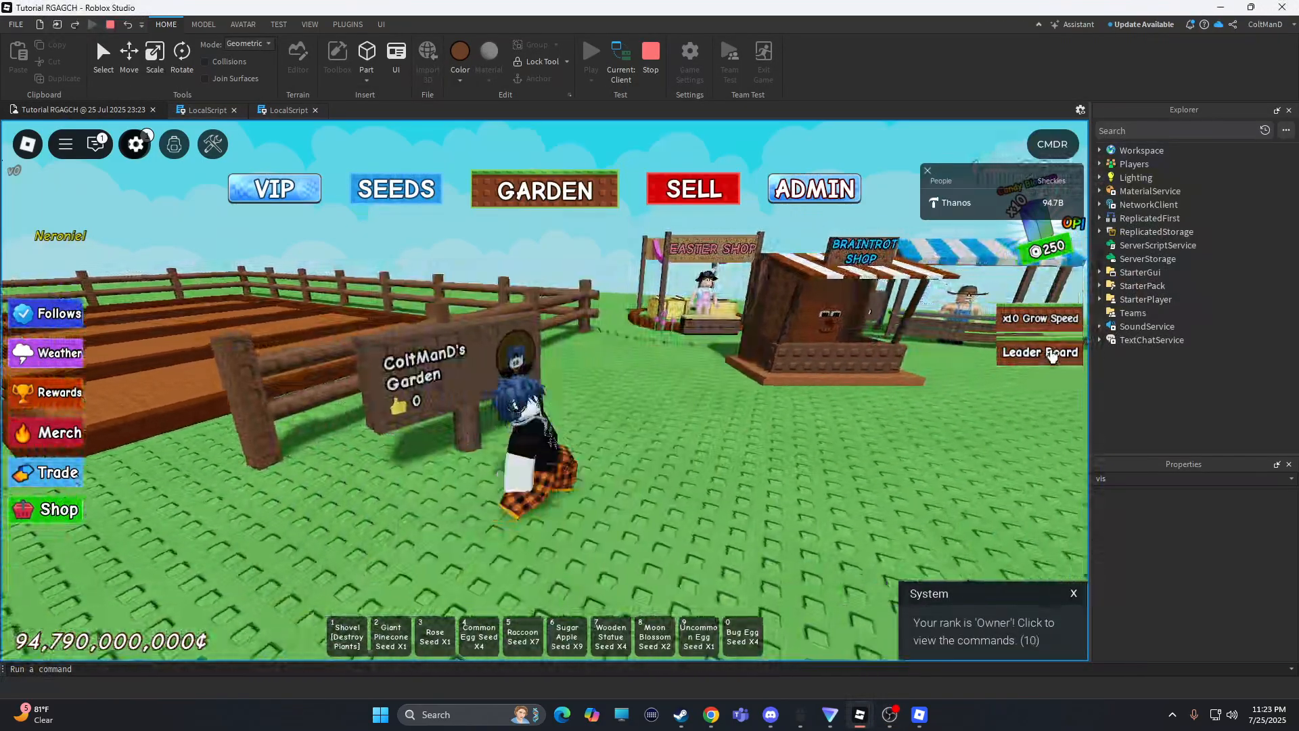
pyautogui.click(1040, 352)
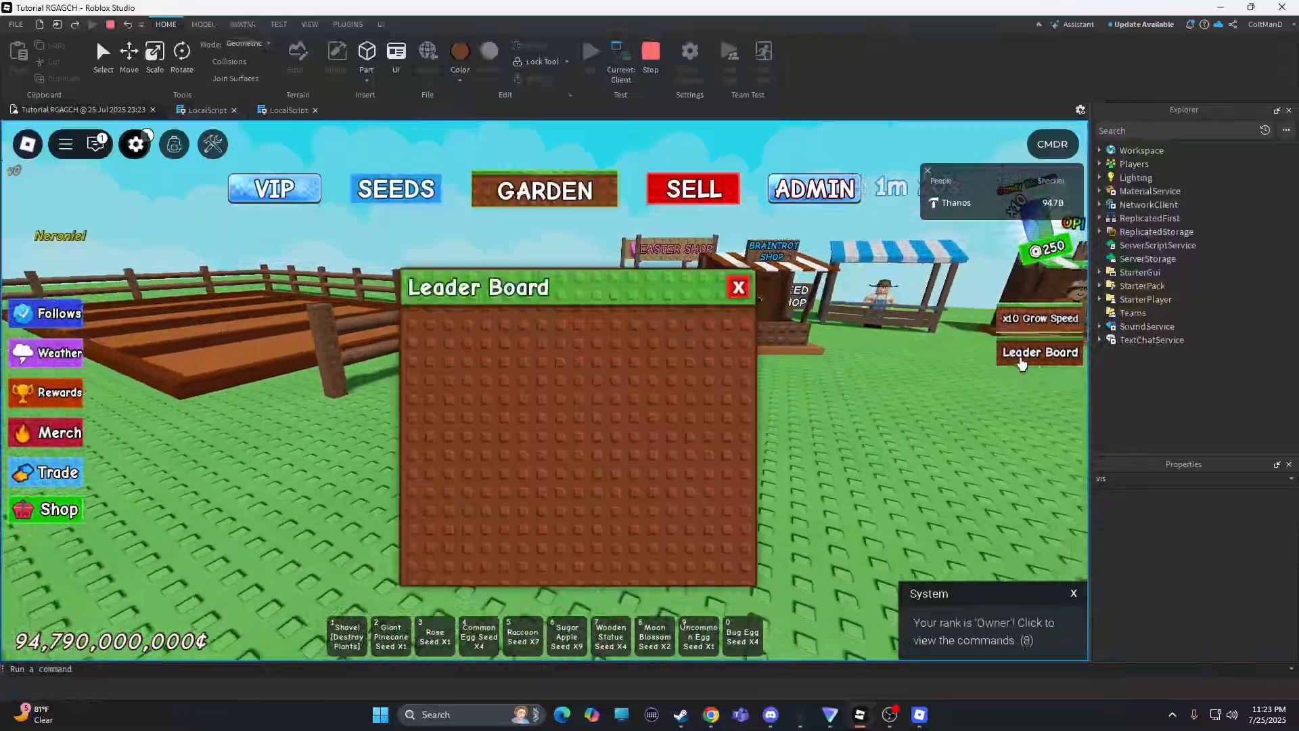
pyautogui.click(58, 509)
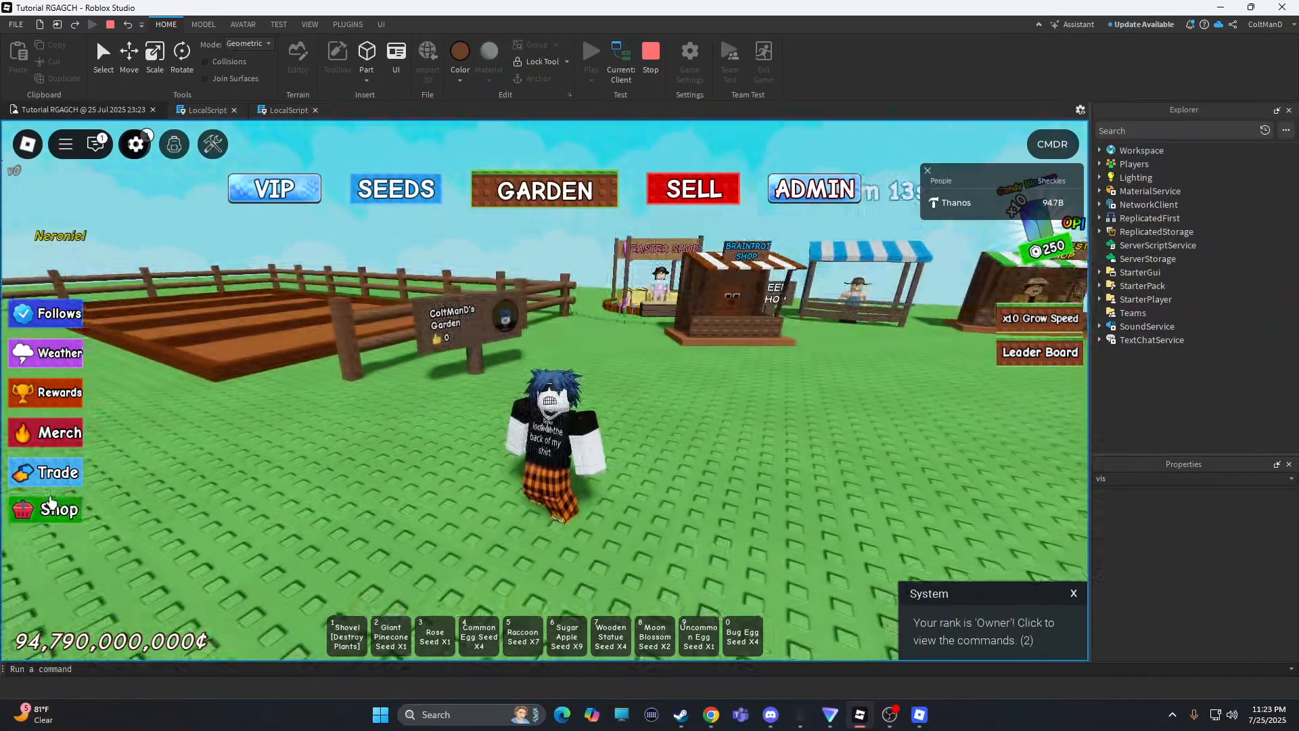
# Open and close the in-game Shop panel, then close the seeds panel.
pyautogui.click(45, 509)
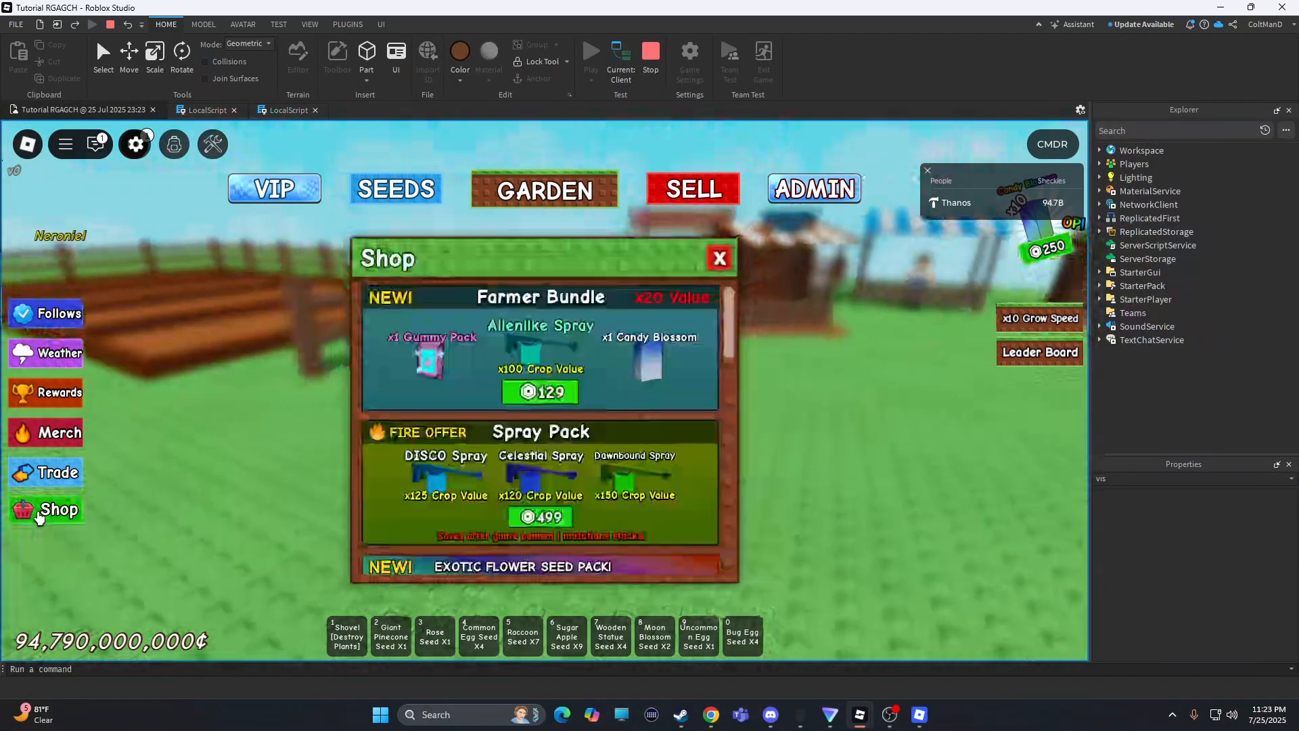
pyautogui.click(719, 258)
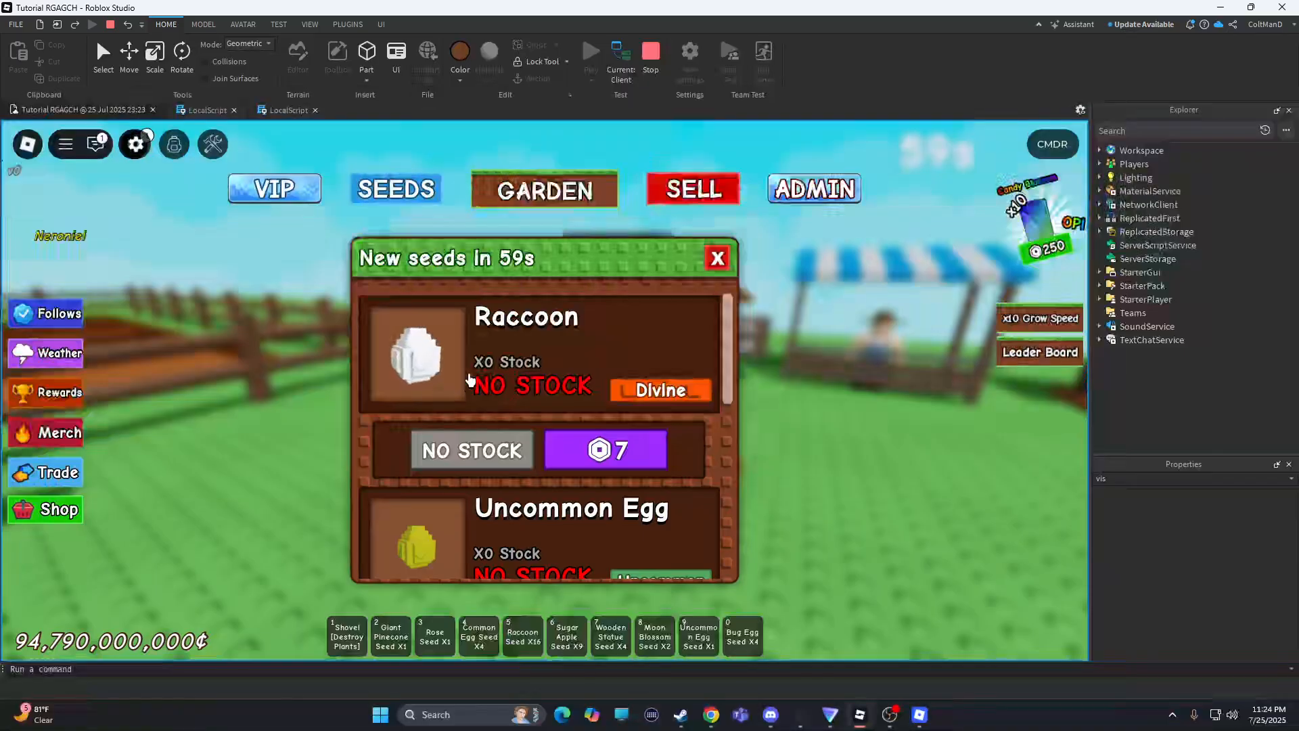
pyautogui.click(716, 258)
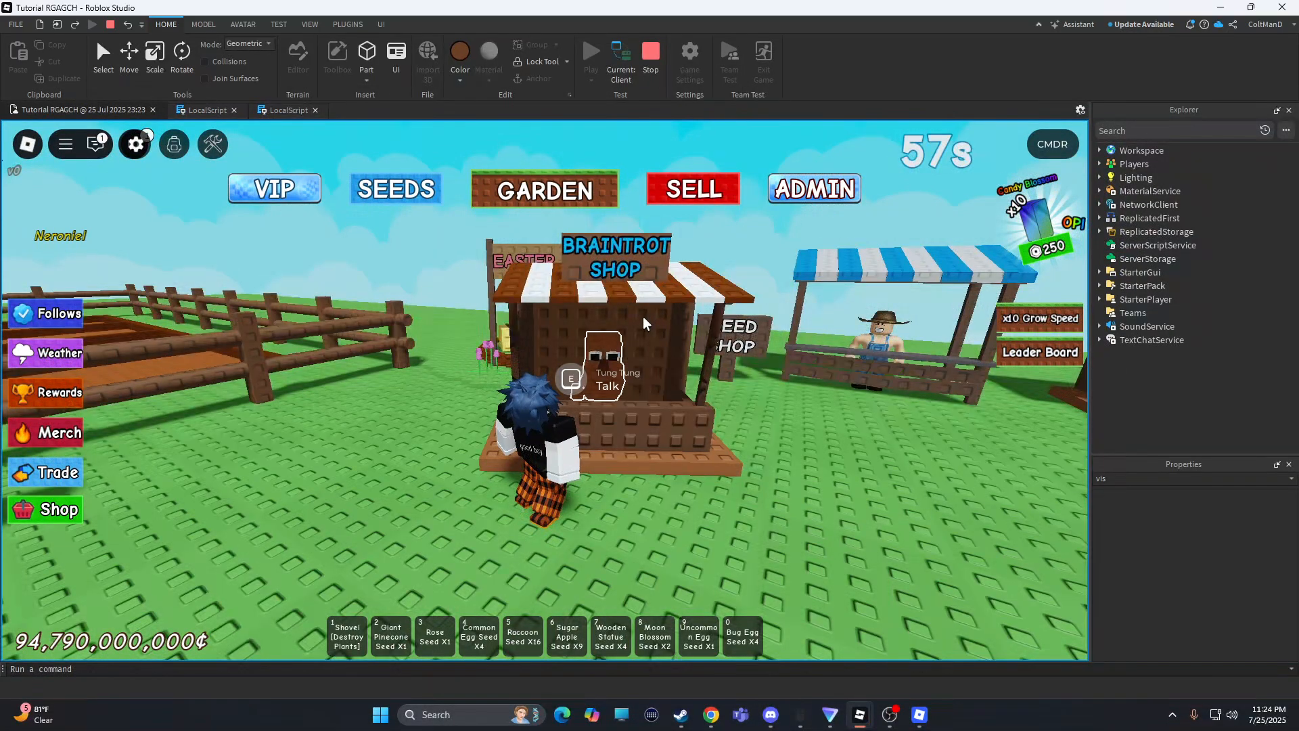